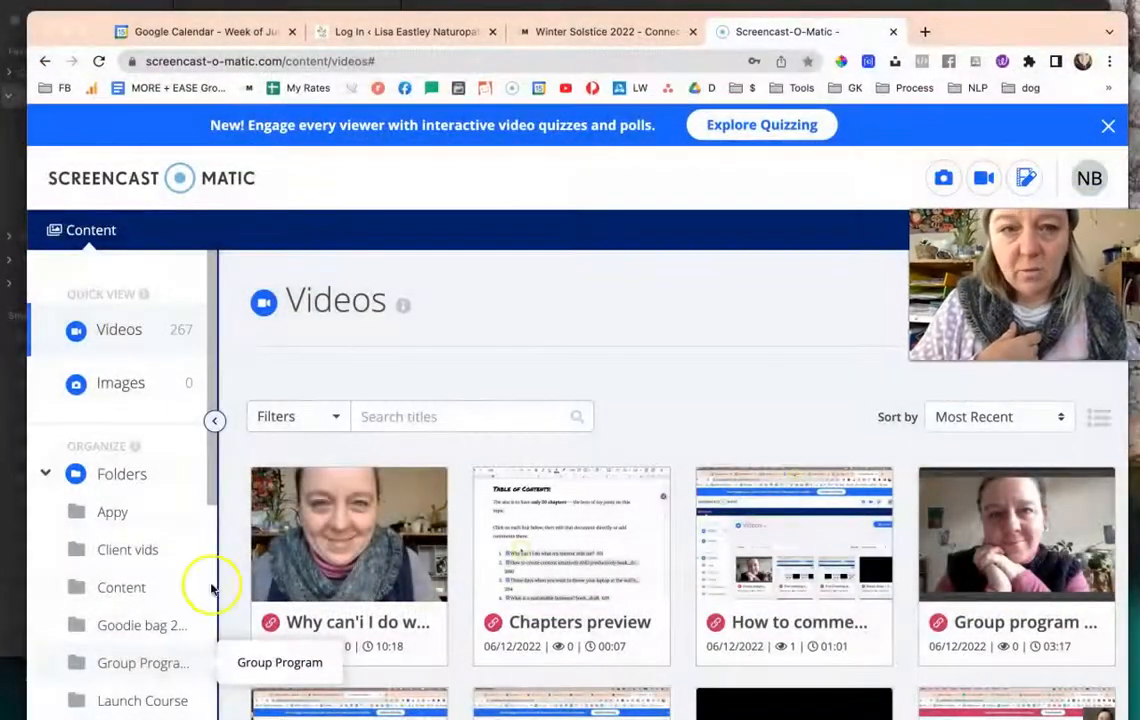
- Switch to the Winter Solstice tab and go to the Connected Marketing home page
left_click(600, 32)
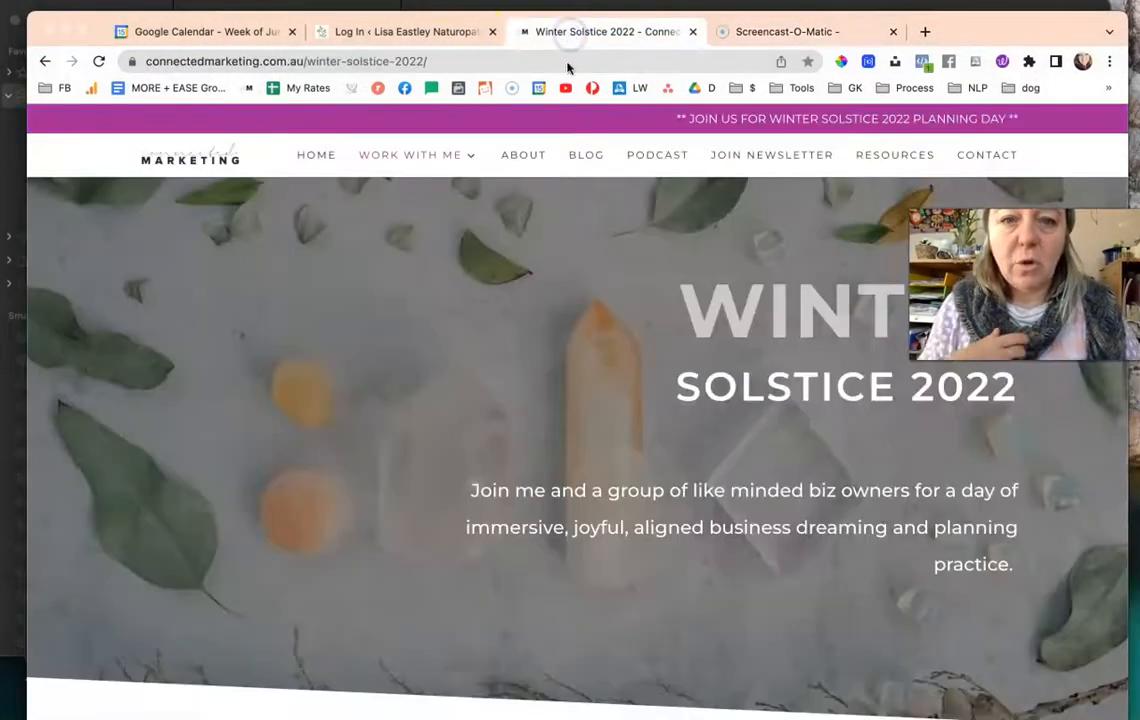
left_click(410, 154)
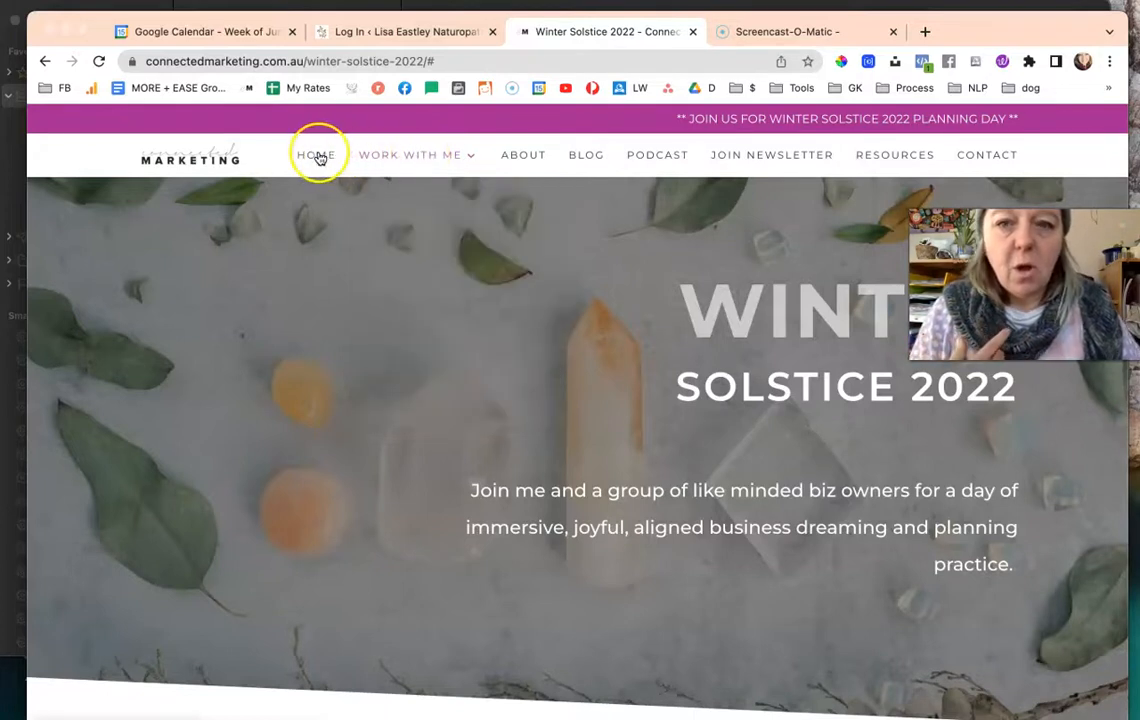
left_click(316, 154)
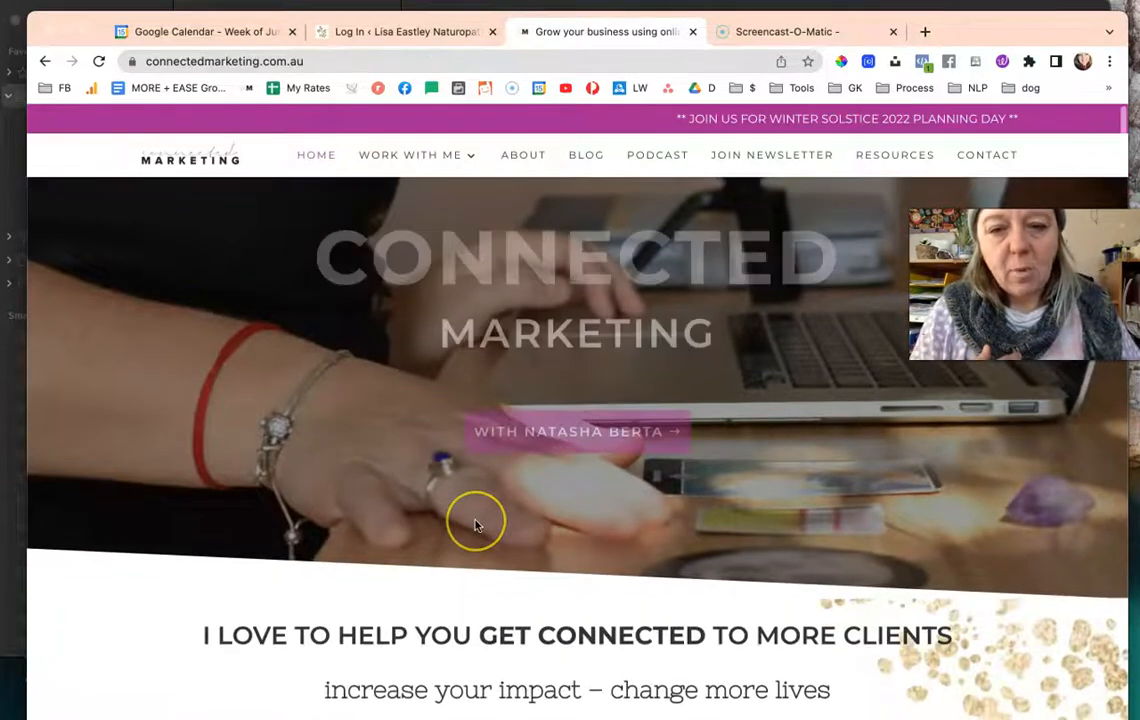
- Scroll down the home page to the group program section and its learn-more link
scroll("down", 3)
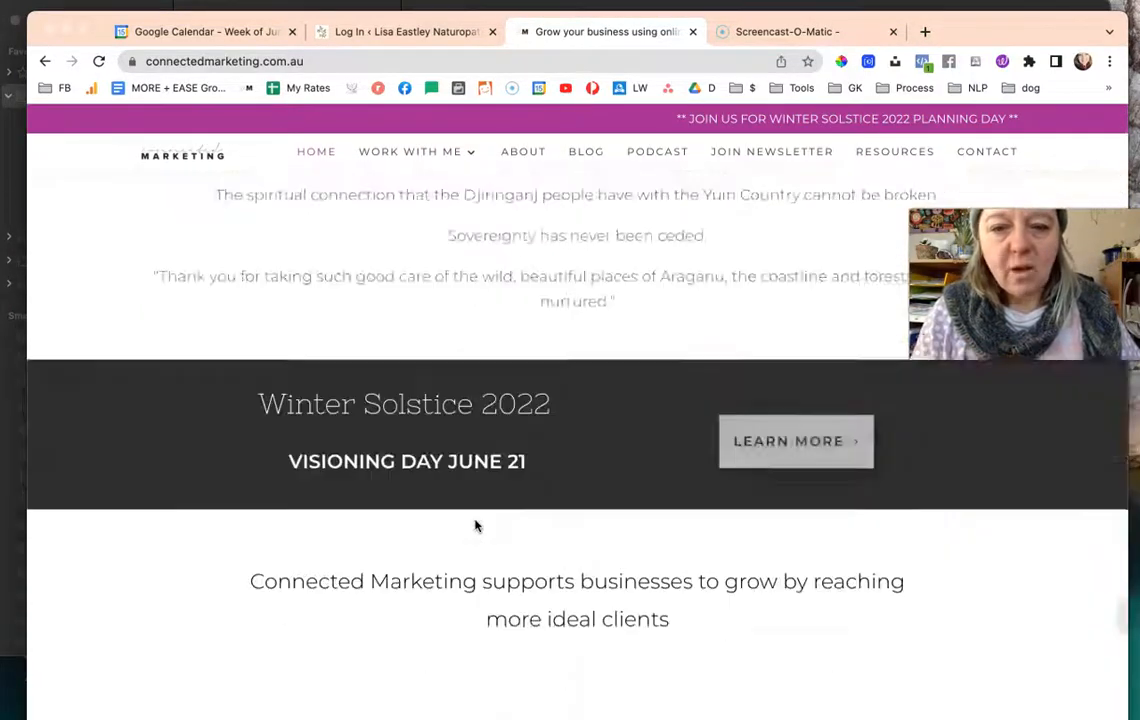
scroll("down", 3)
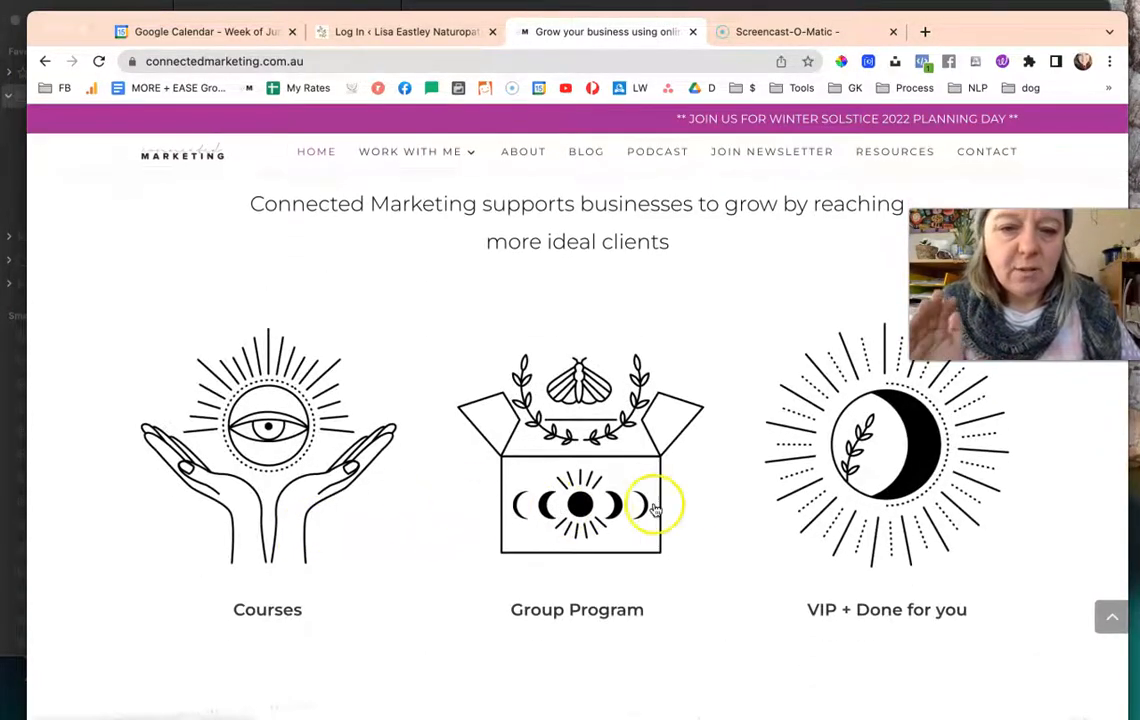
mouse_move(840, 512)
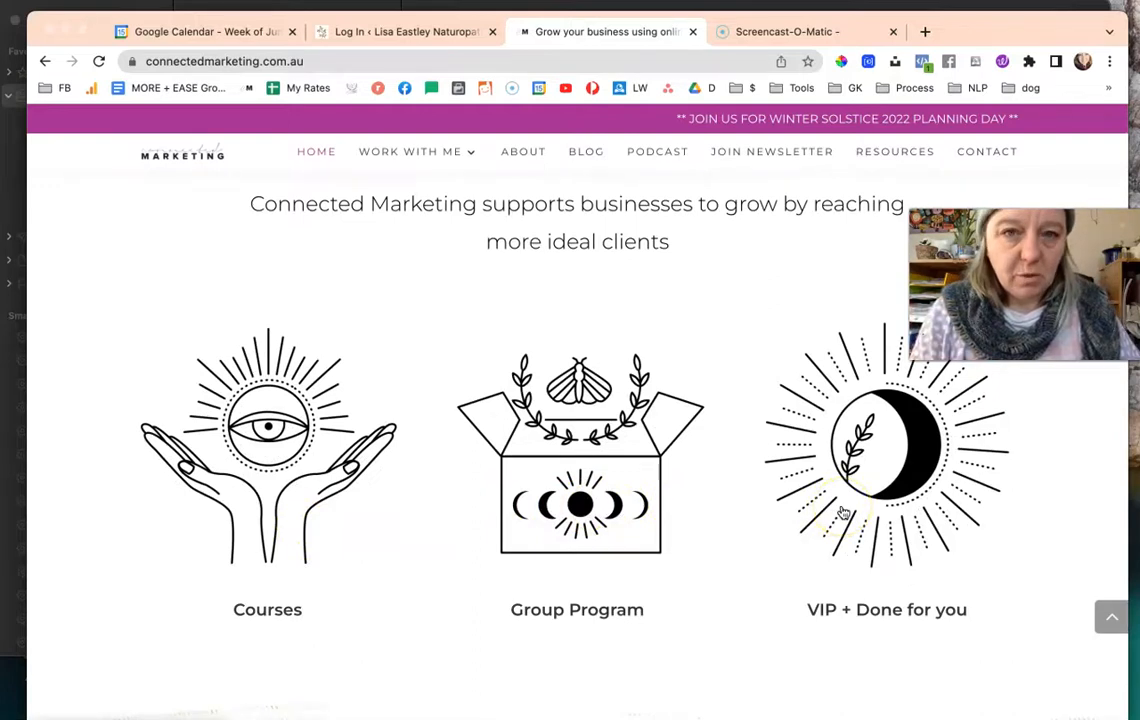
scroll("down", 3)
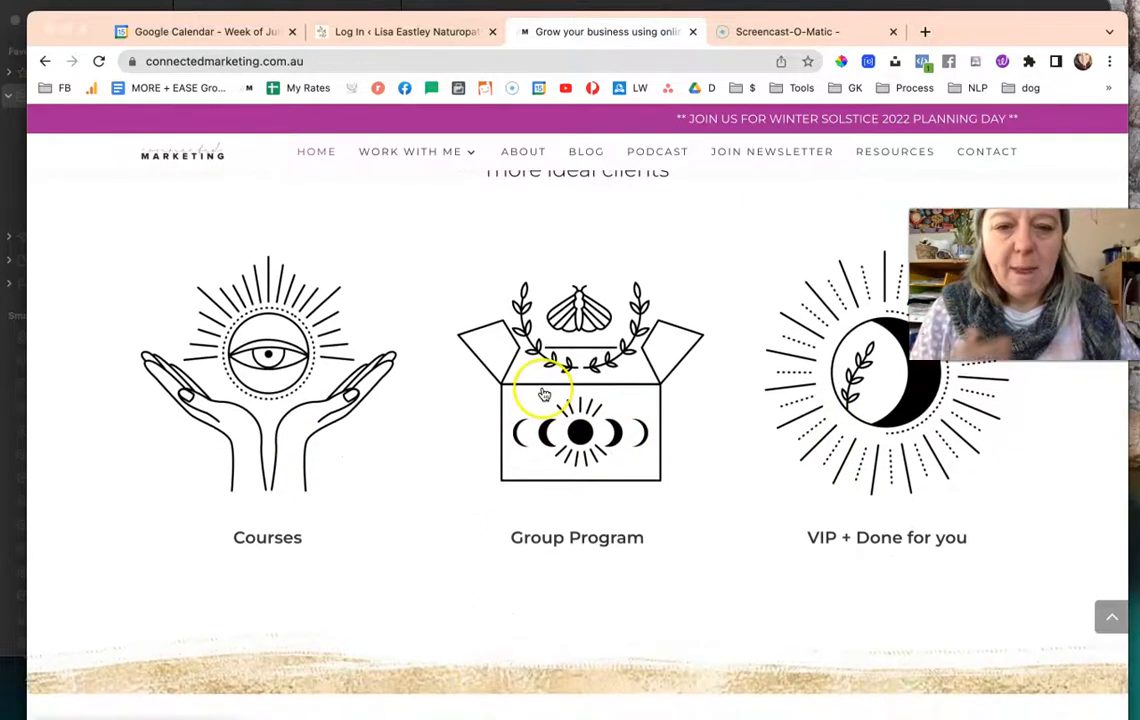
scroll("down", 3)
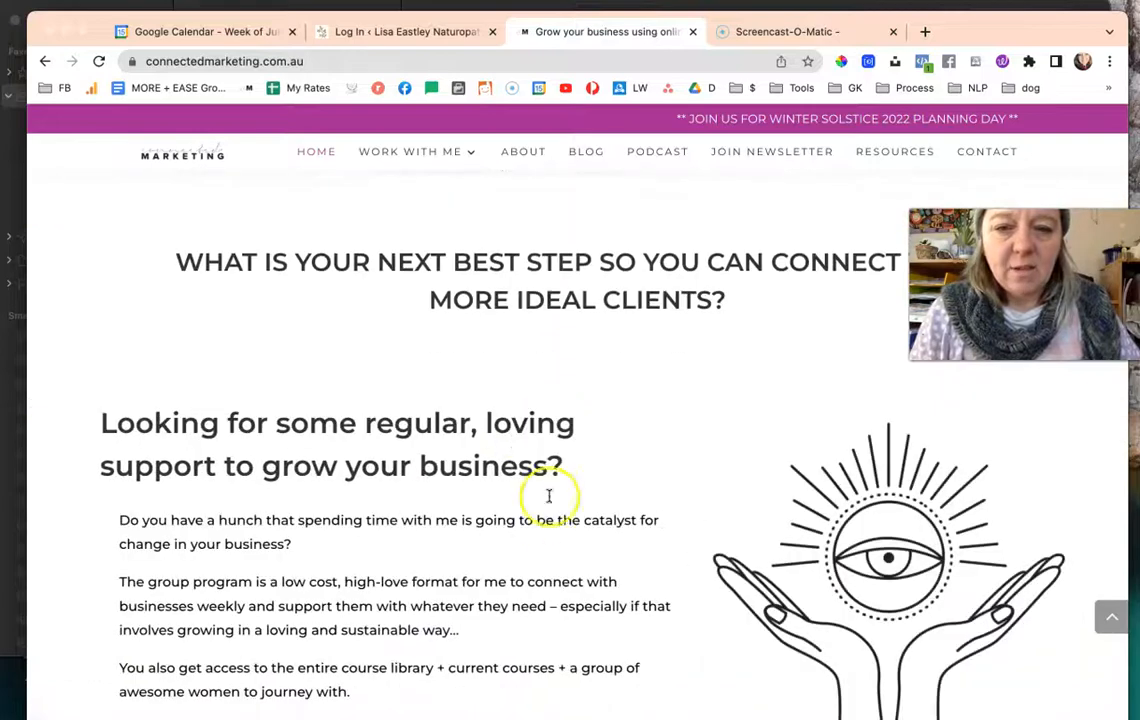
scroll("down", 3)
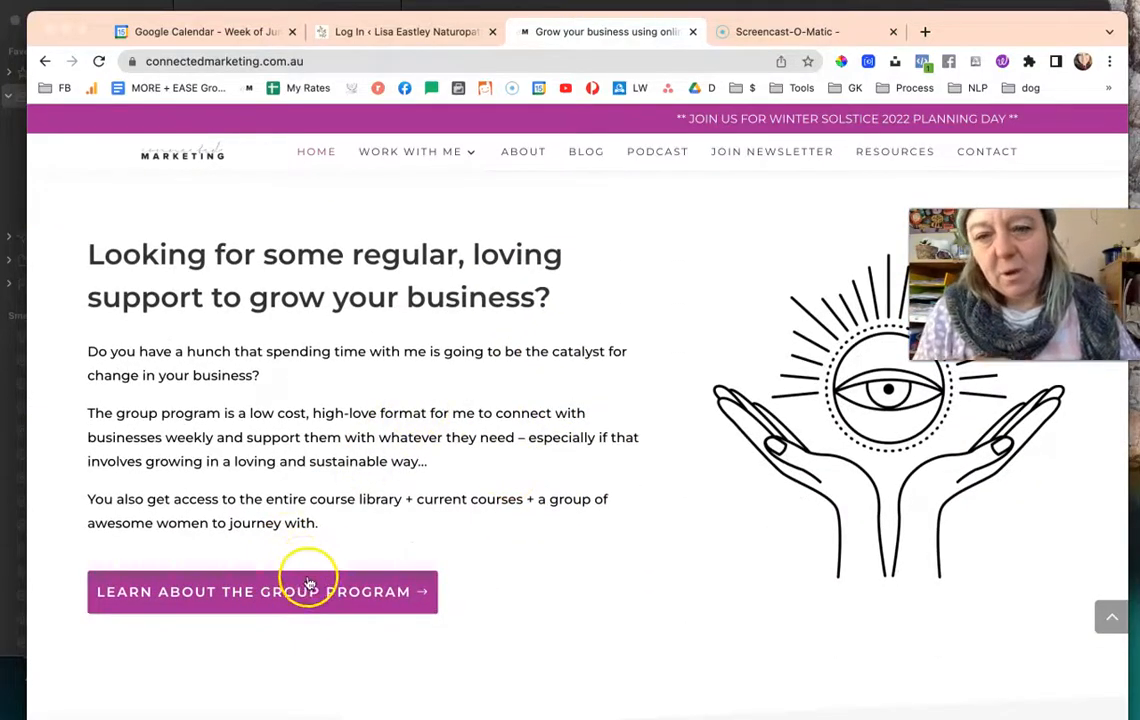
mouse_move(356, 296)
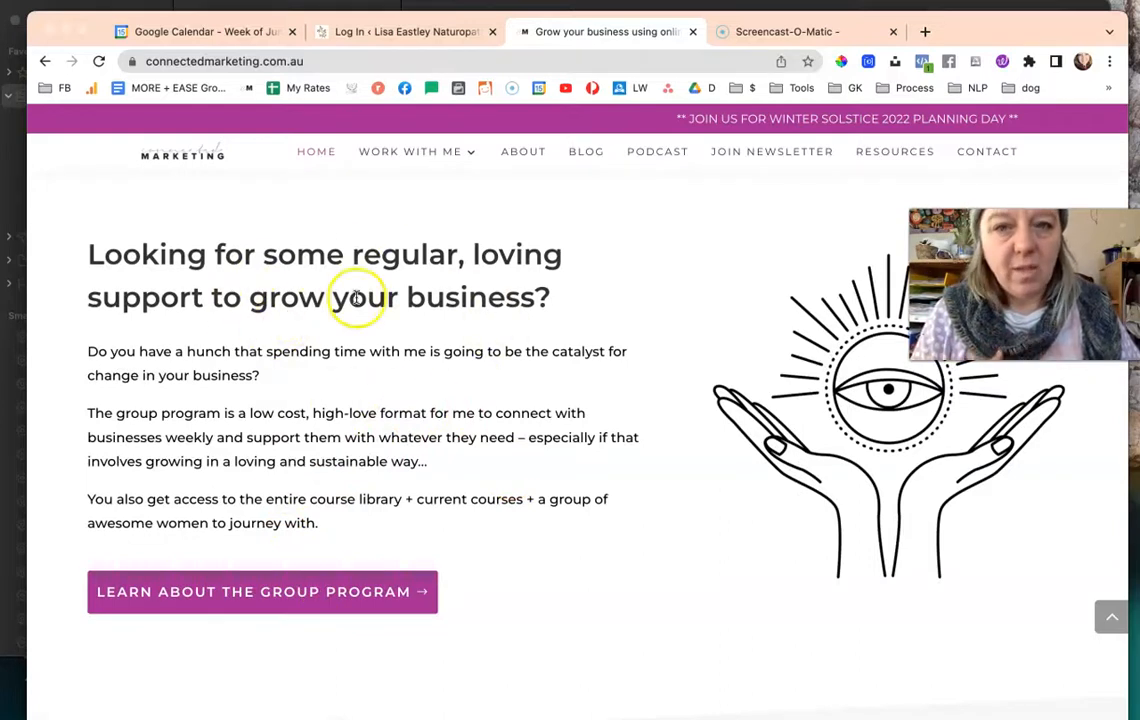
left_click(410, 152)
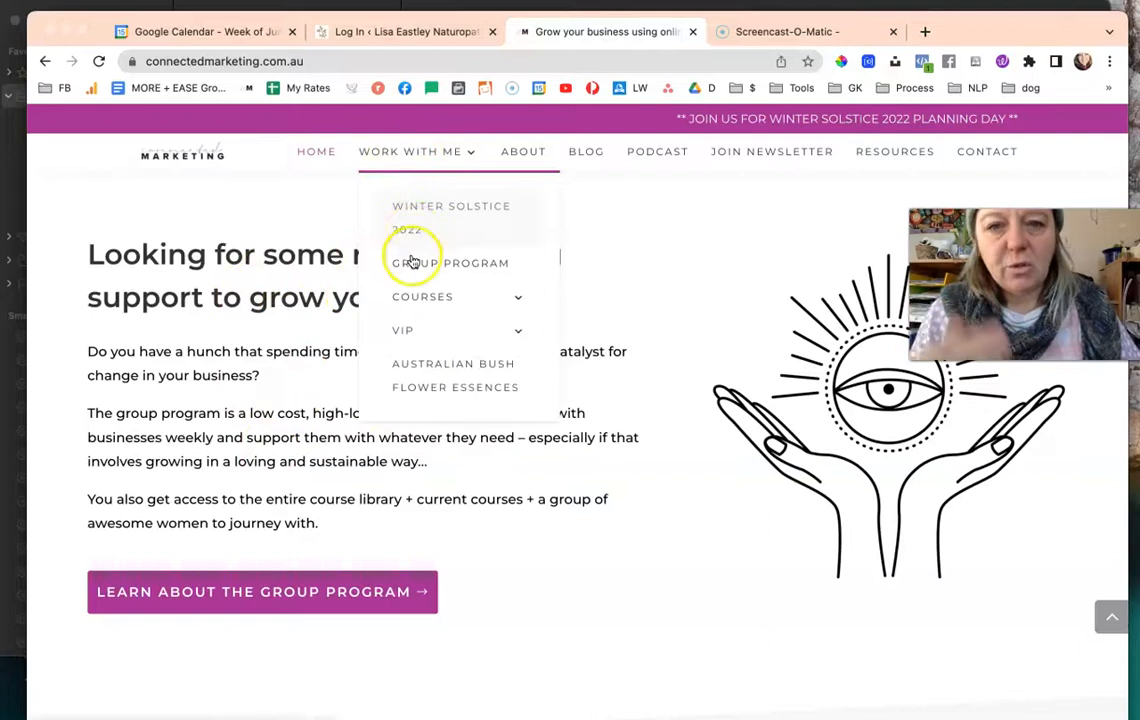
mouse_move(412, 388)
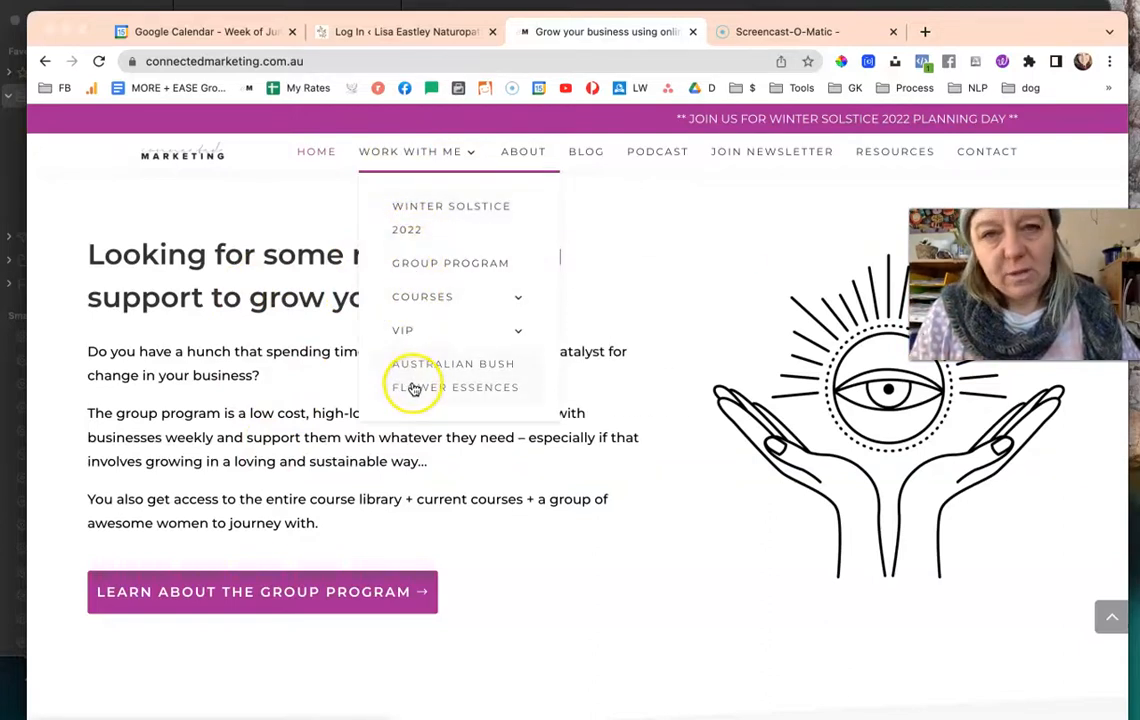
mouse_move(444, 230)
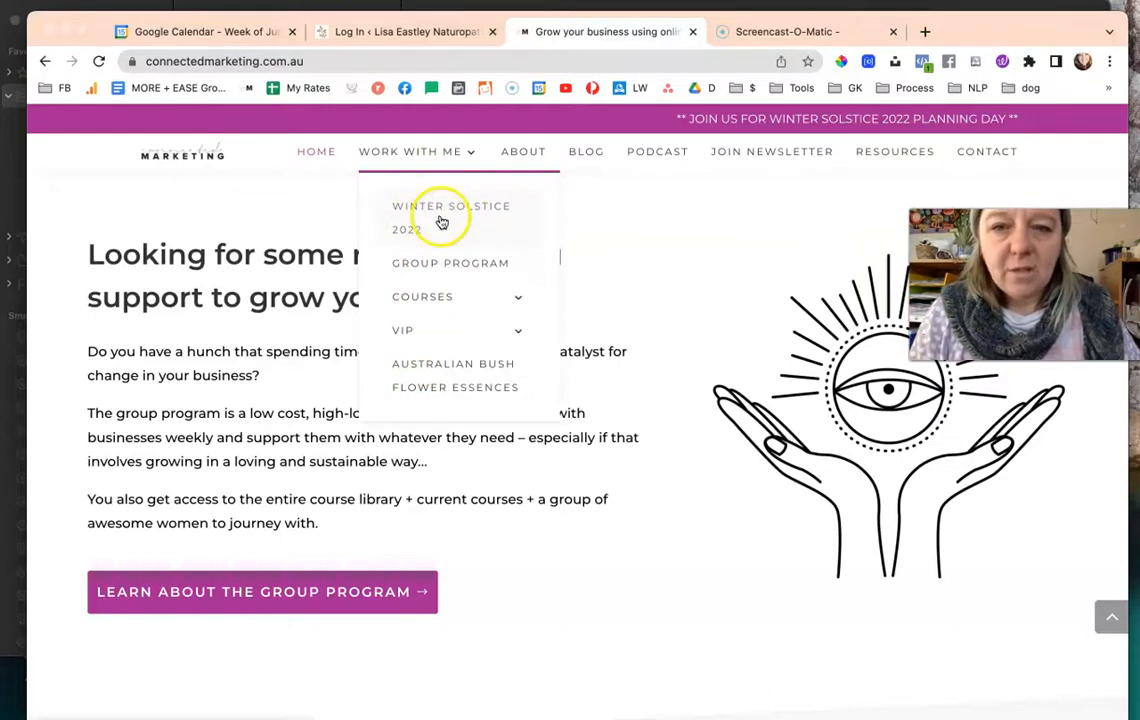
mouse_move(410, 152)
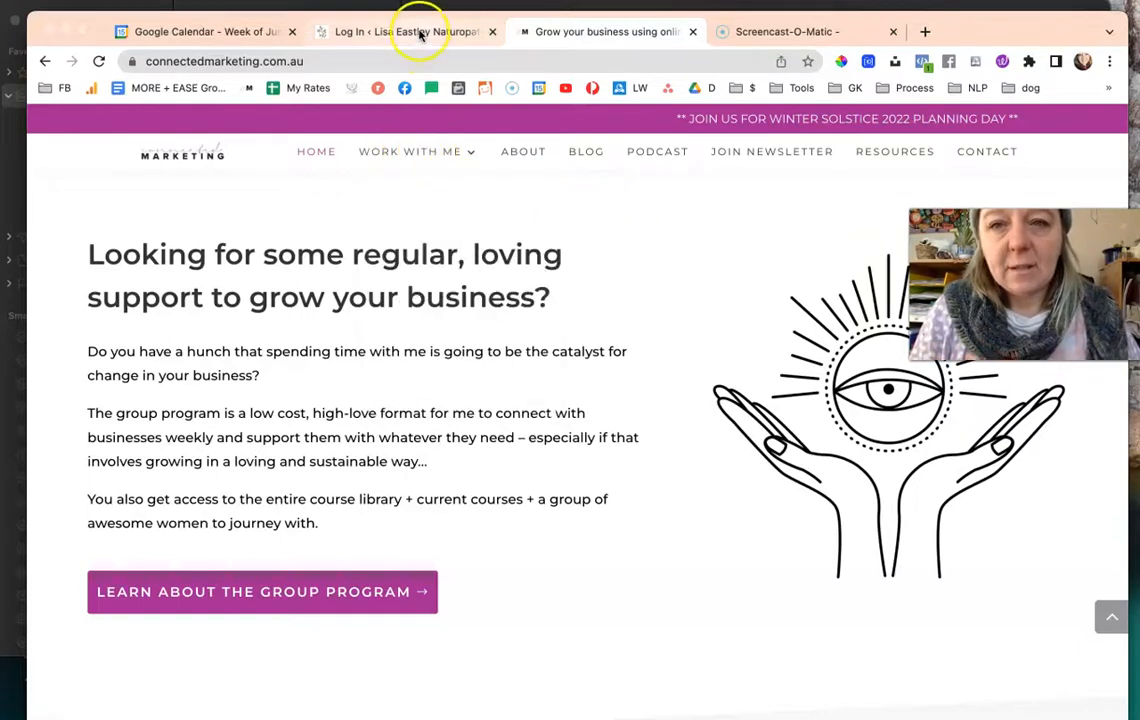
- Switch to the Lisa Eastley Naturopath site tab and scroll its home page
left_click(410, 152)
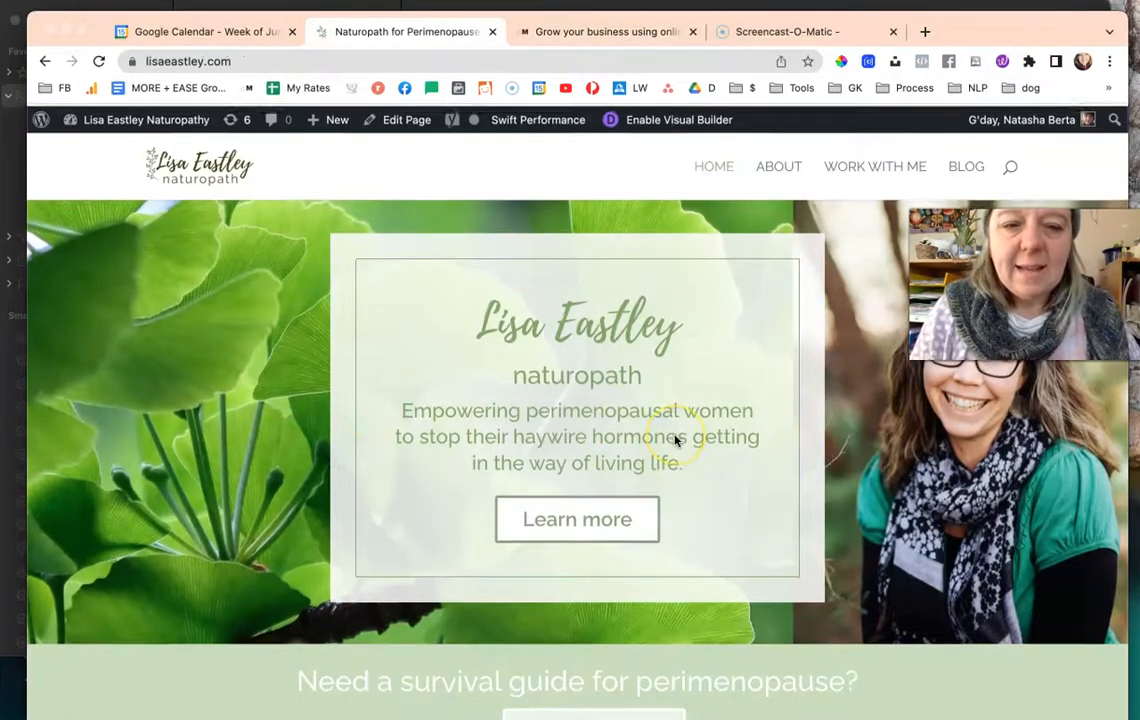
scroll("down", 3)
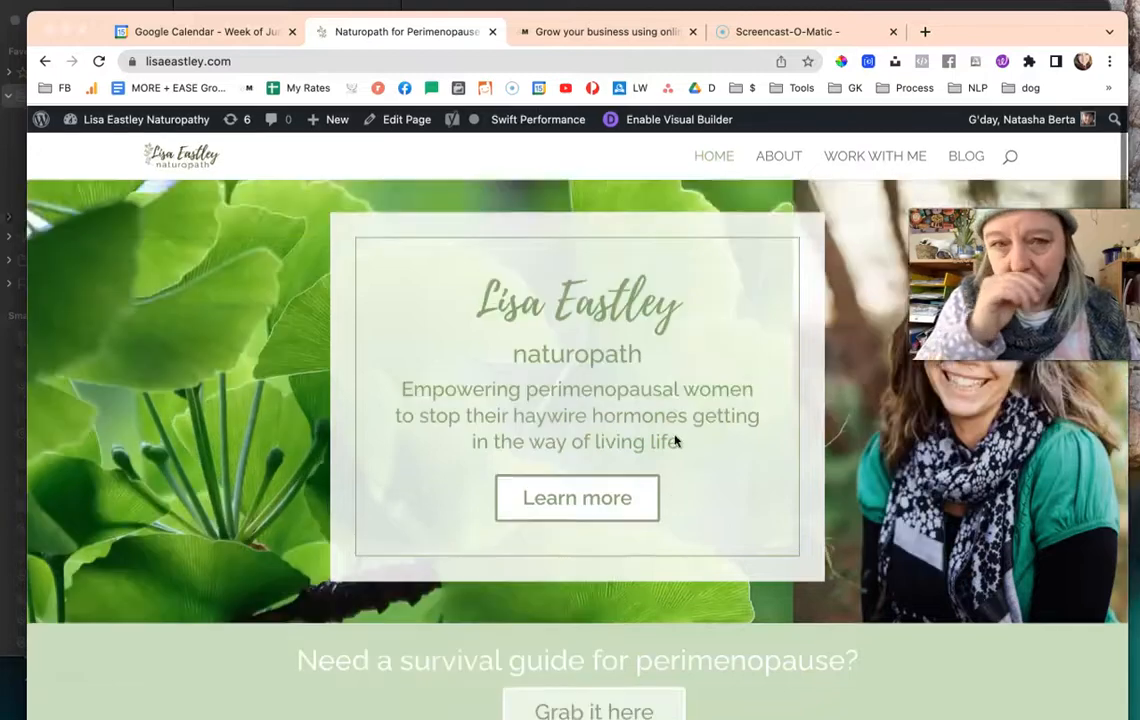
scroll("down", 3)
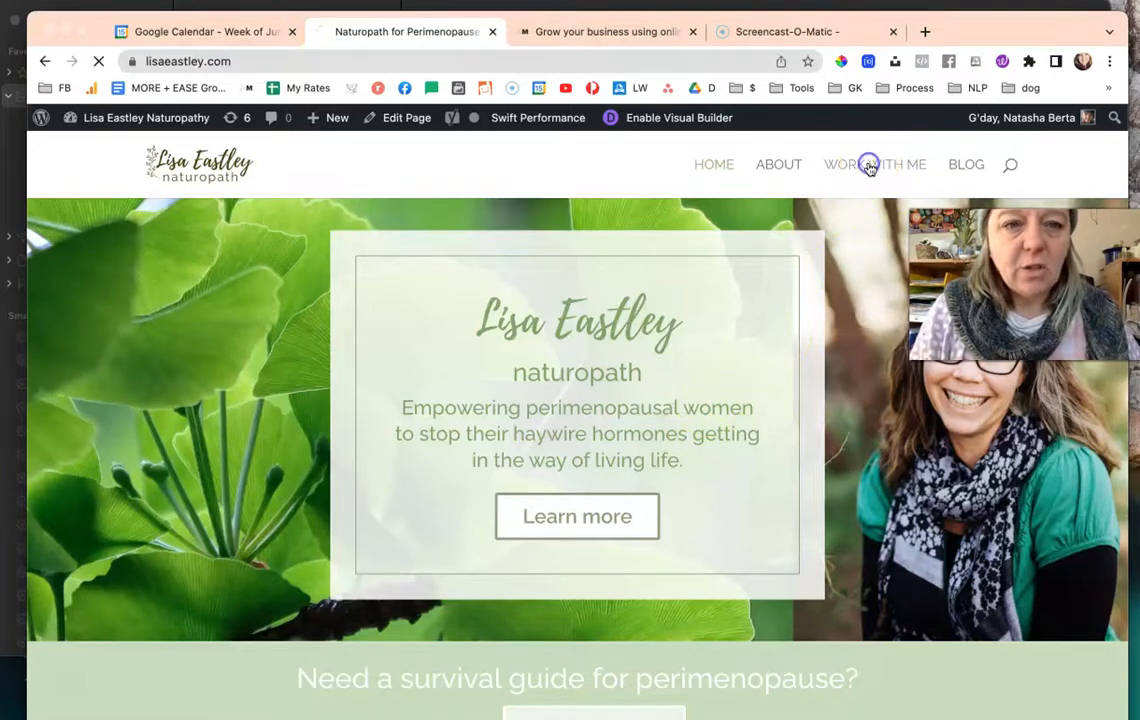
left_click(874, 164)
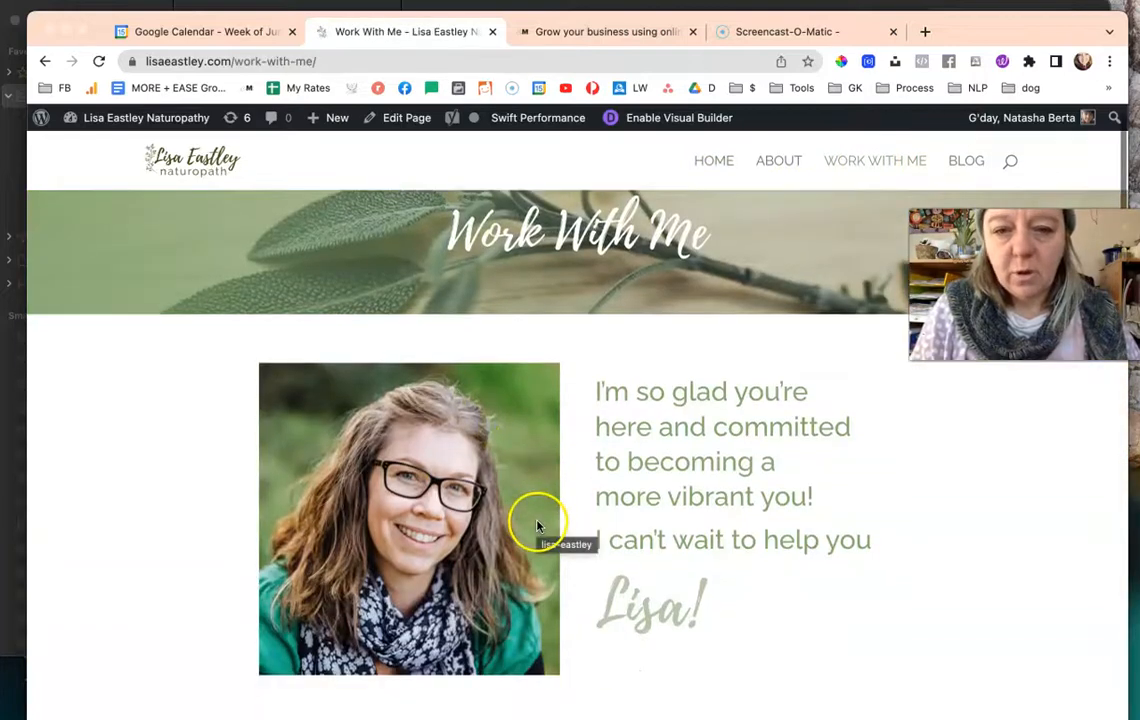
scroll("down", 3)
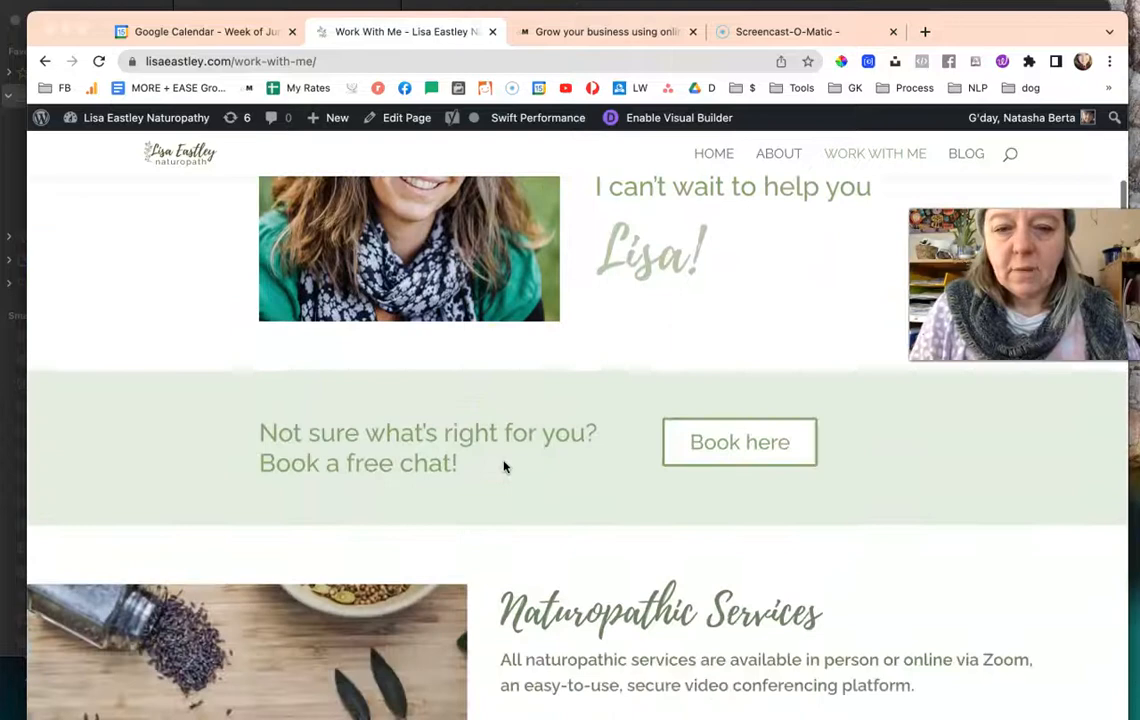
scroll("down", 3)
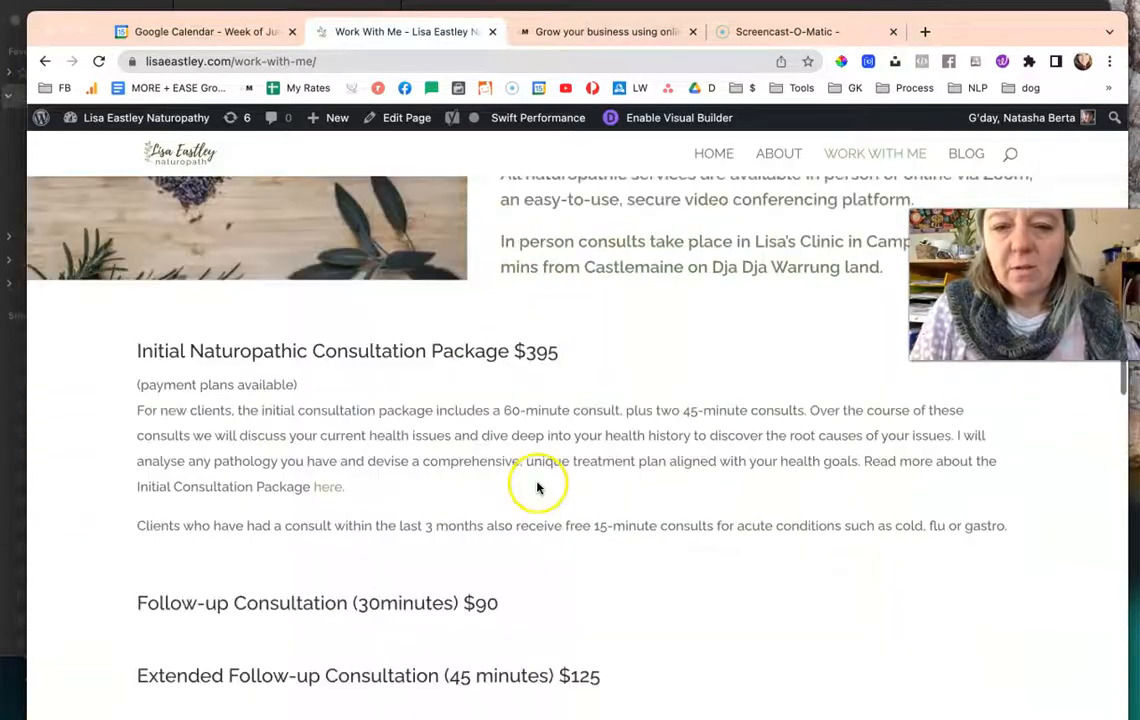
scroll("down", 3)
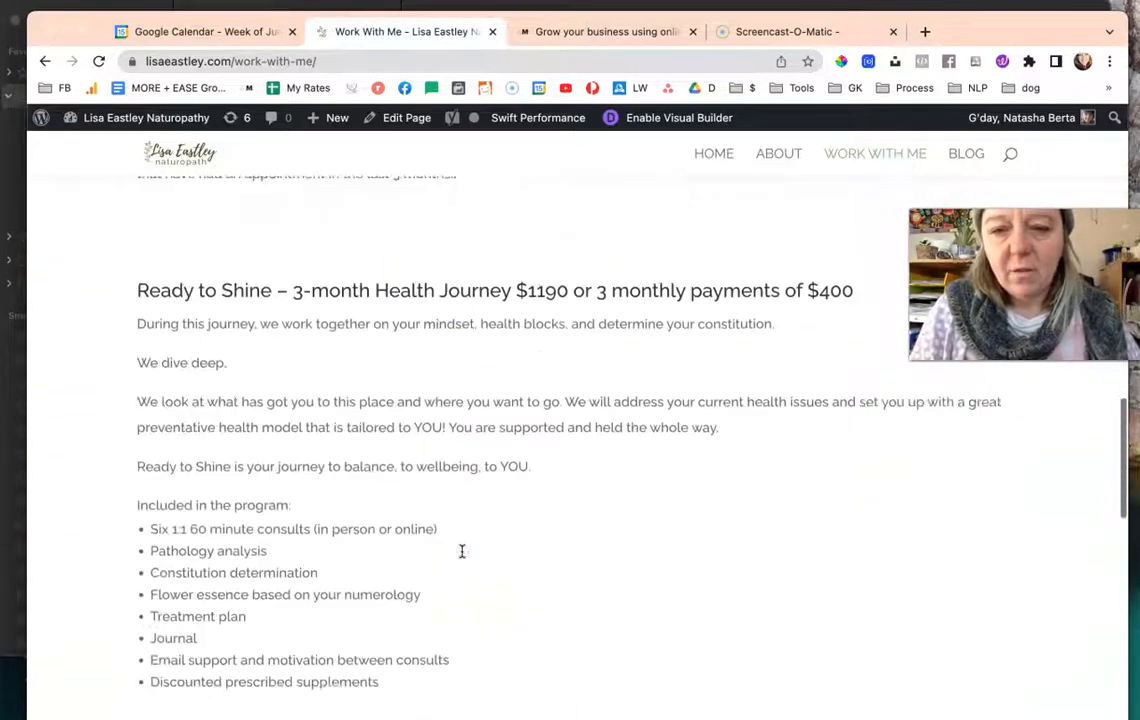
scroll("down", 3)
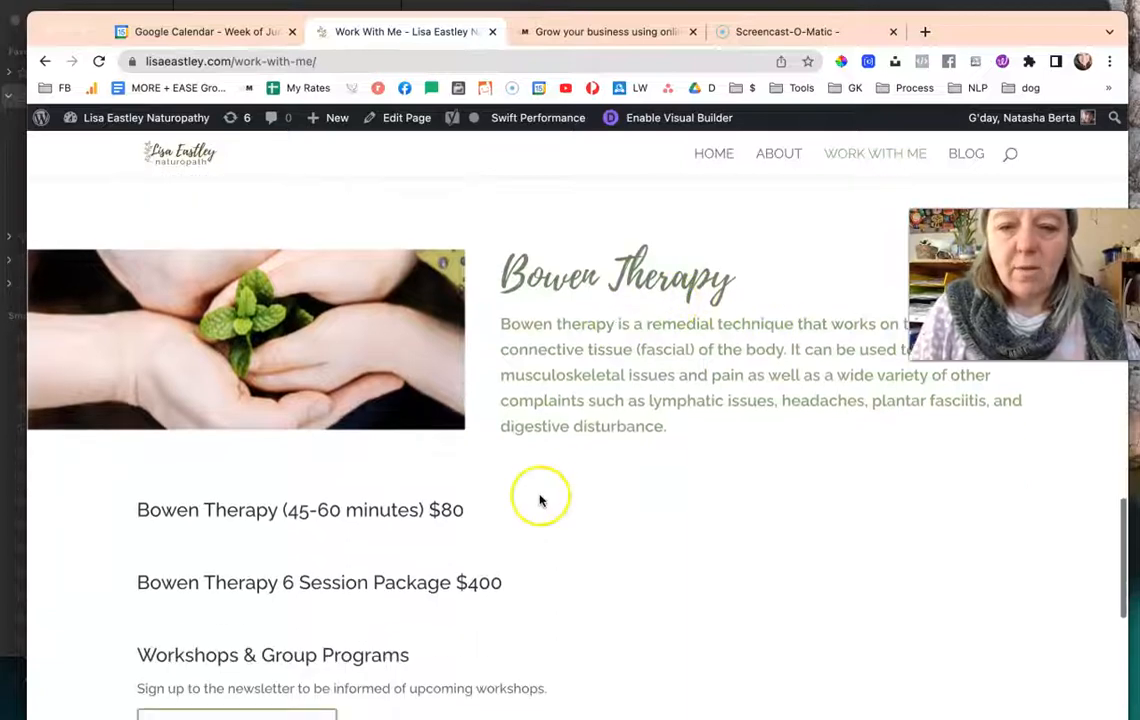
scroll("up", 3)
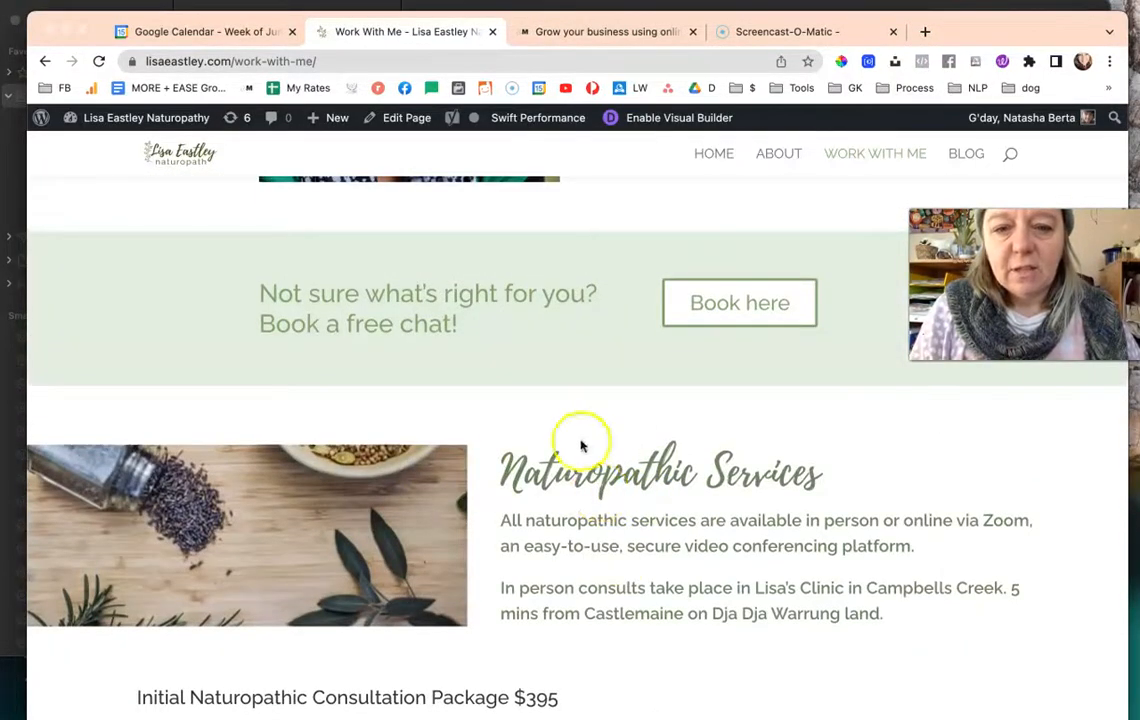
mouse_move(672, 668)
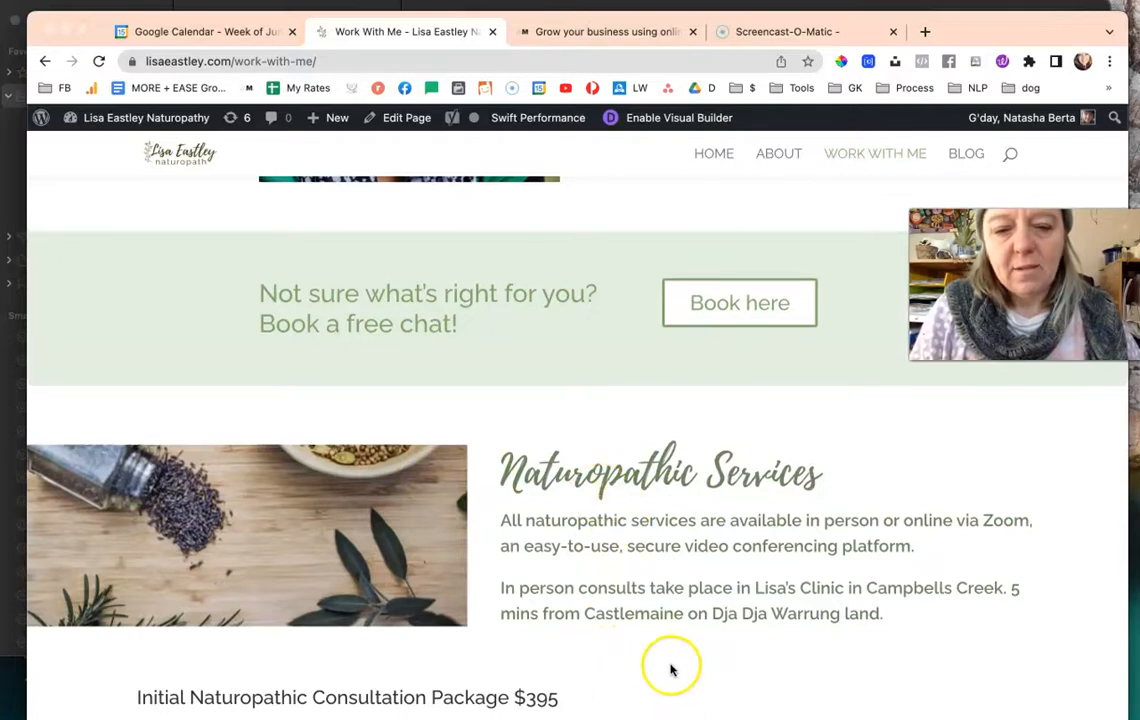
scroll("down", 3)
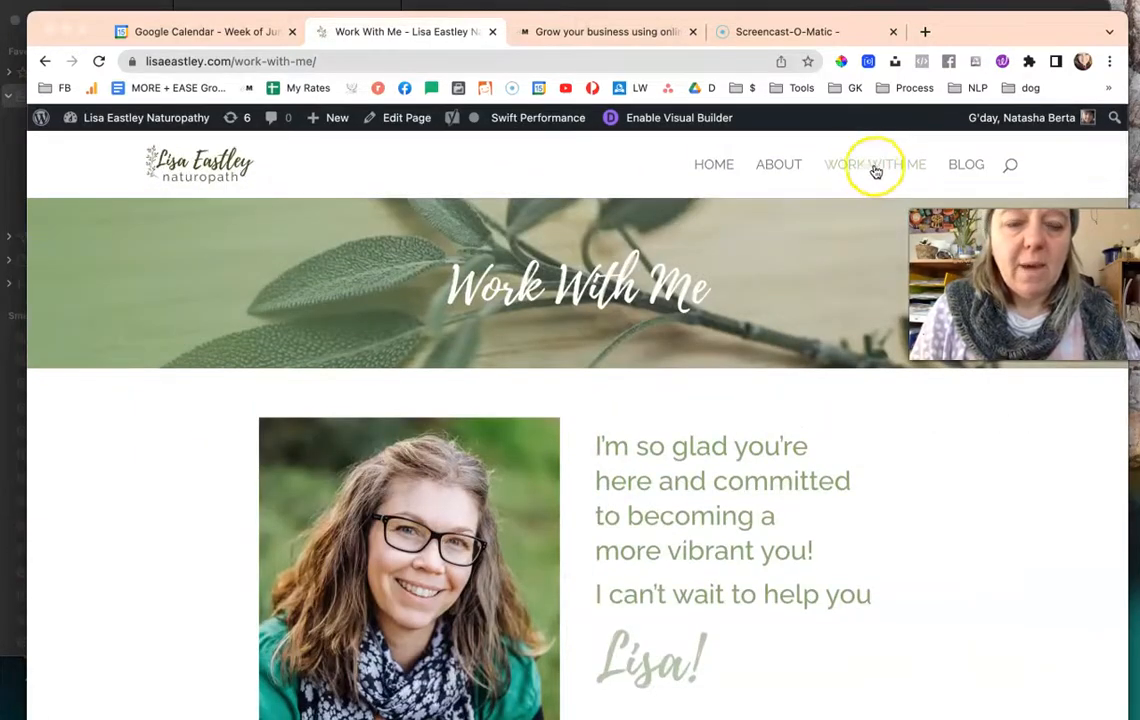
mouse_move(862, 196)
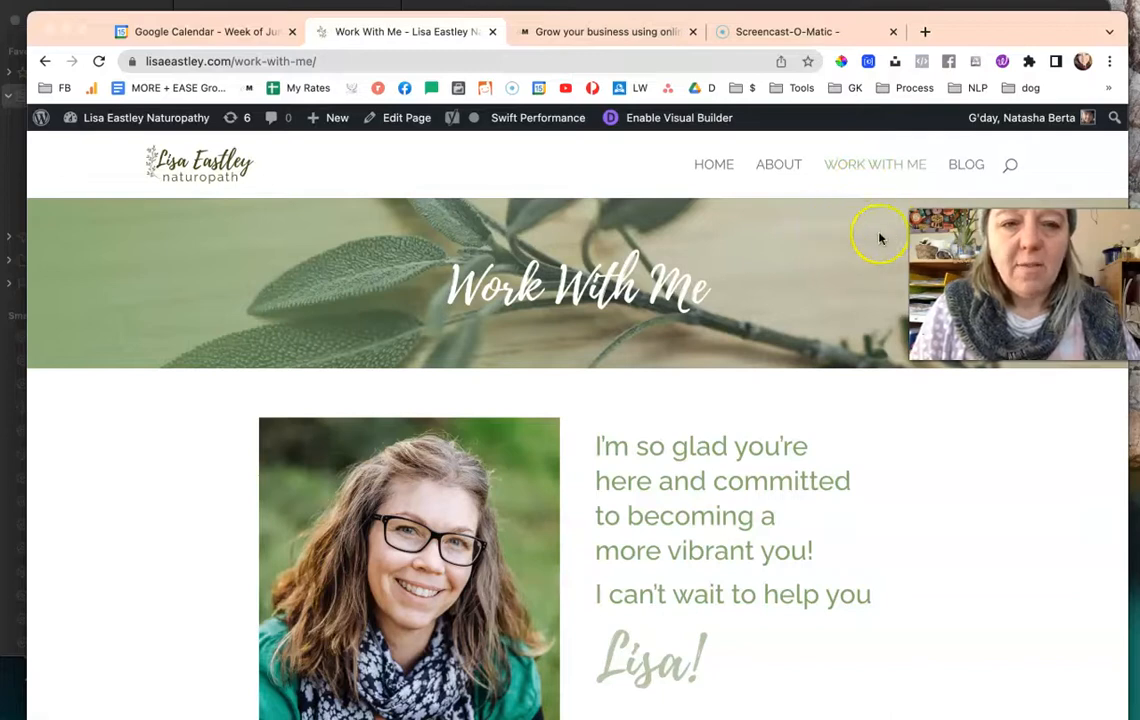
mouse_move(694, 490)
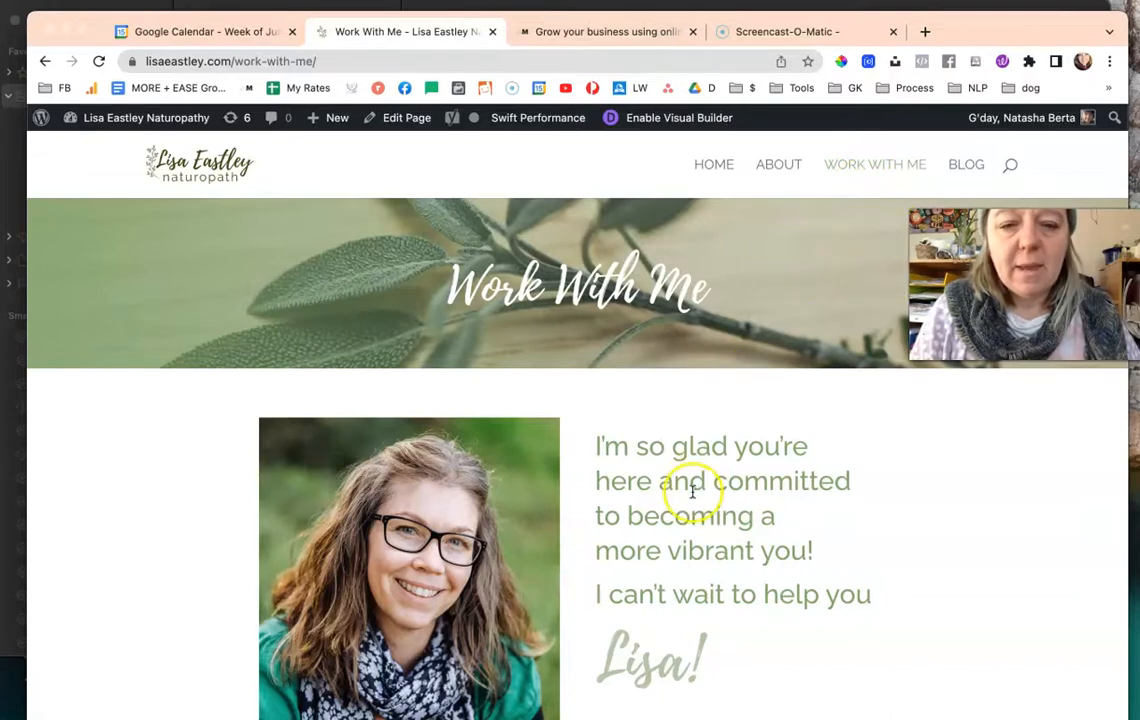
scroll("down", 3)
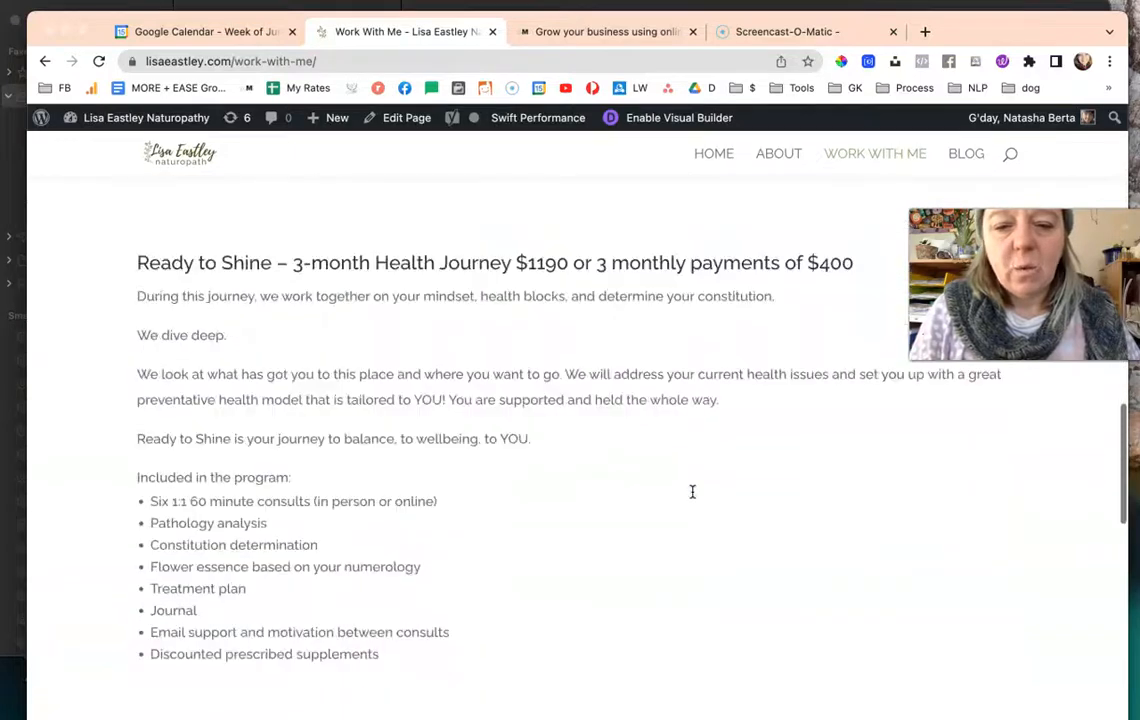
scroll("down", 3)
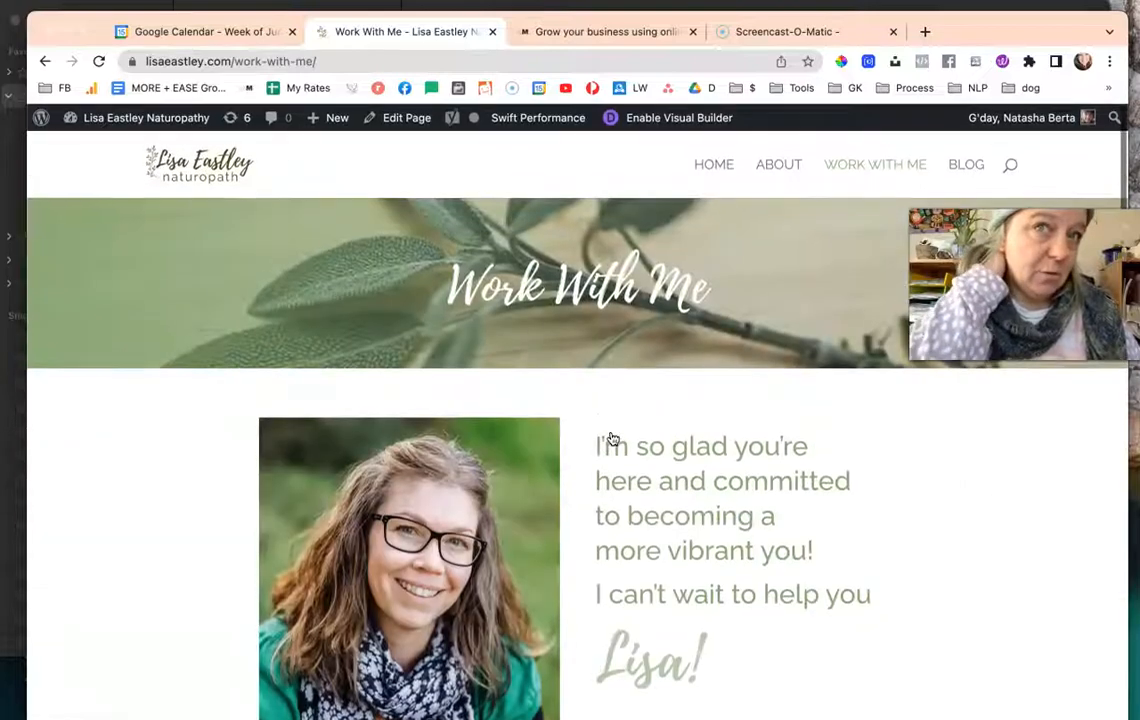
mouse_move(602, 364)
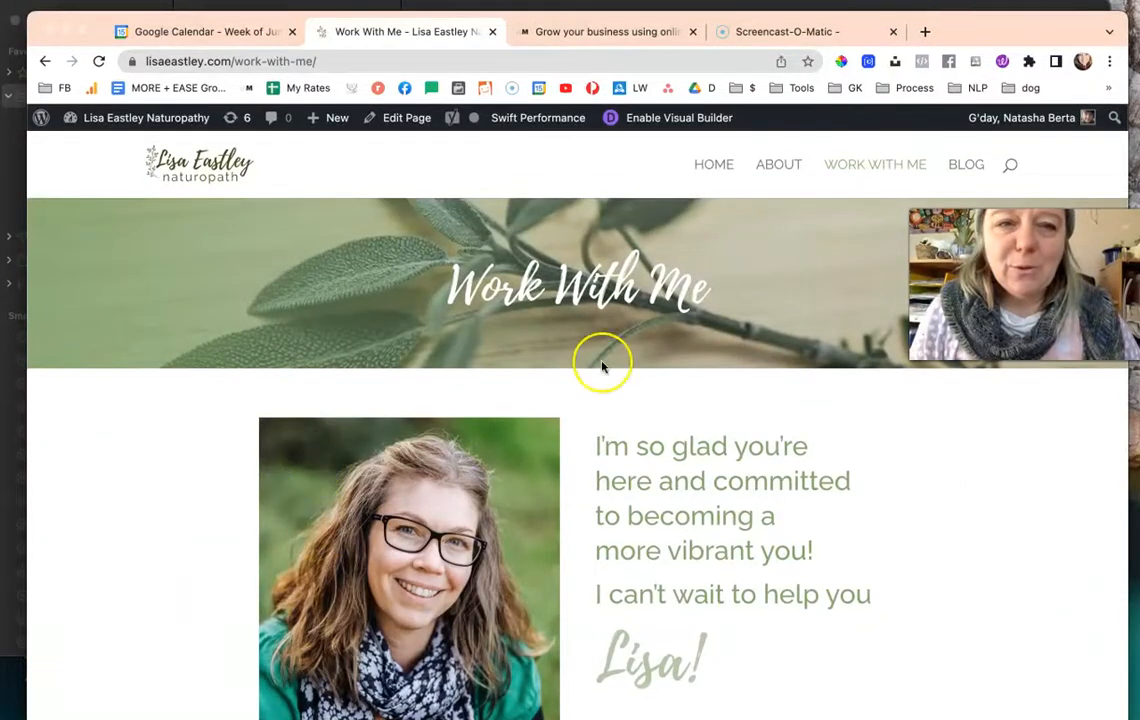
mouse_move(876, 164)
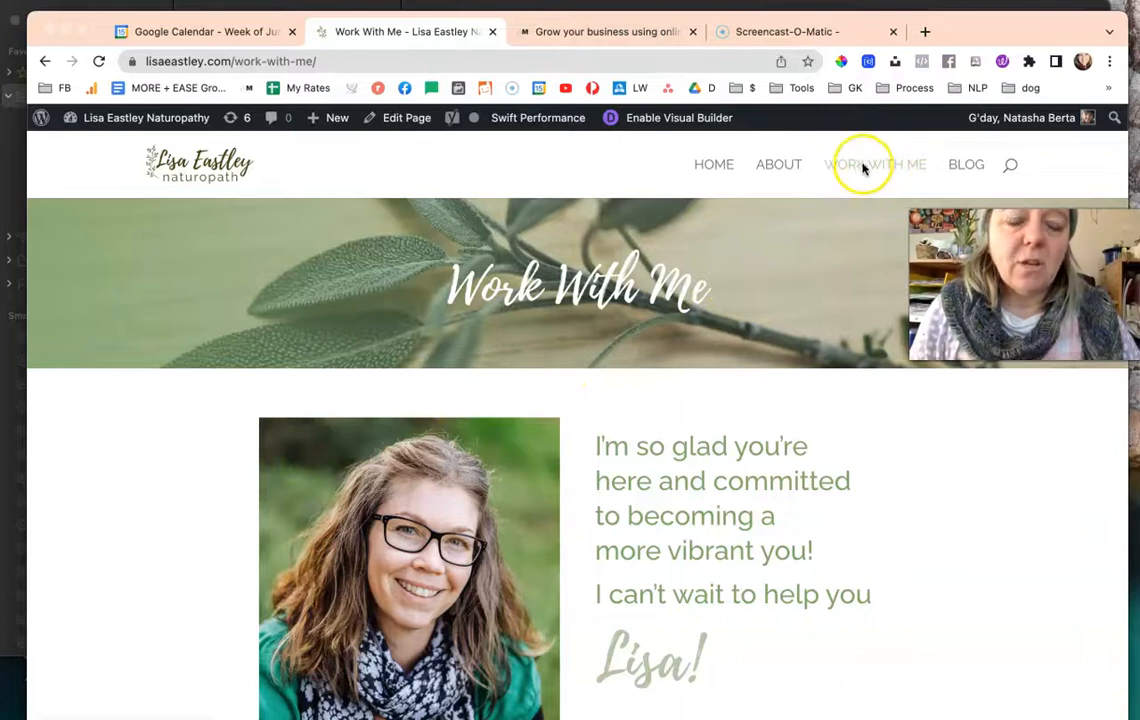
mouse_move(878, 164)
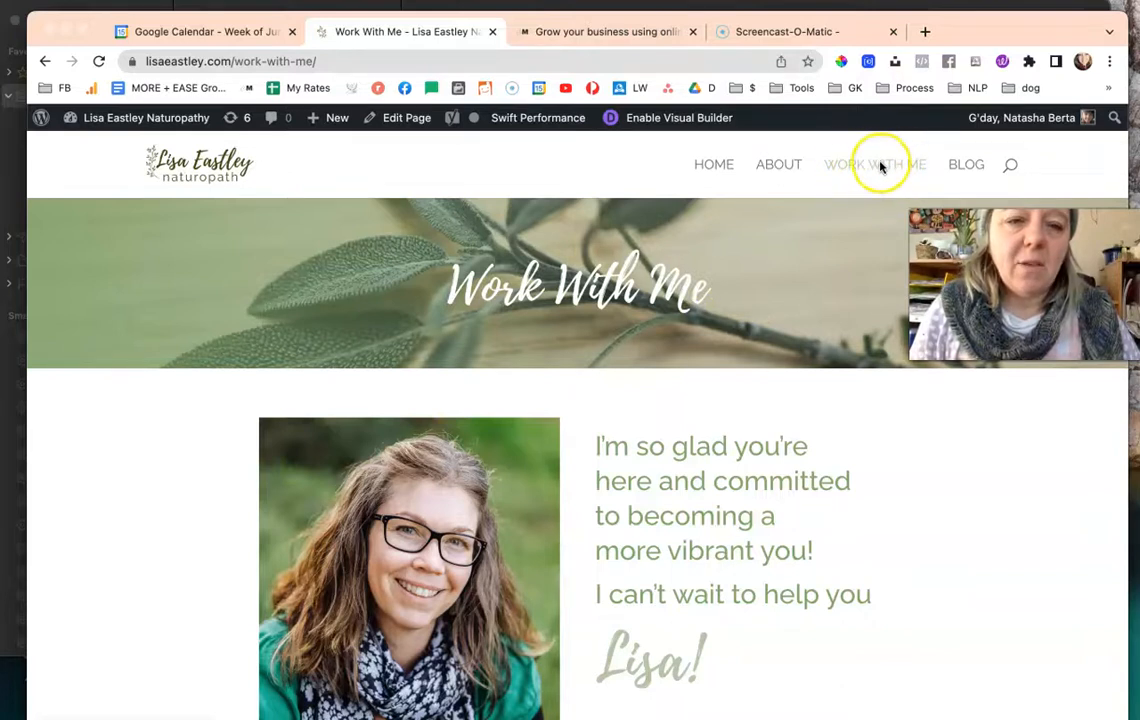
scroll("down", 3)
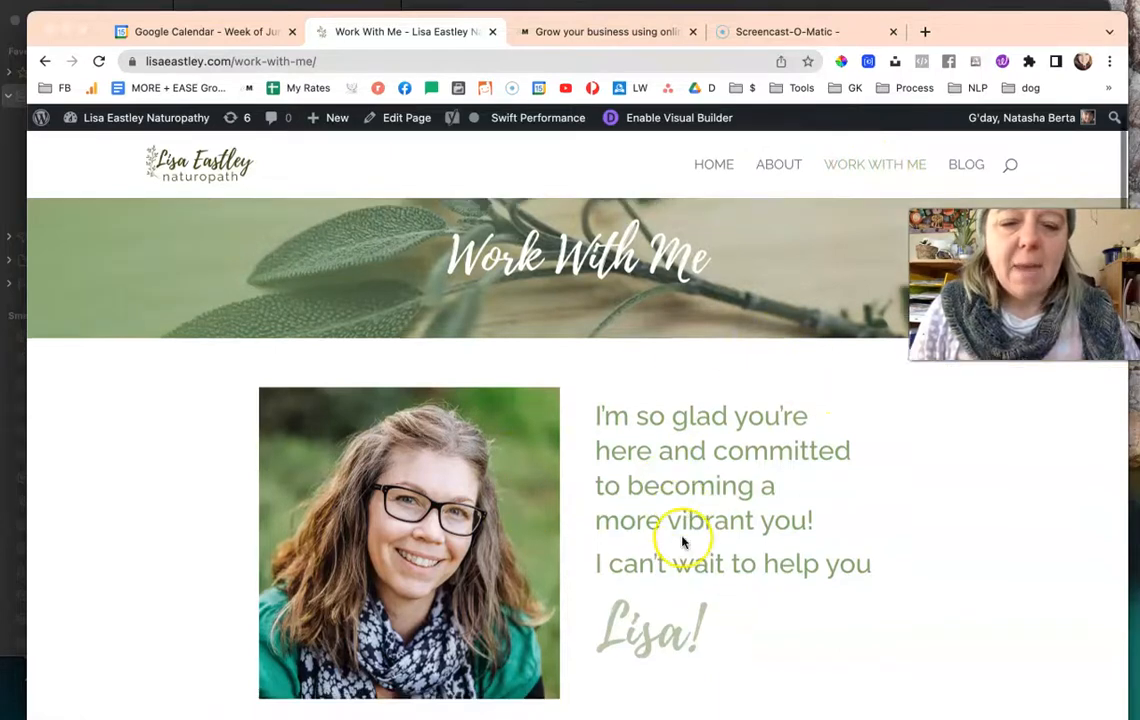
scroll("down", 3)
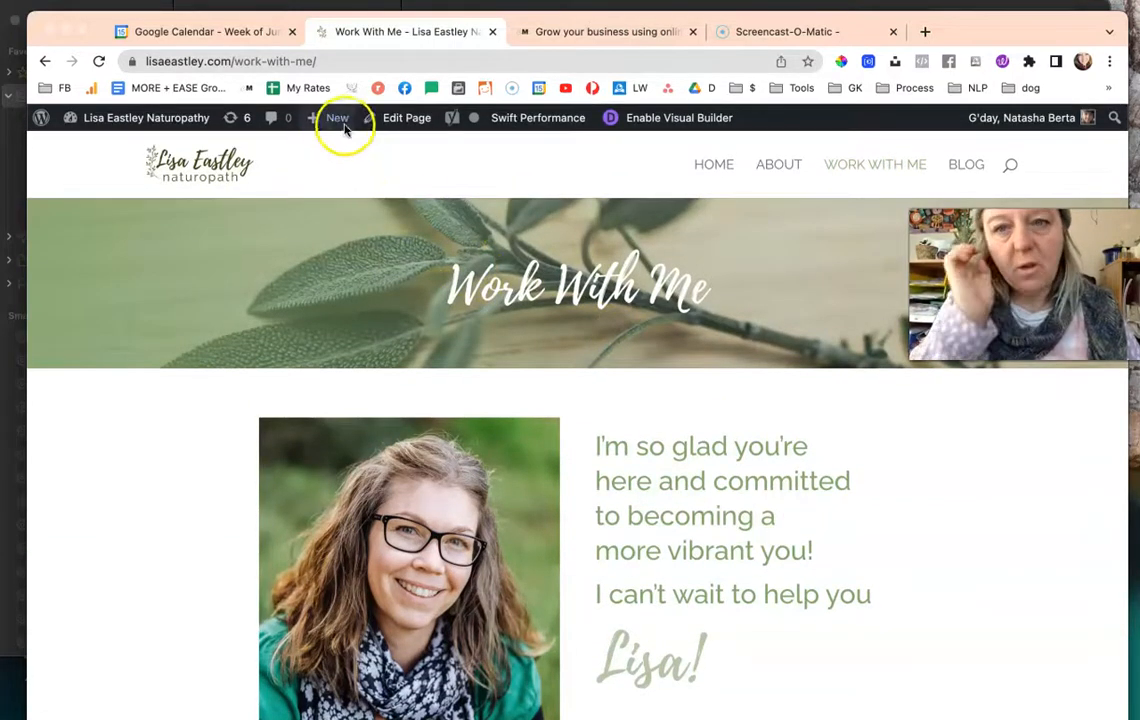
- Start a new WordPress page from the admin bar's New menu and return to its editor tab
left_click(336, 116)
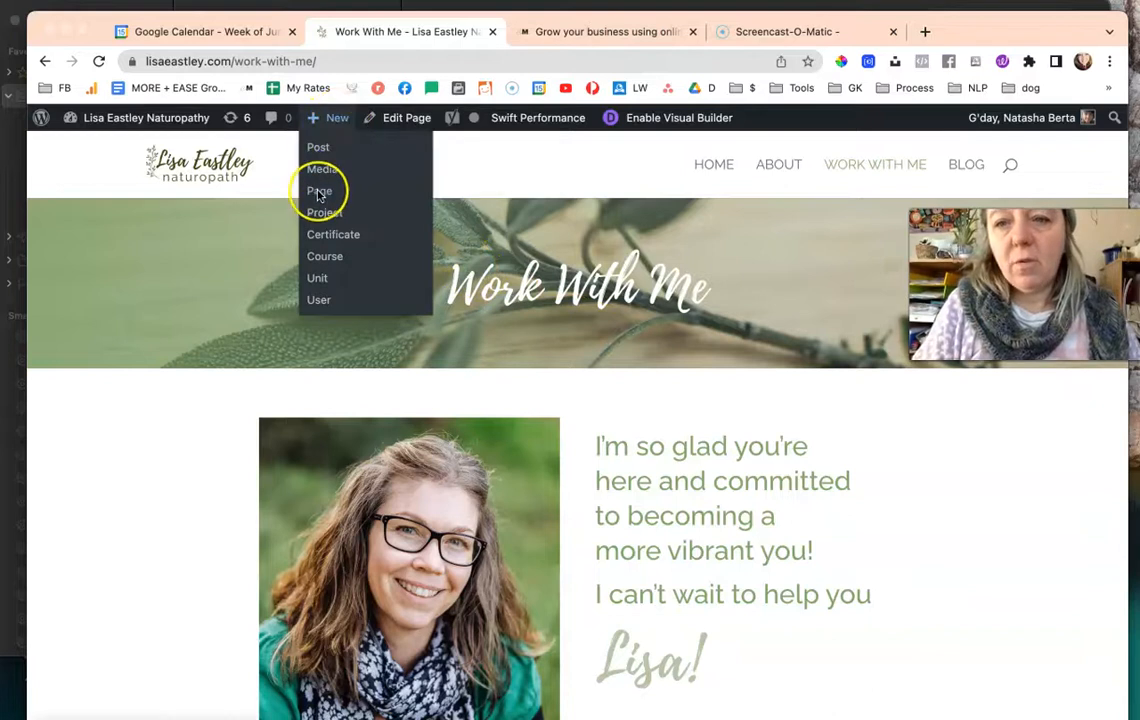
left_click(320, 190)
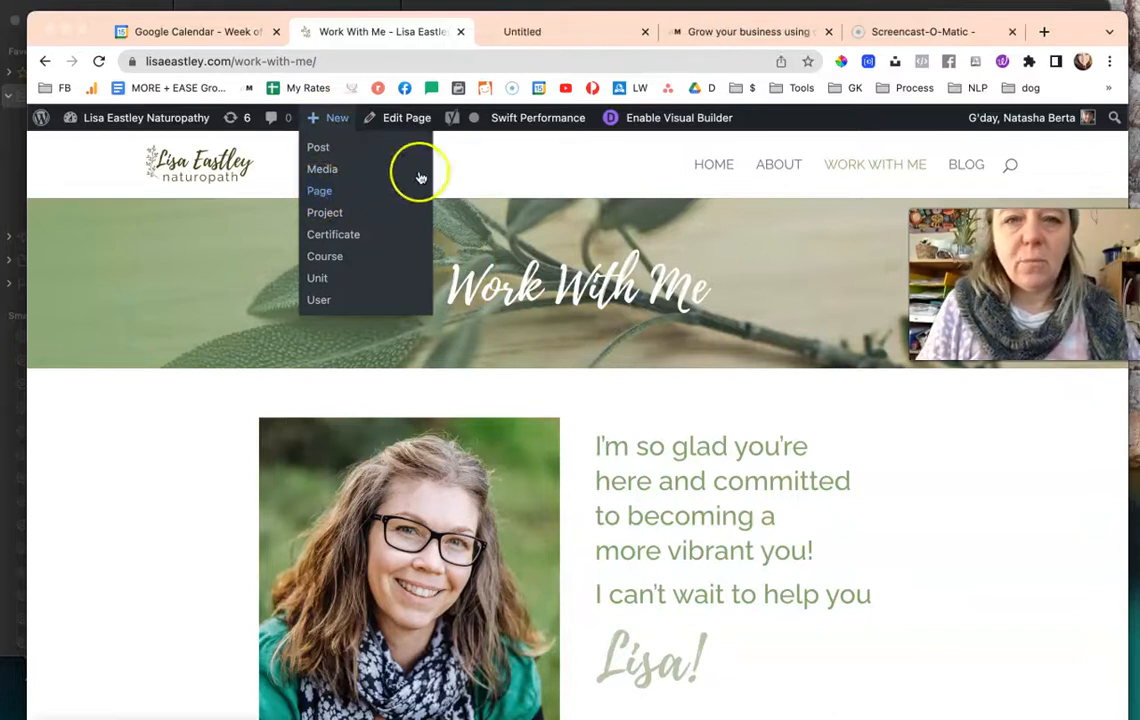
left_click(320, 192)
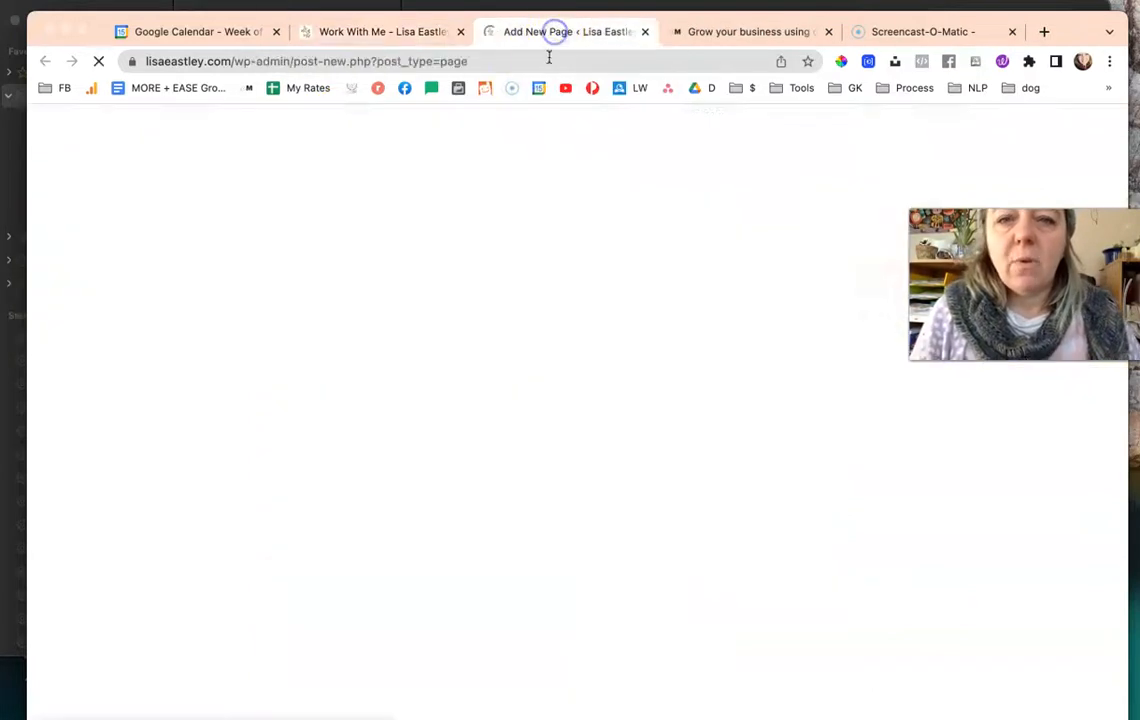
left_click(380, 32)
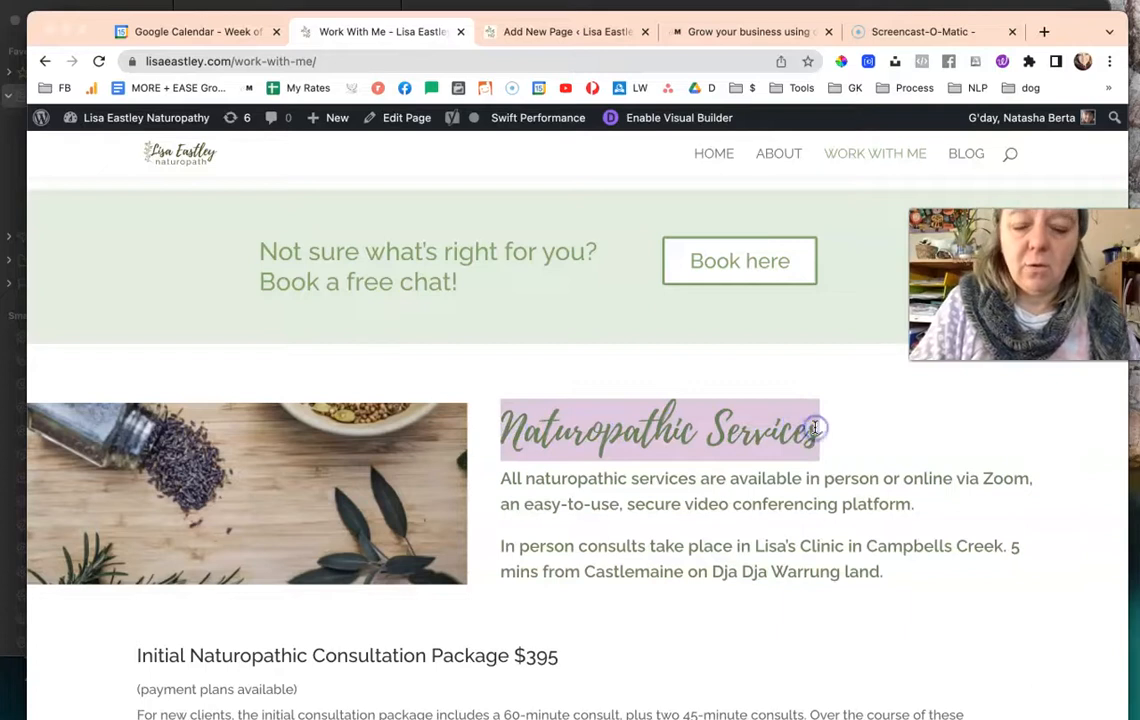
left_click(568, 32)
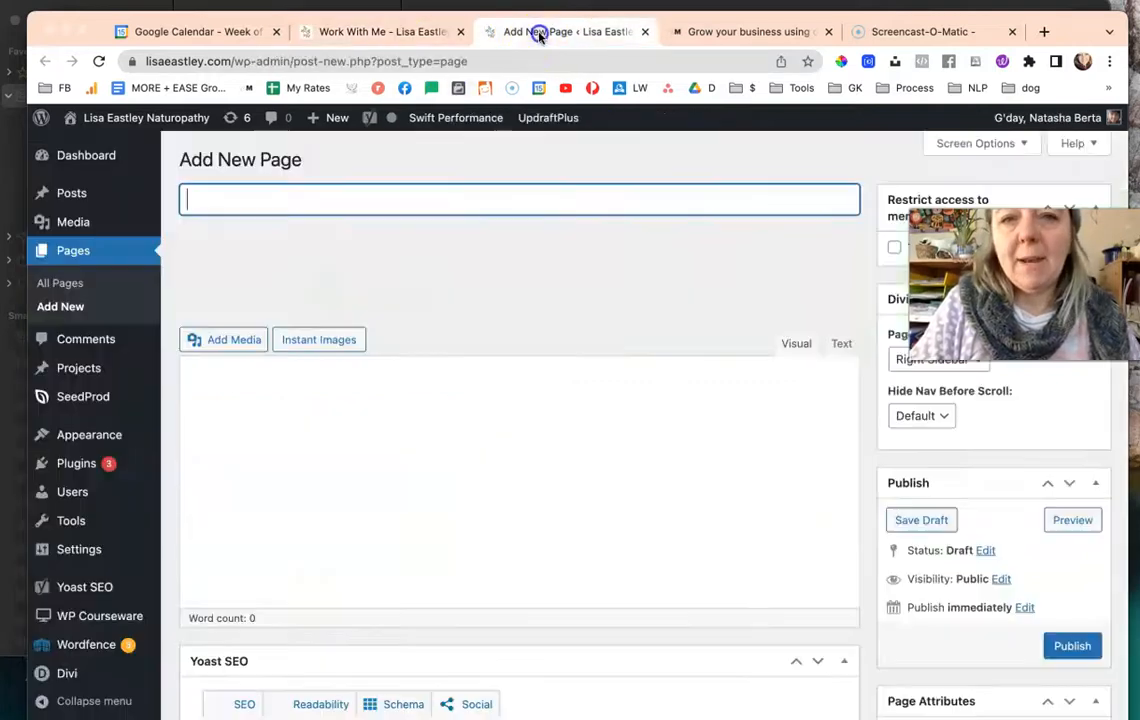
- Title the page Naturopathic Services, publish it and view it live
type("Naturopathic Services")
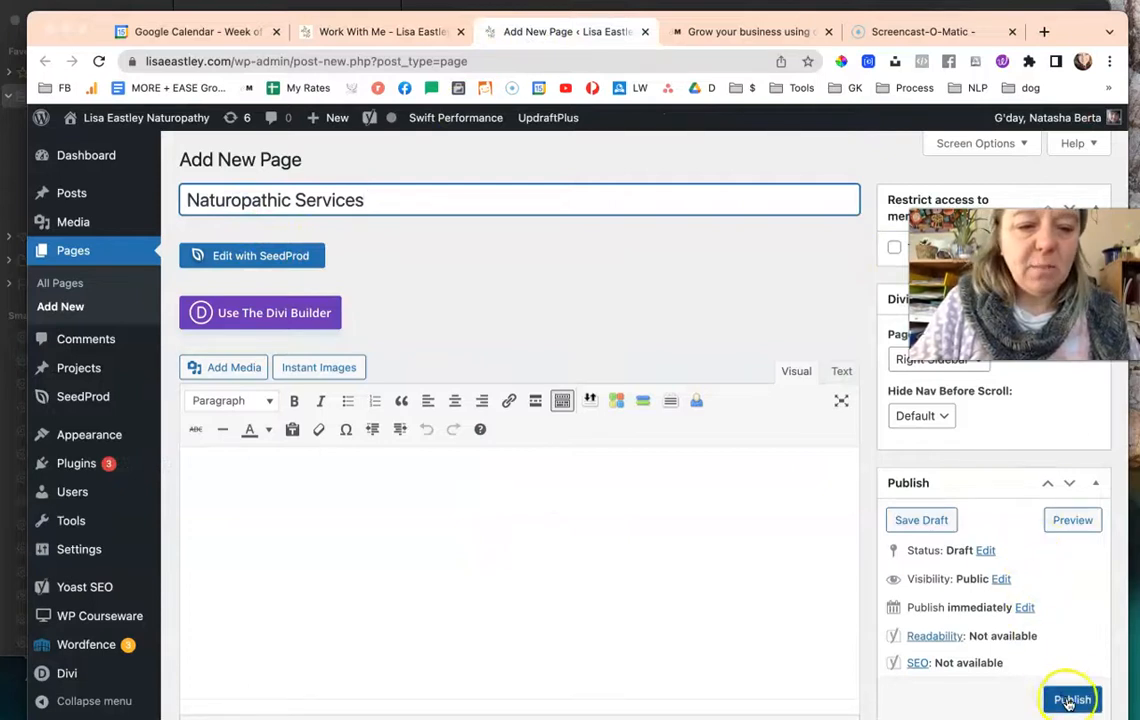
left_click(1072, 700)
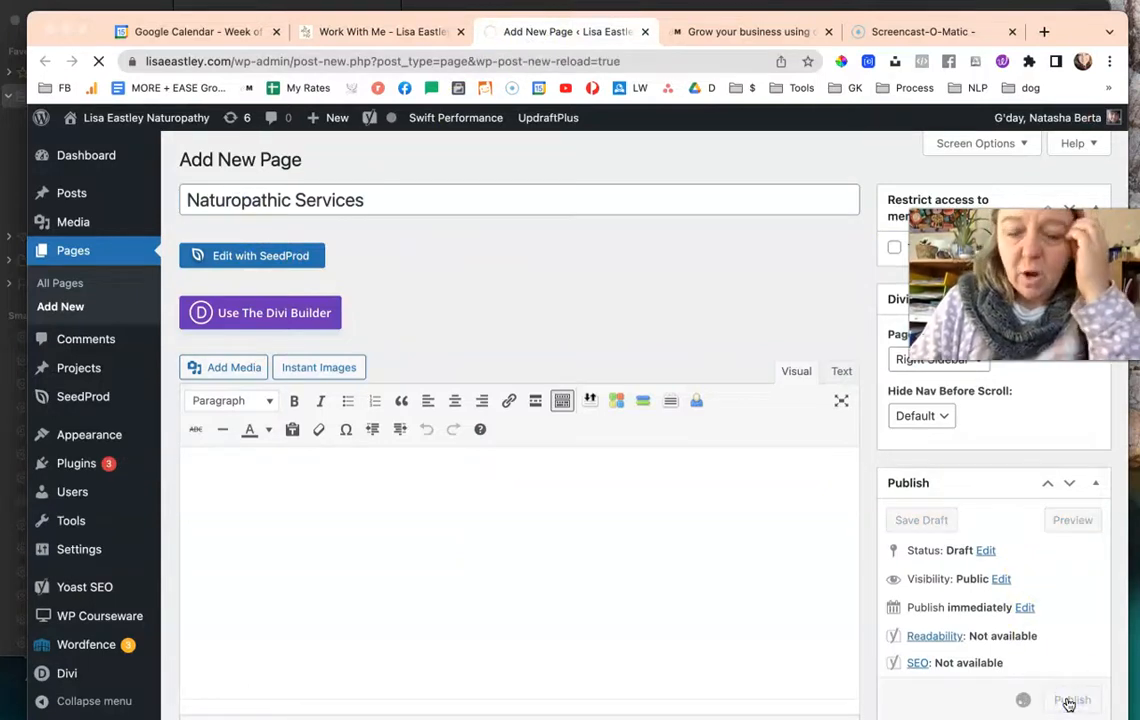
left_click(1072, 700)
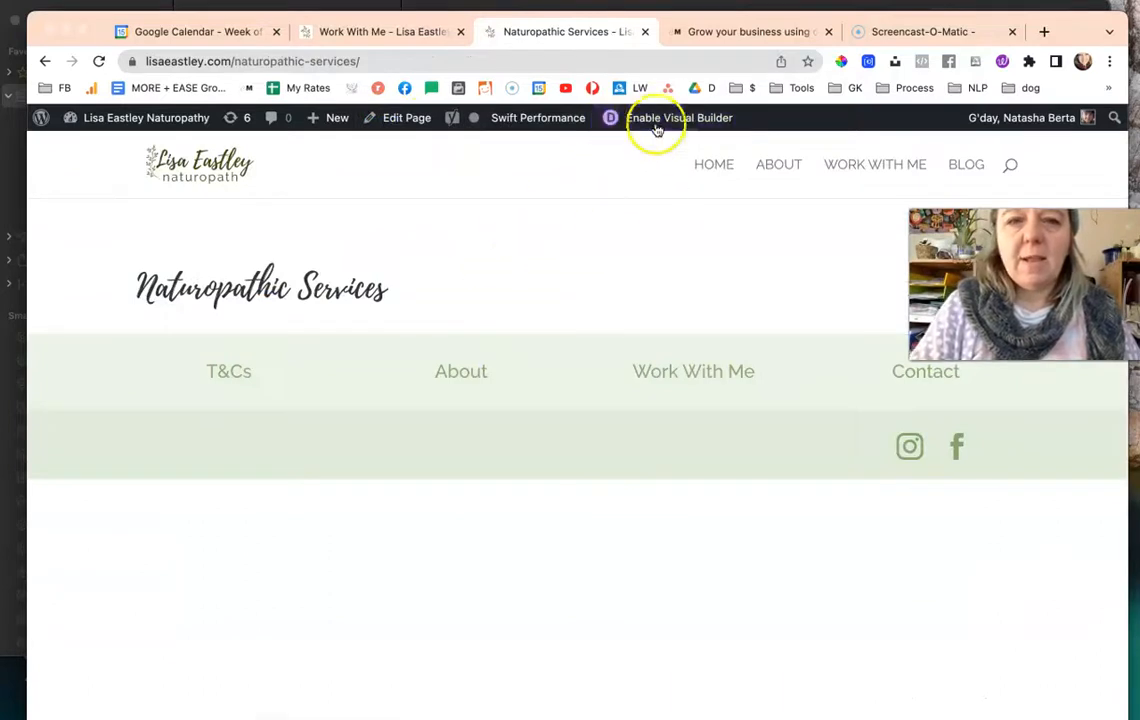
- Enable the Visual Builder and load the Work With Me page's layout from existing pages
left_click(680, 116)
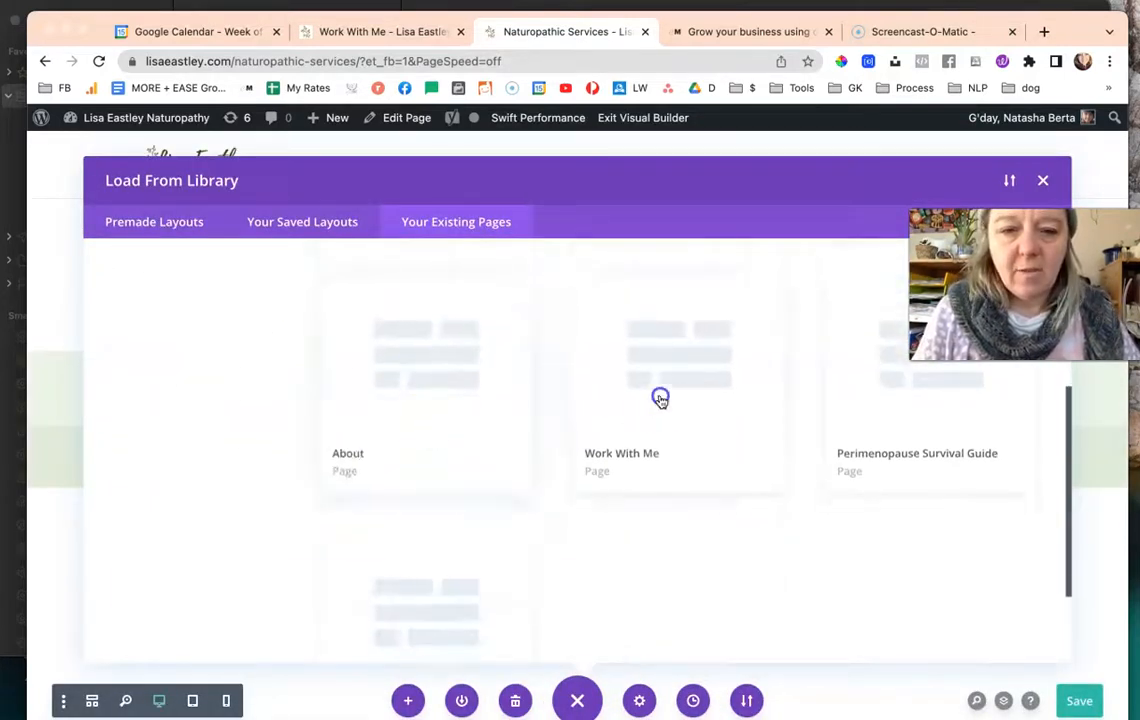
left_click(660, 400)
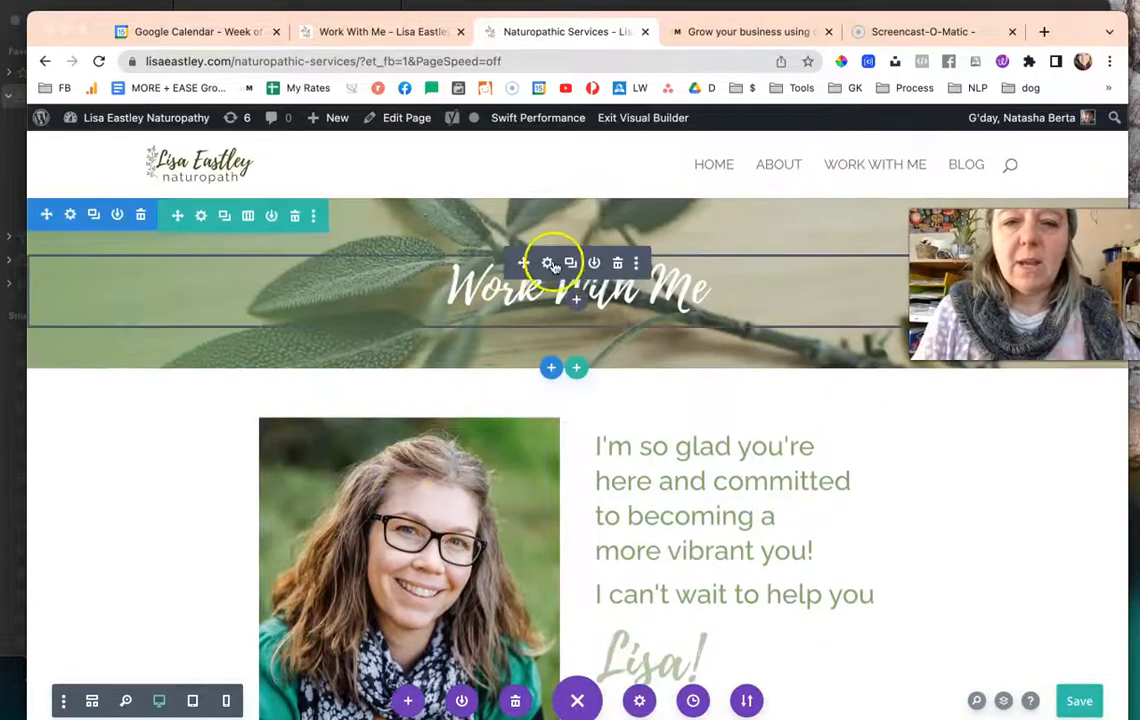
- Replace the banner heading text Work With Me with Naturopathic Services and confirm
left_click(548, 264)
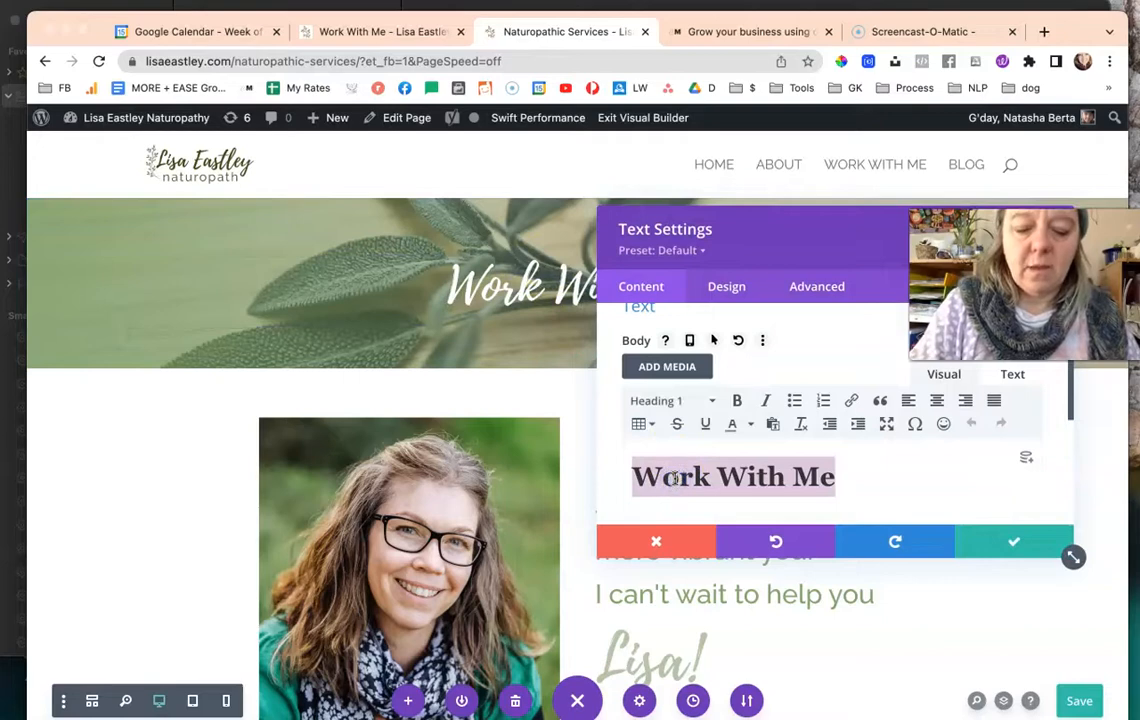
right_click(732, 476)
type("Naturopathic Services")
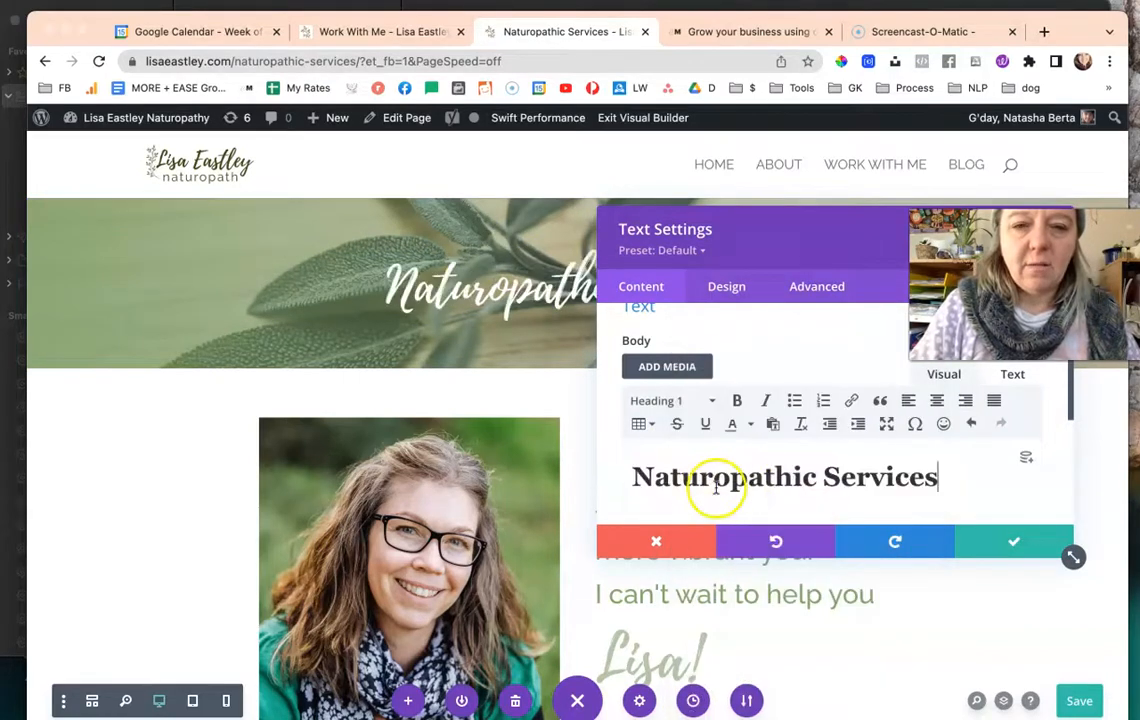
left_click(1012, 540)
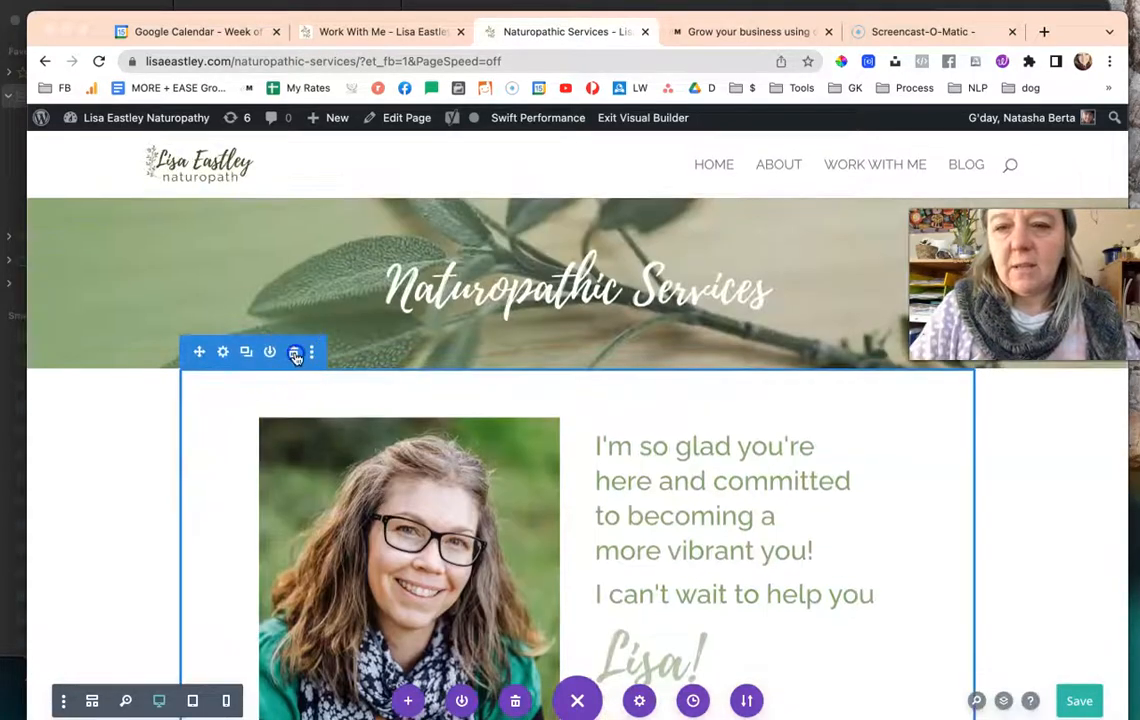
scroll("down", 3)
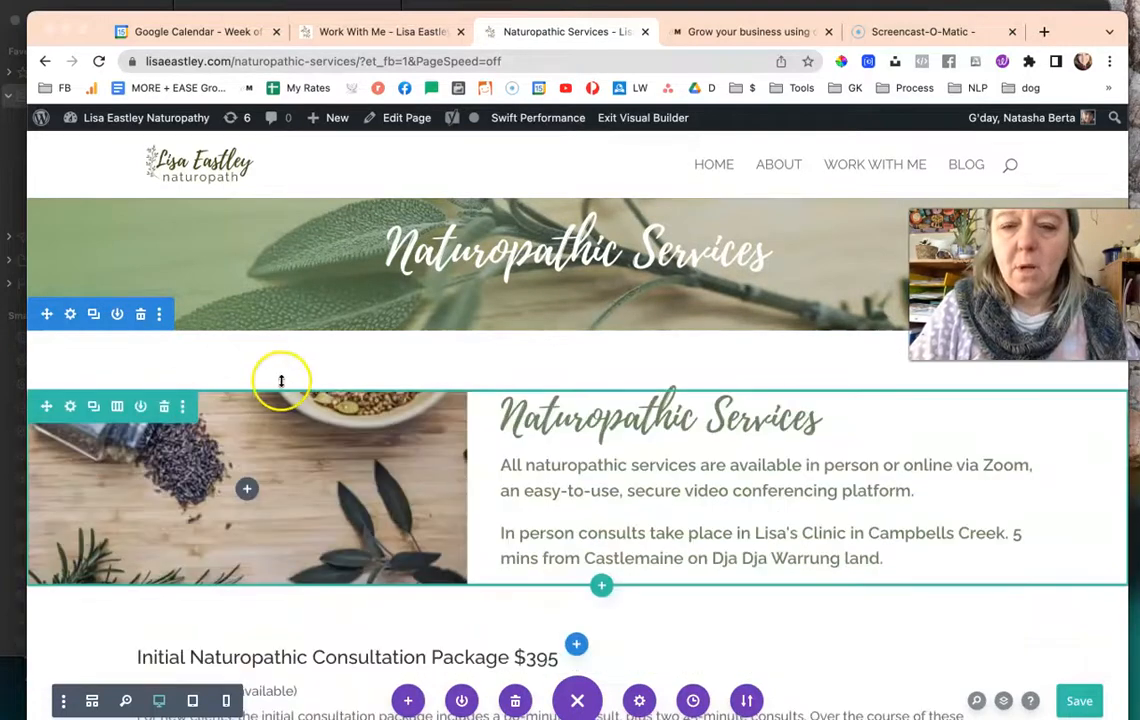
scroll("down", 3)
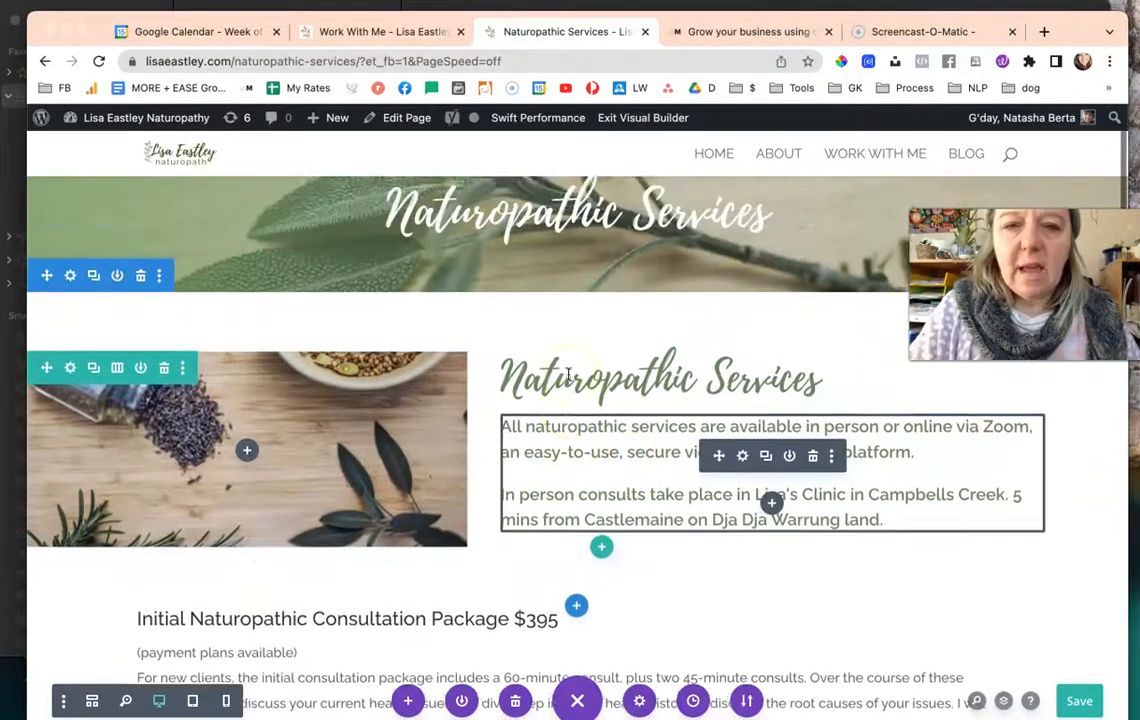
scroll("down", 3)
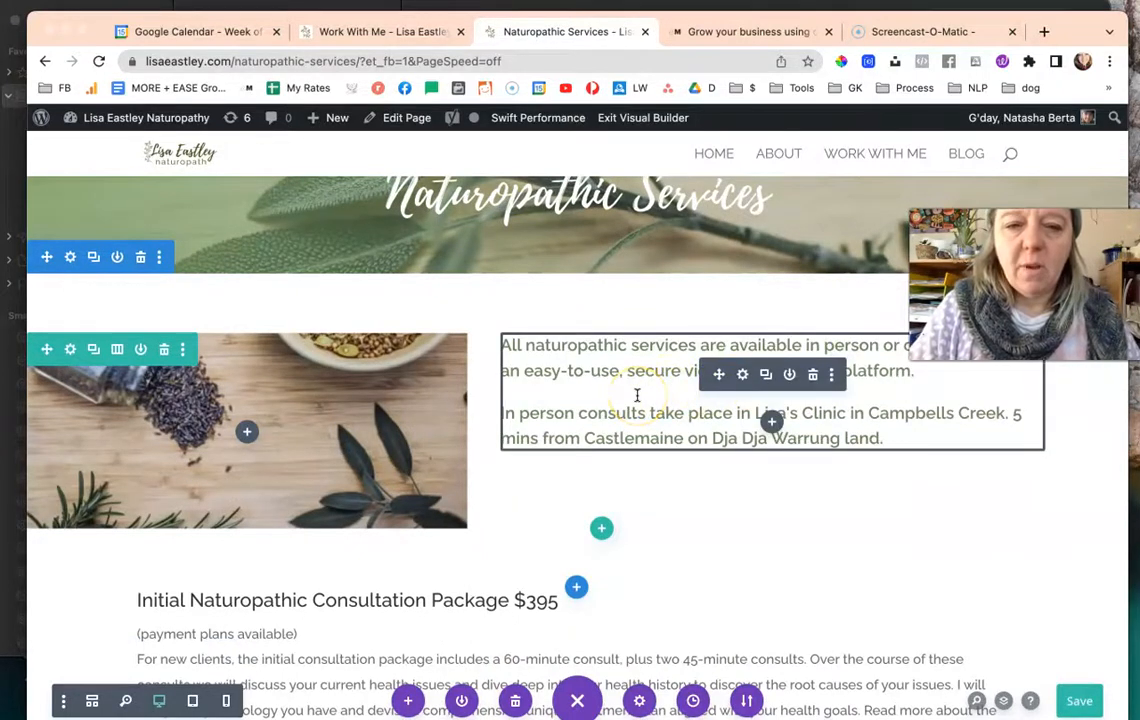
scroll("down", 3)
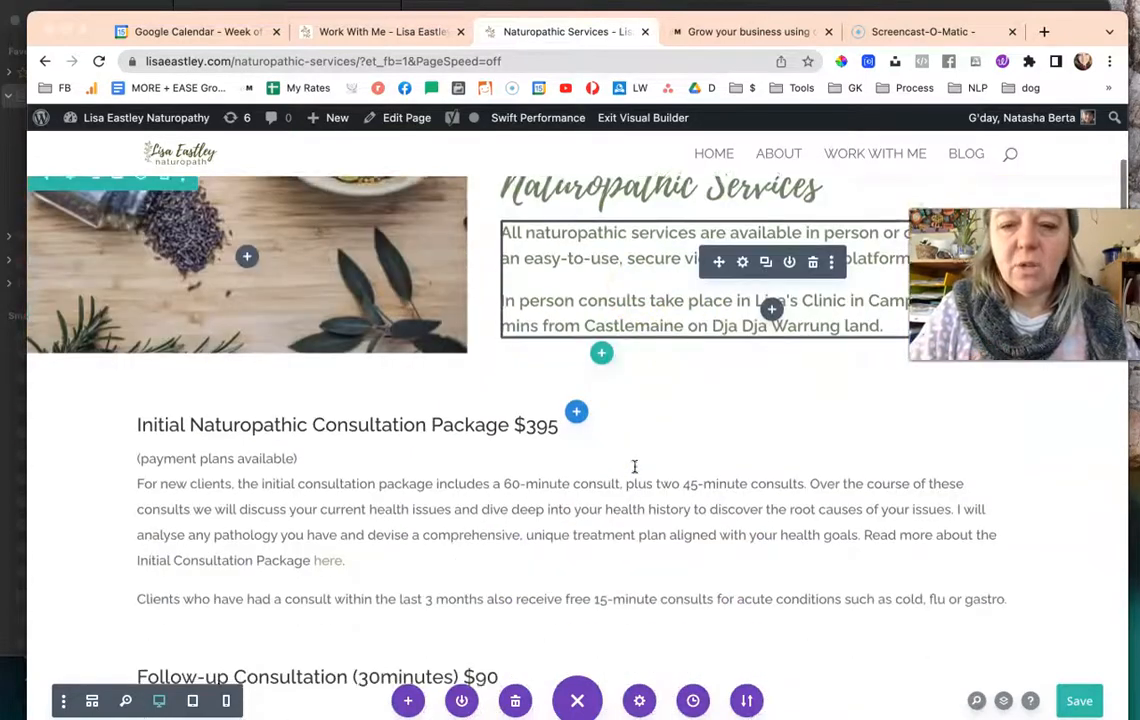
scroll("down", 3)
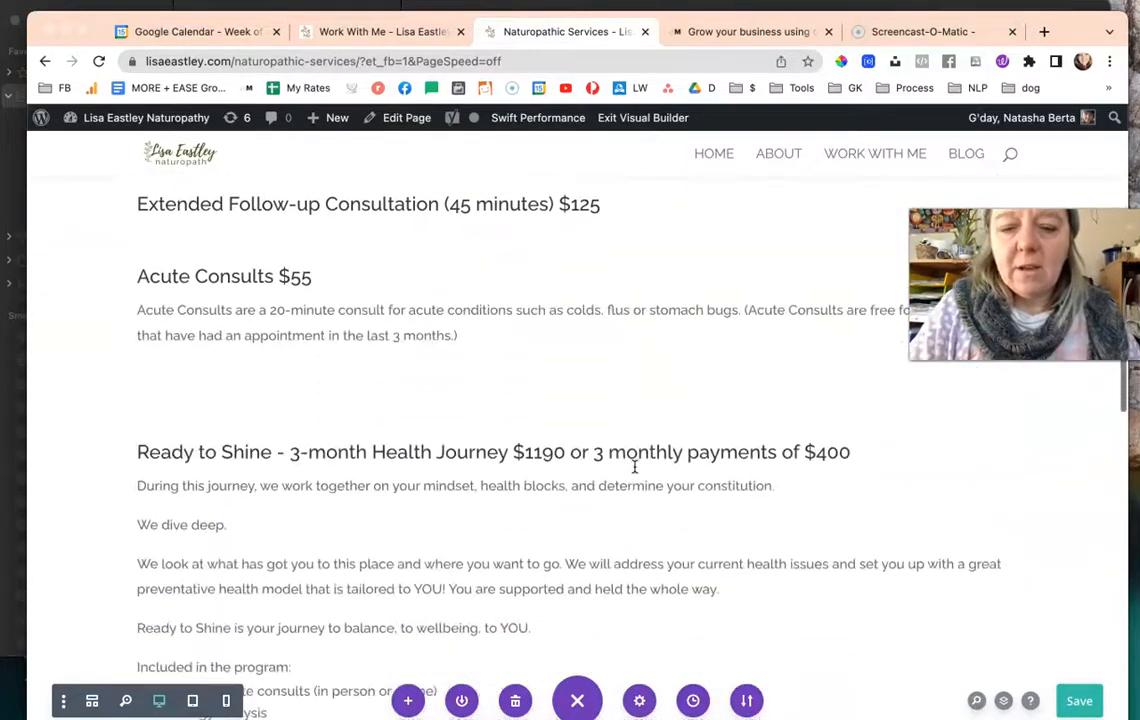
scroll("down", 3)
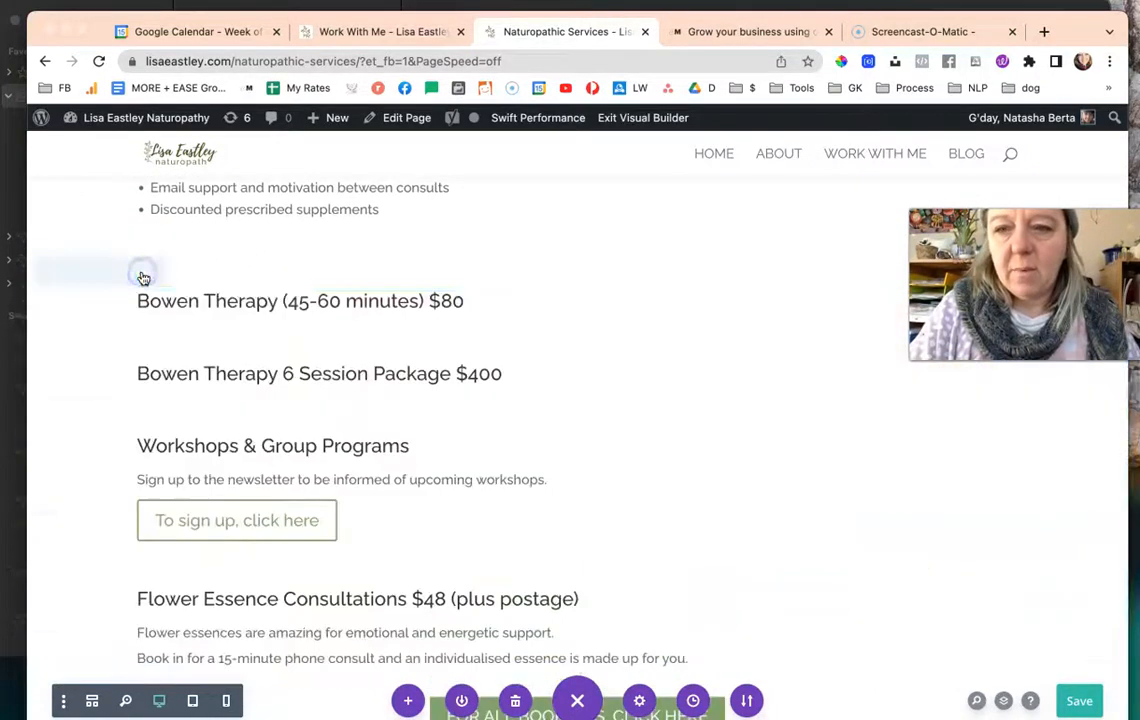
scroll("down", 3)
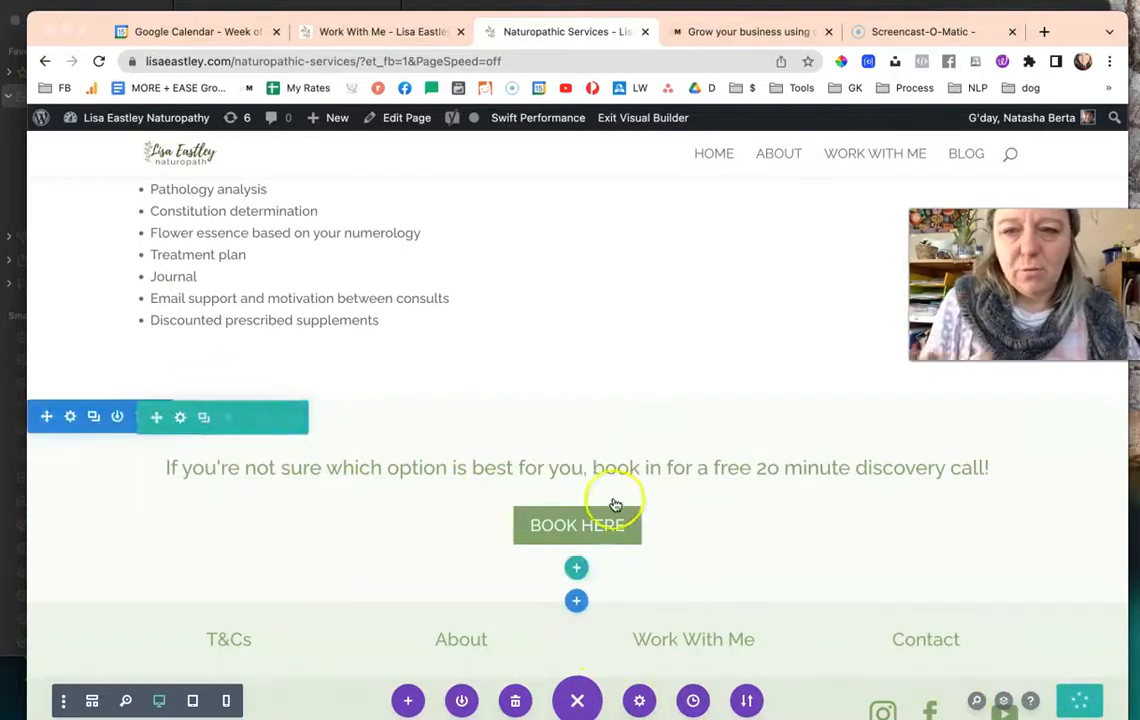
scroll("up", 3)
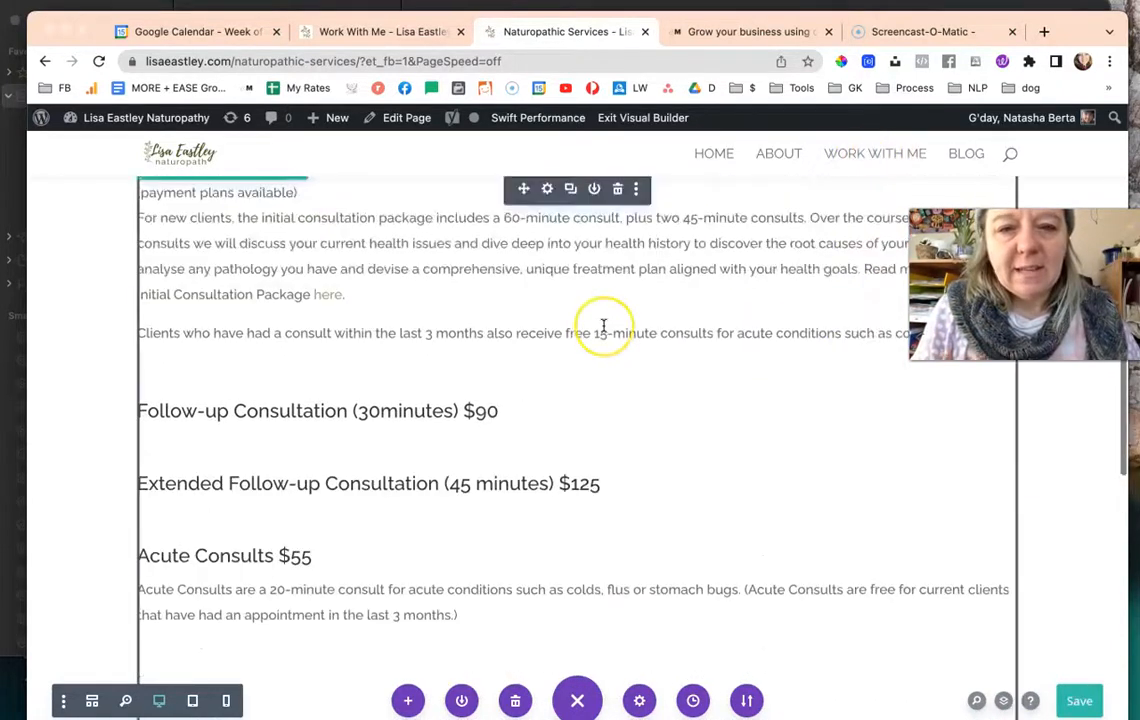
scroll("down", 3)
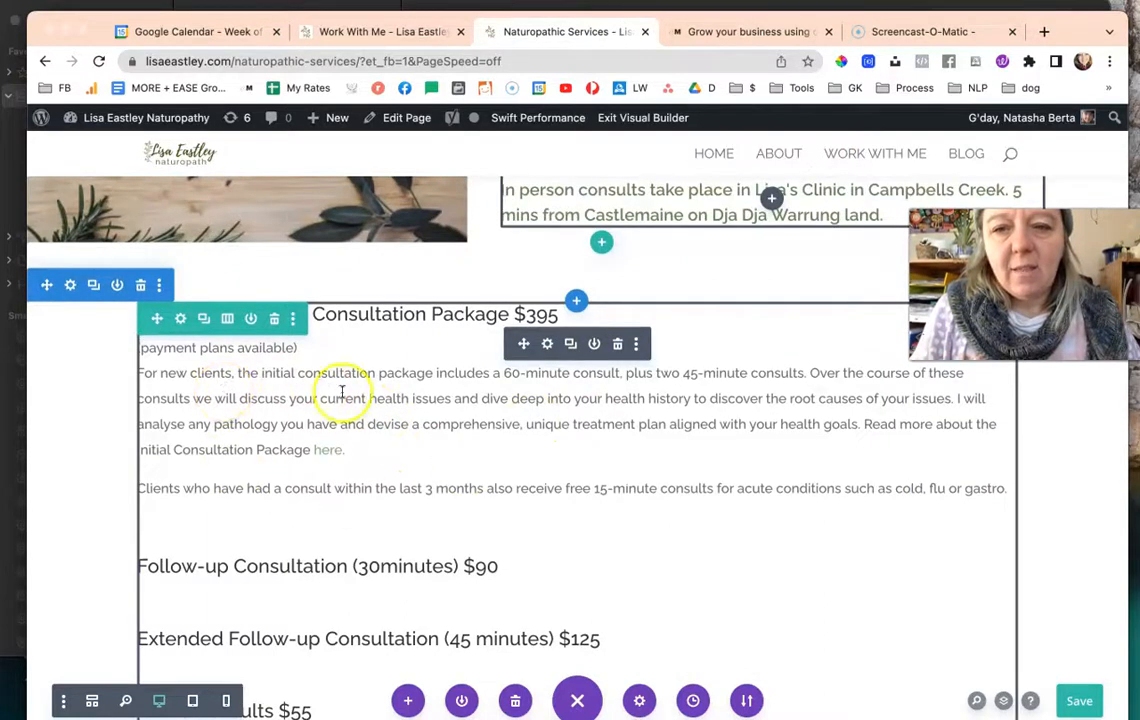
scroll("down", 3)
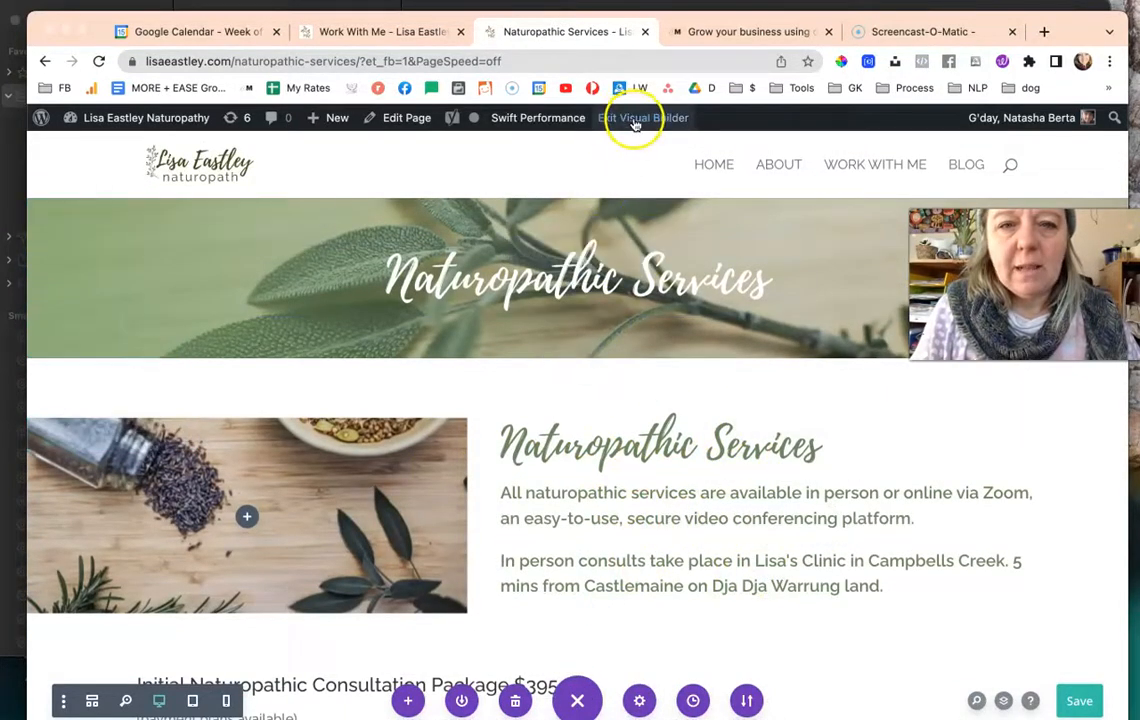
- Exit the Visual Builder, go to the Work With Me page and enable visual editing there
left_click(644, 118)
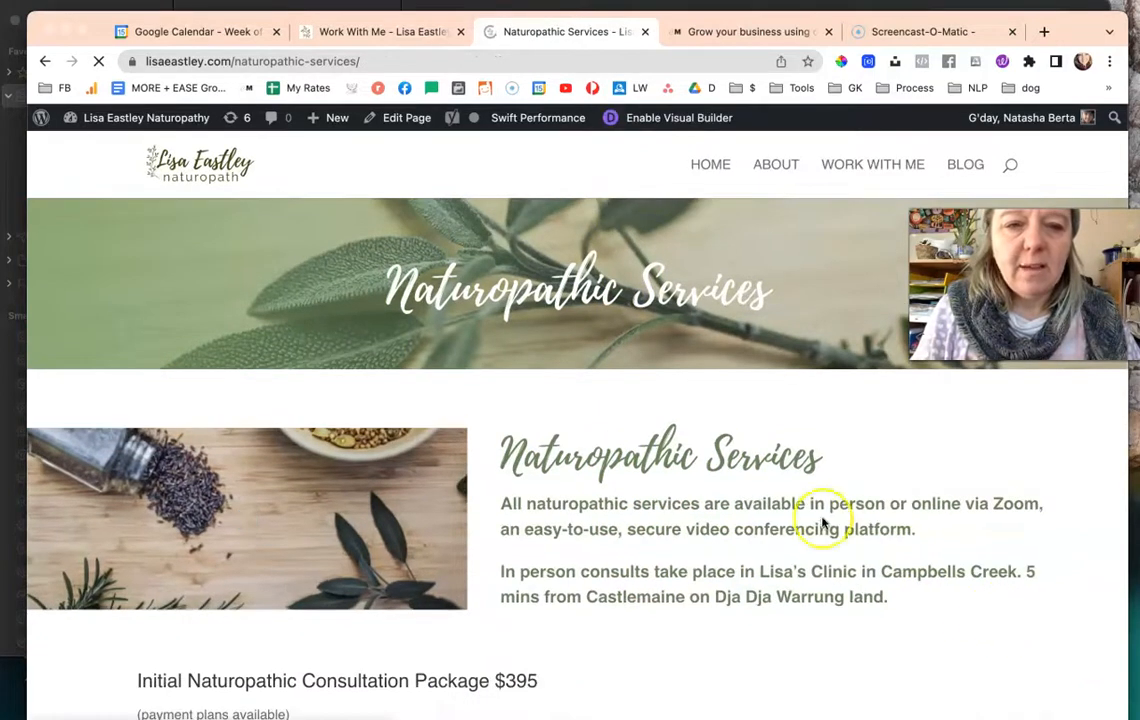
left_click(252, 60)
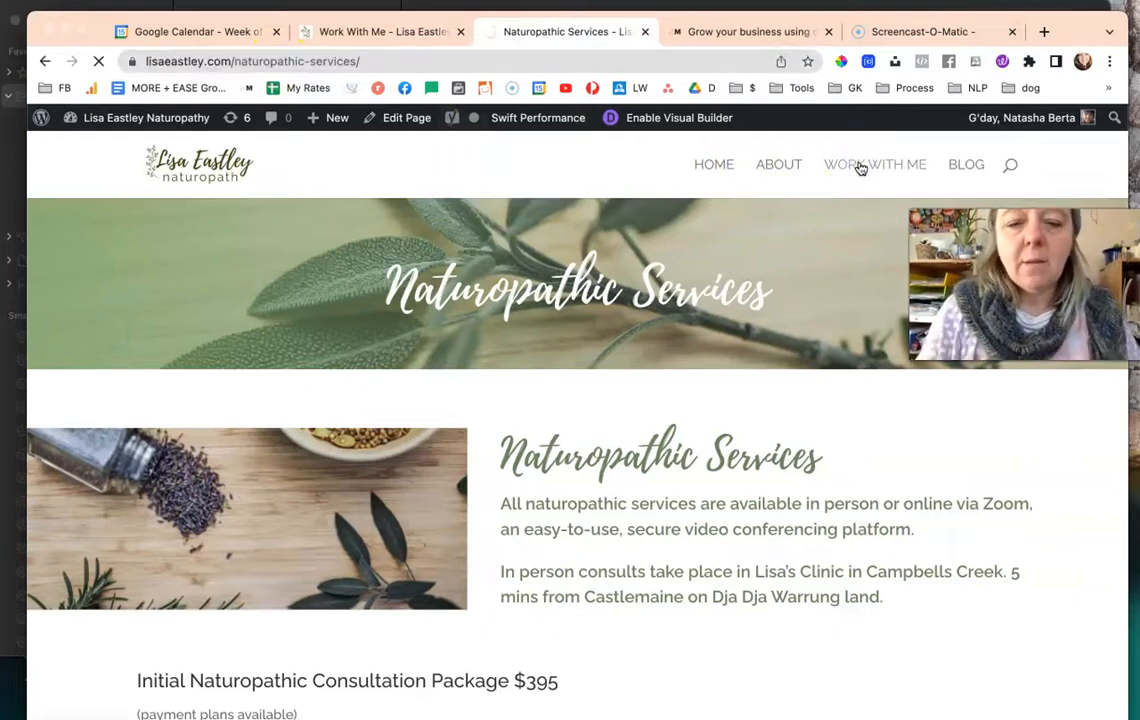
left_click(874, 164)
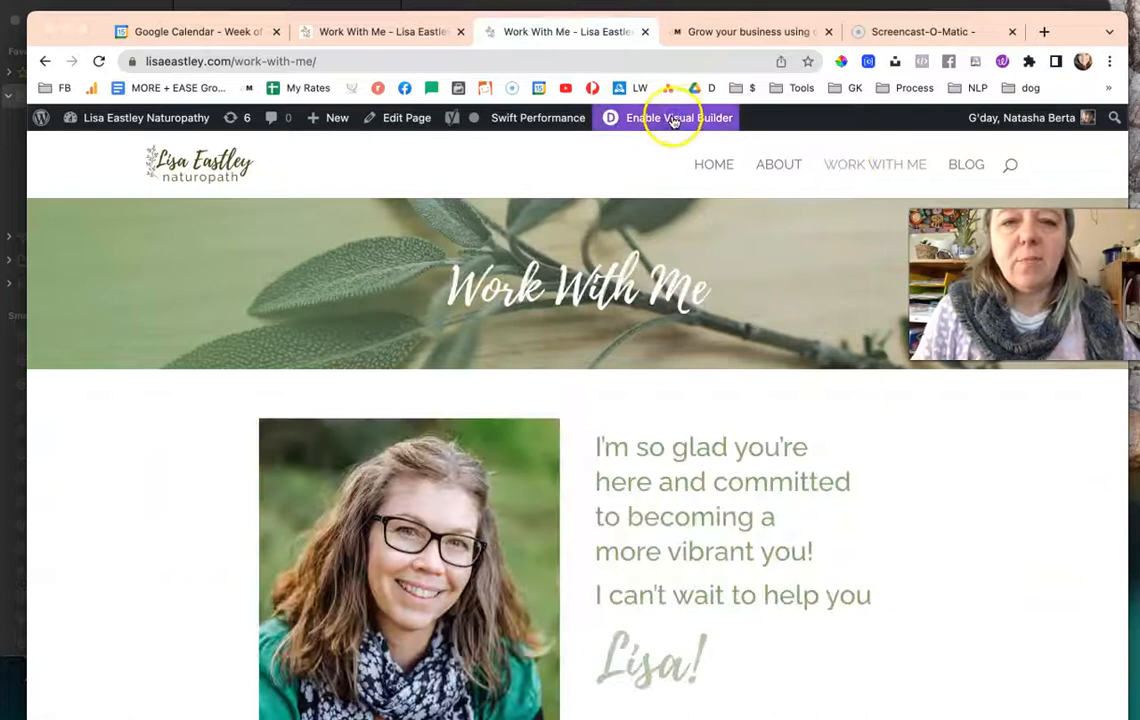
left_click(680, 116)
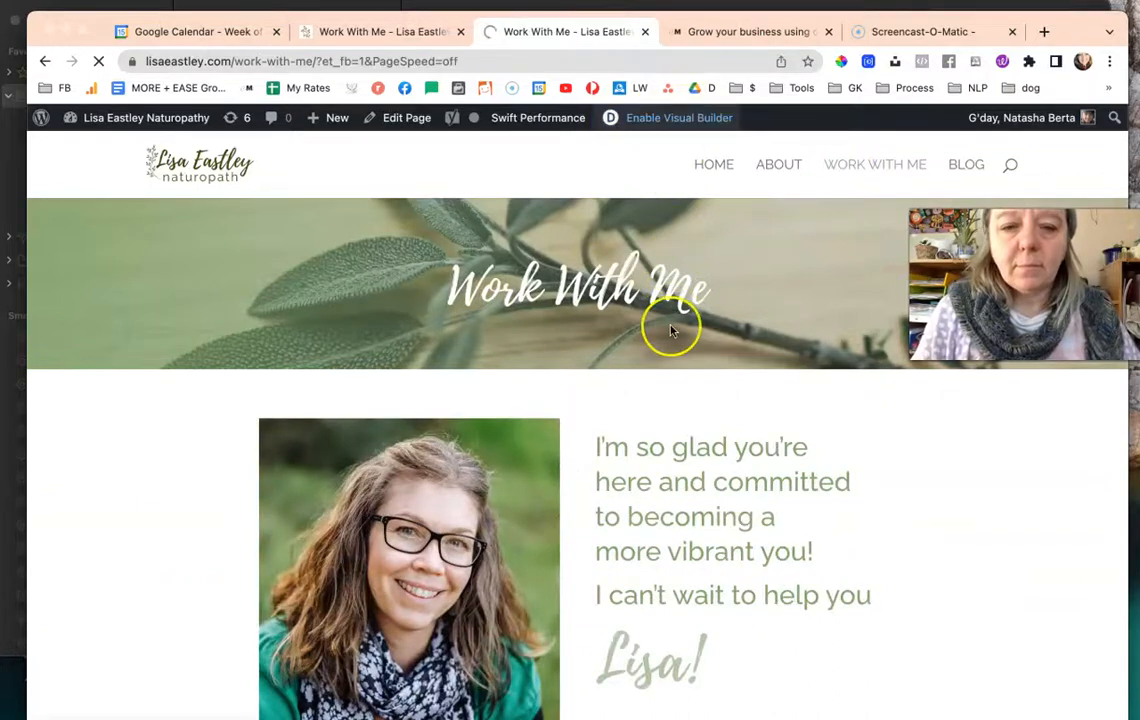
- Let the Visual Builder load and scroll to the Bowen Therapy button module
left_click(678, 116)
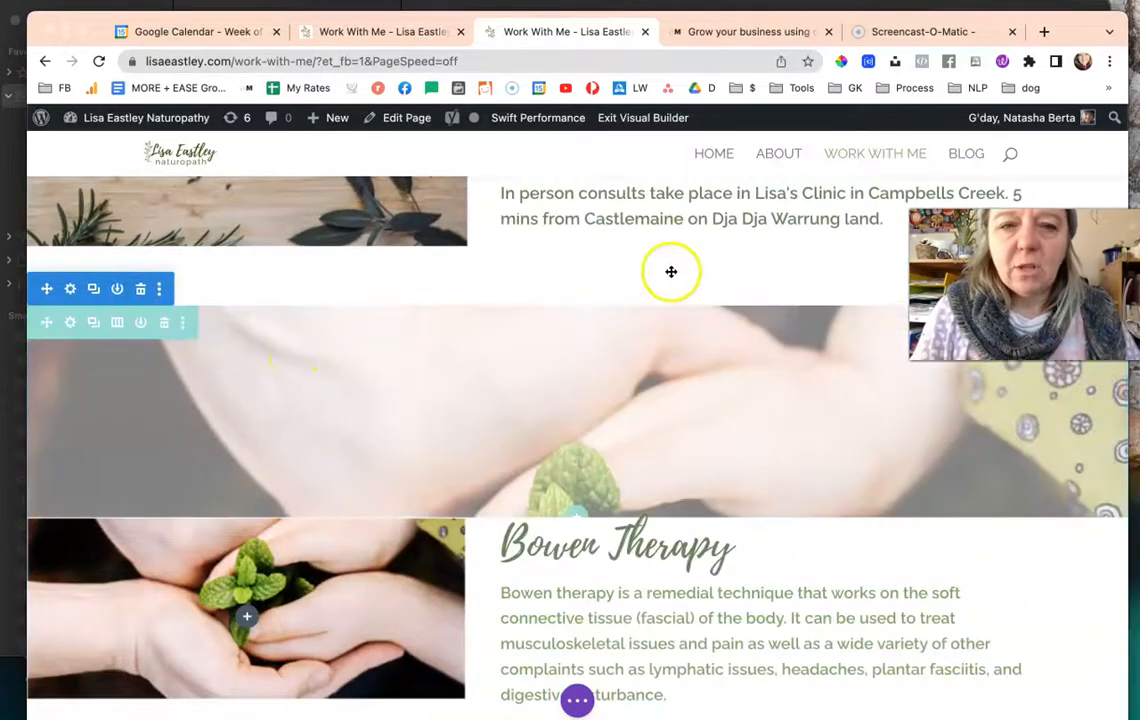
scroll("down", 3)
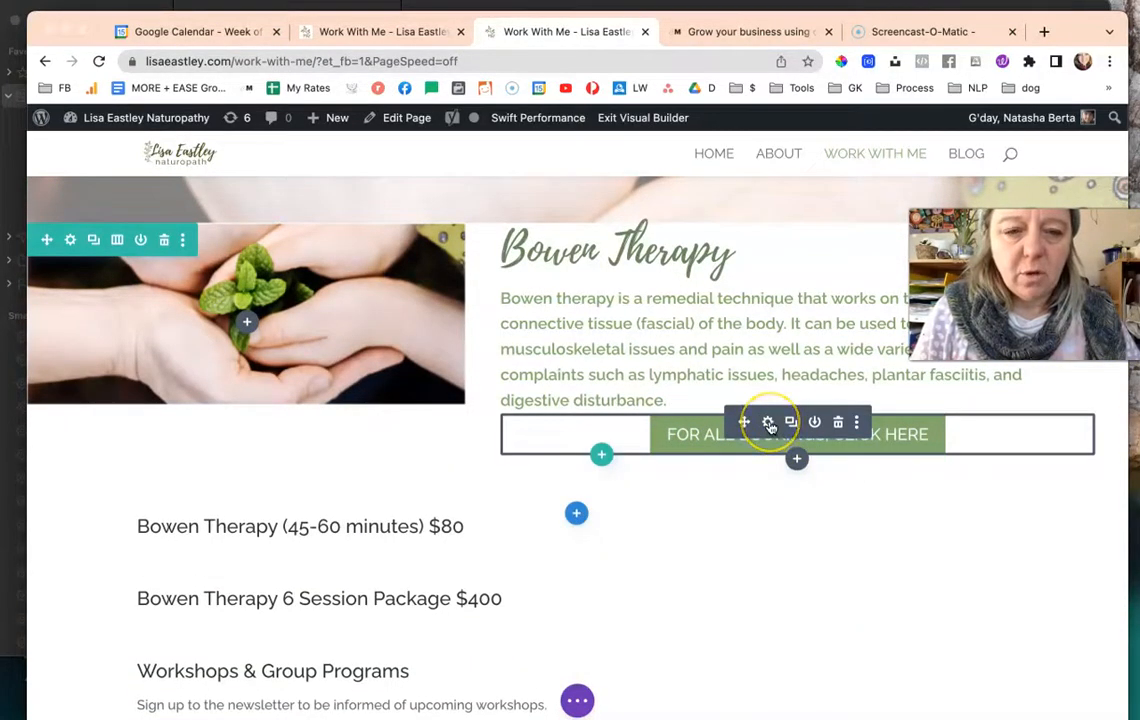
- Retype the section button text in capitals as LEARN MORE ABOUT NATUROPATHIC SERVICES
left_click(768, 420)
type("LEARN MORE ABOUT")
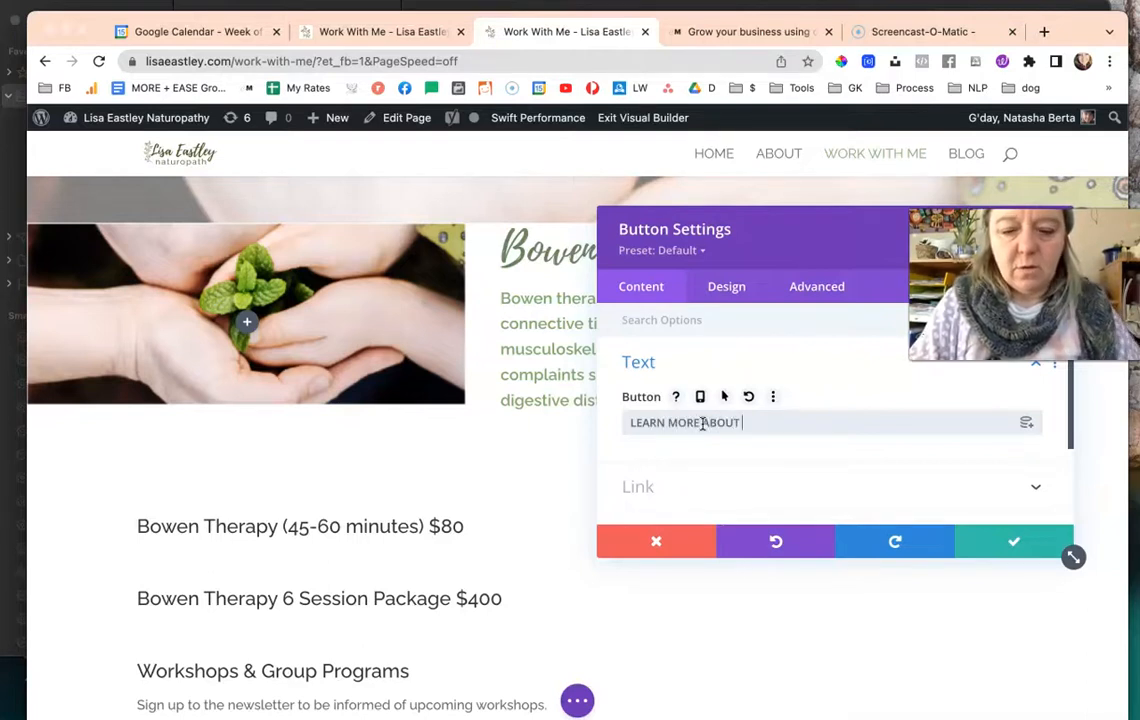
type("Nat")
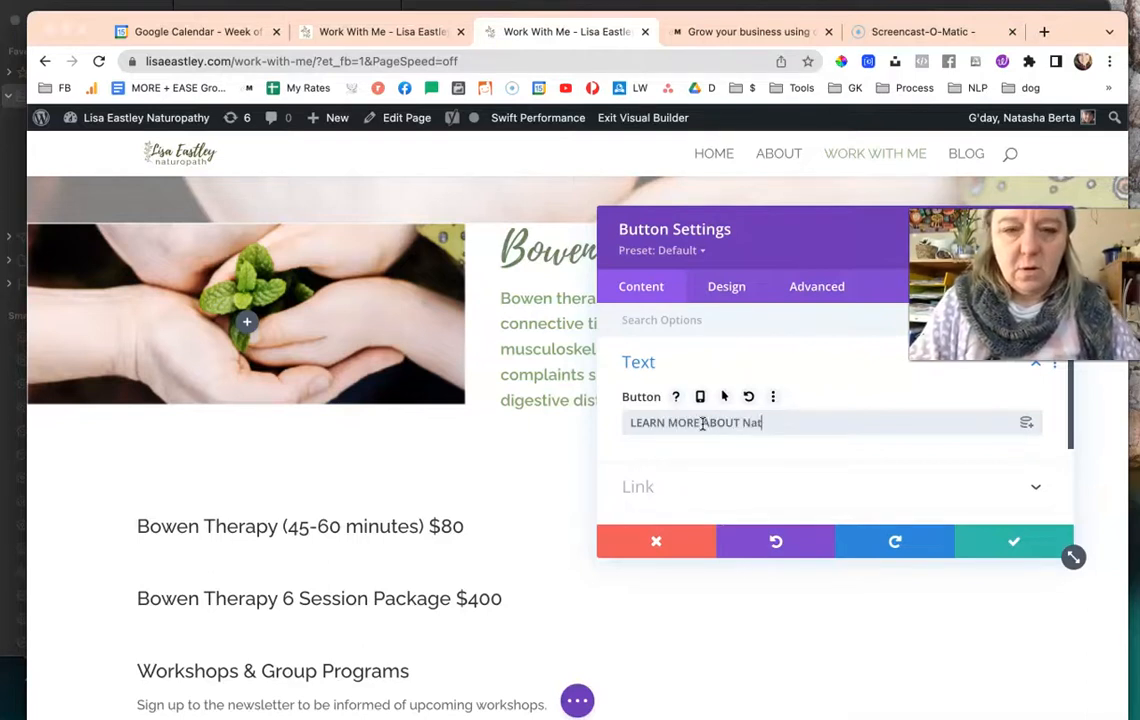
key("Backspace")
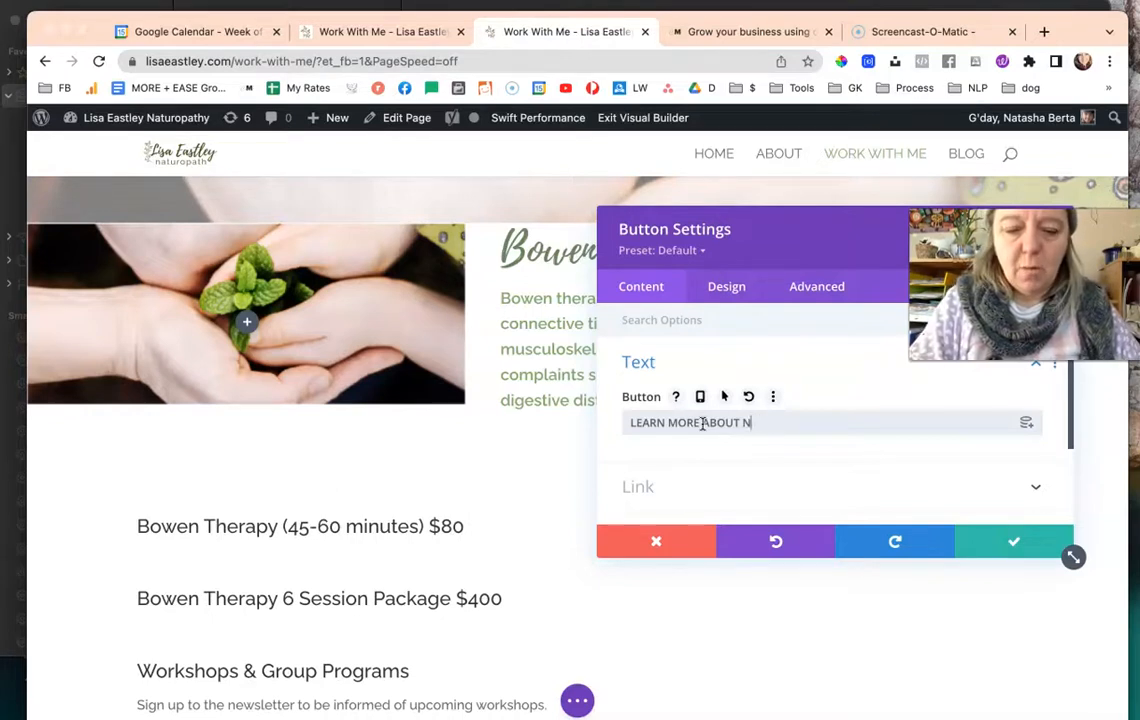
type("ATURAOPATH")
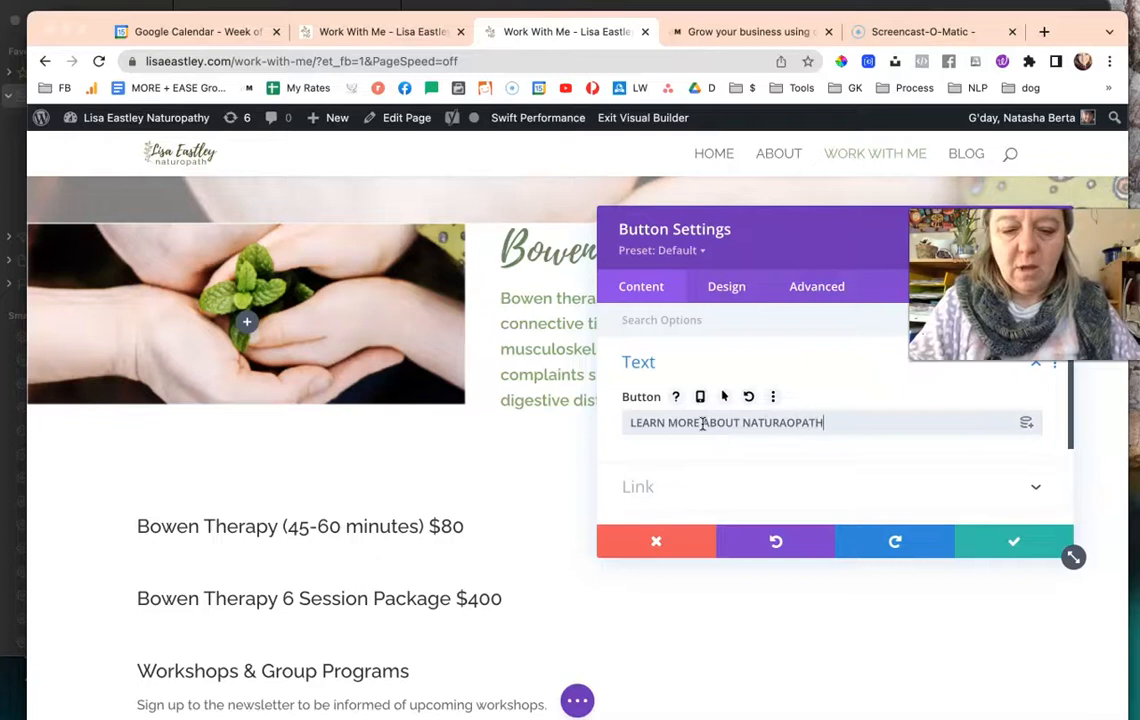
type("IC SERVICES")
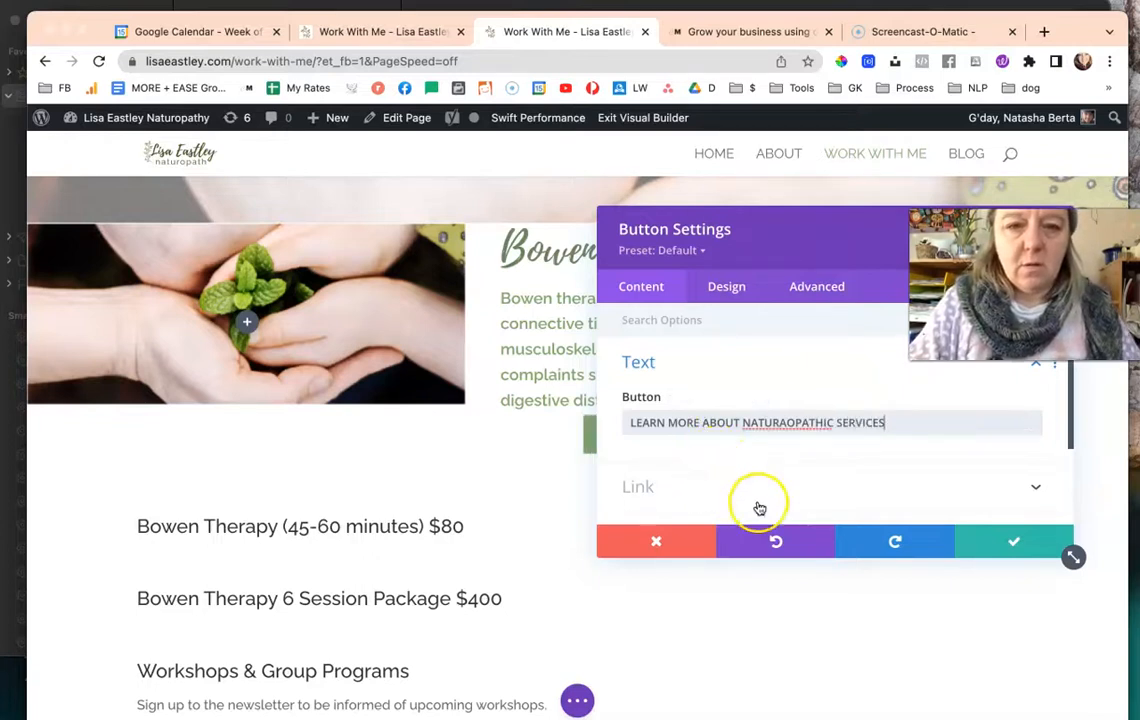
right_click(784, 422)
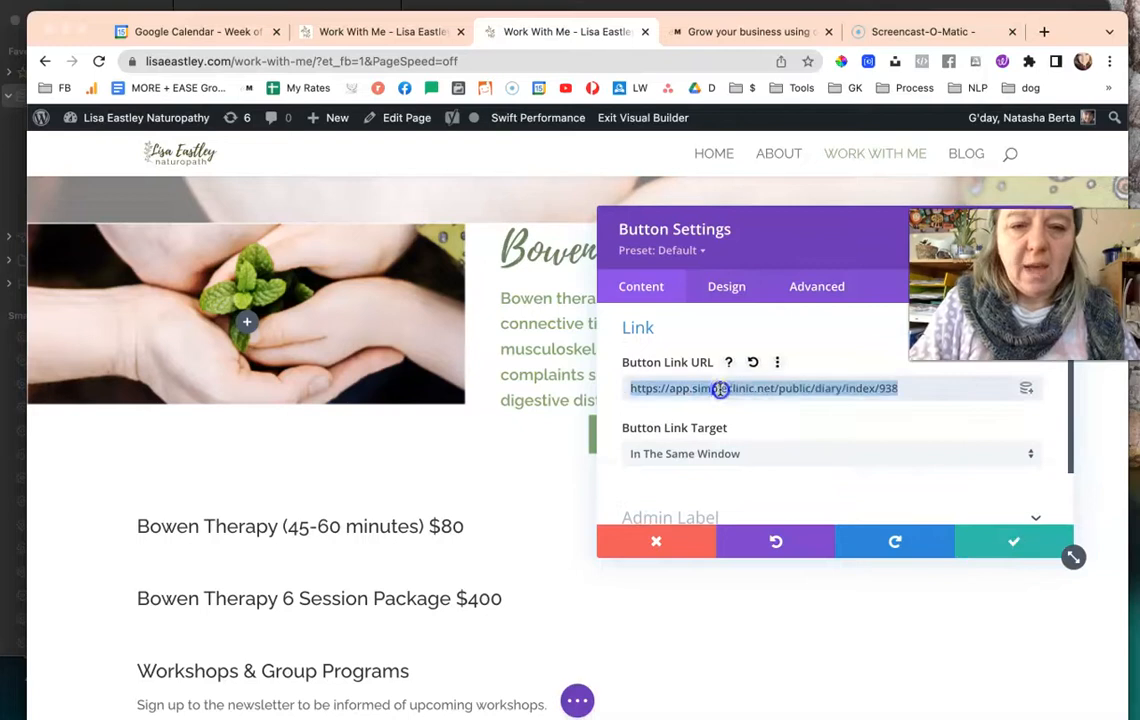
type("https://lisaeastley.com/naturopathic-services/")
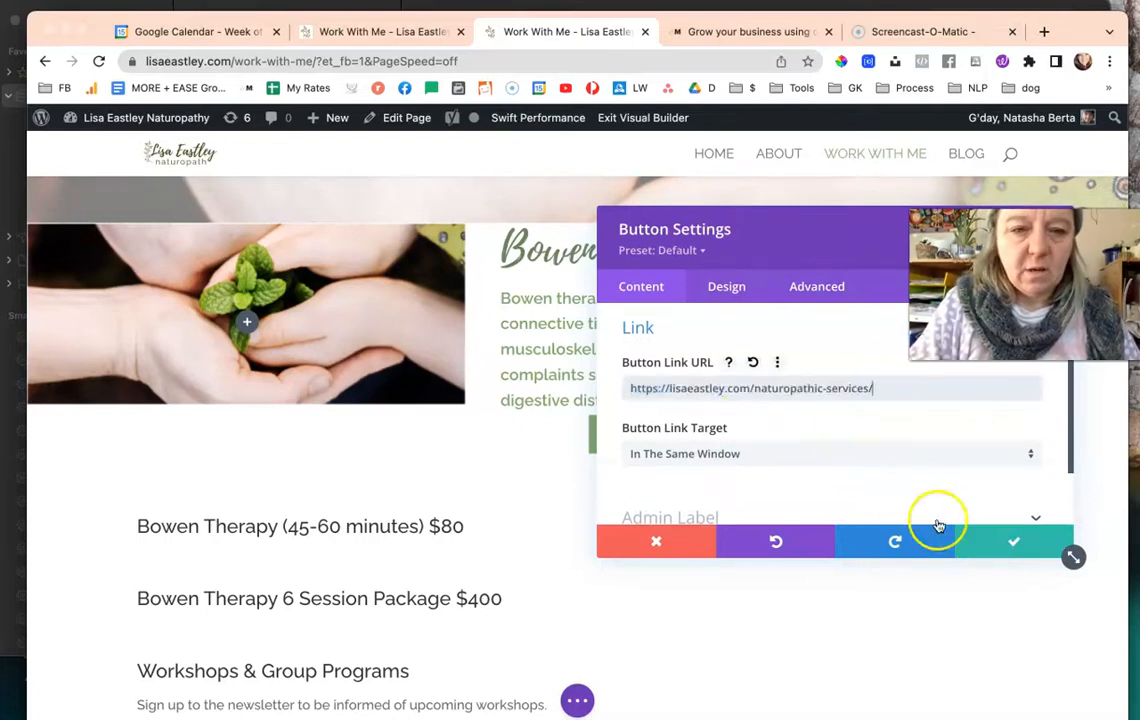
left_click(1012, 540)
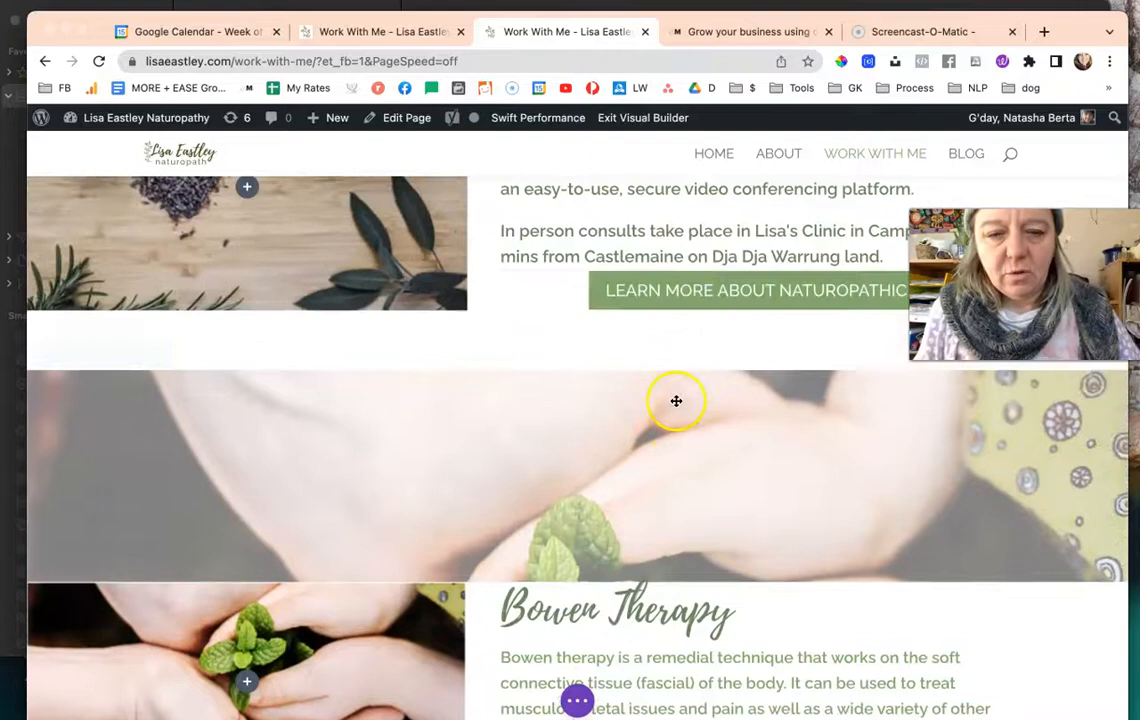
- Scroll to the Naturopathic Services blurb to reach its settings gear
scroll("down", 3)
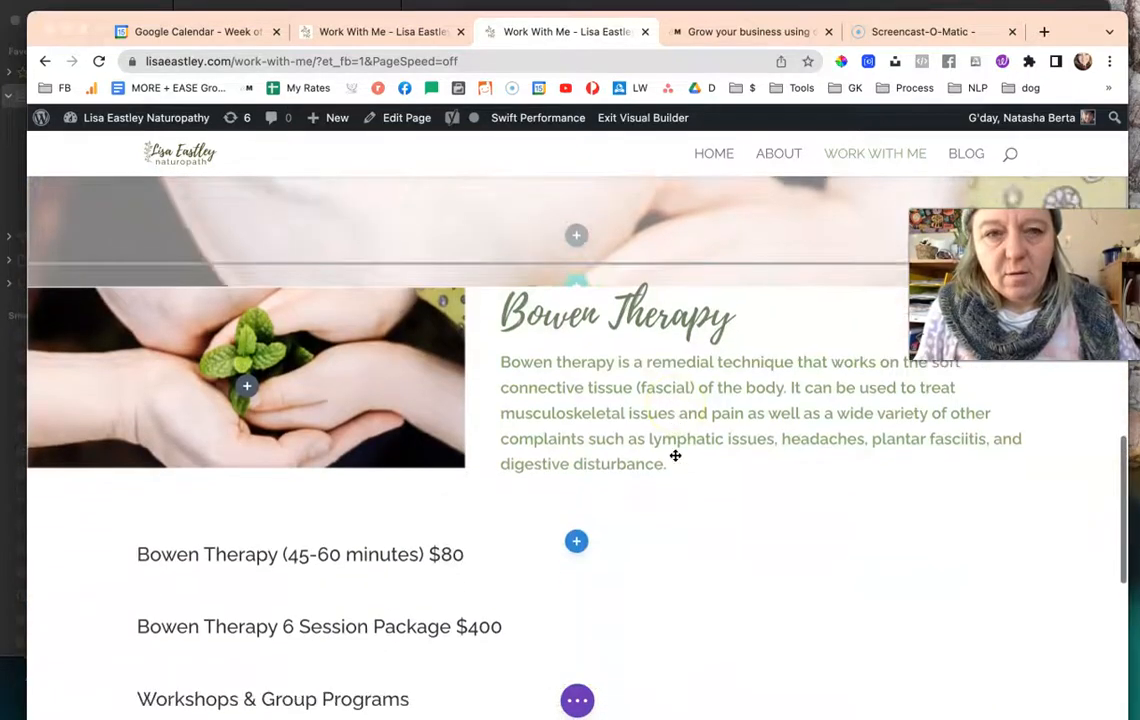
scroll("down", 3)
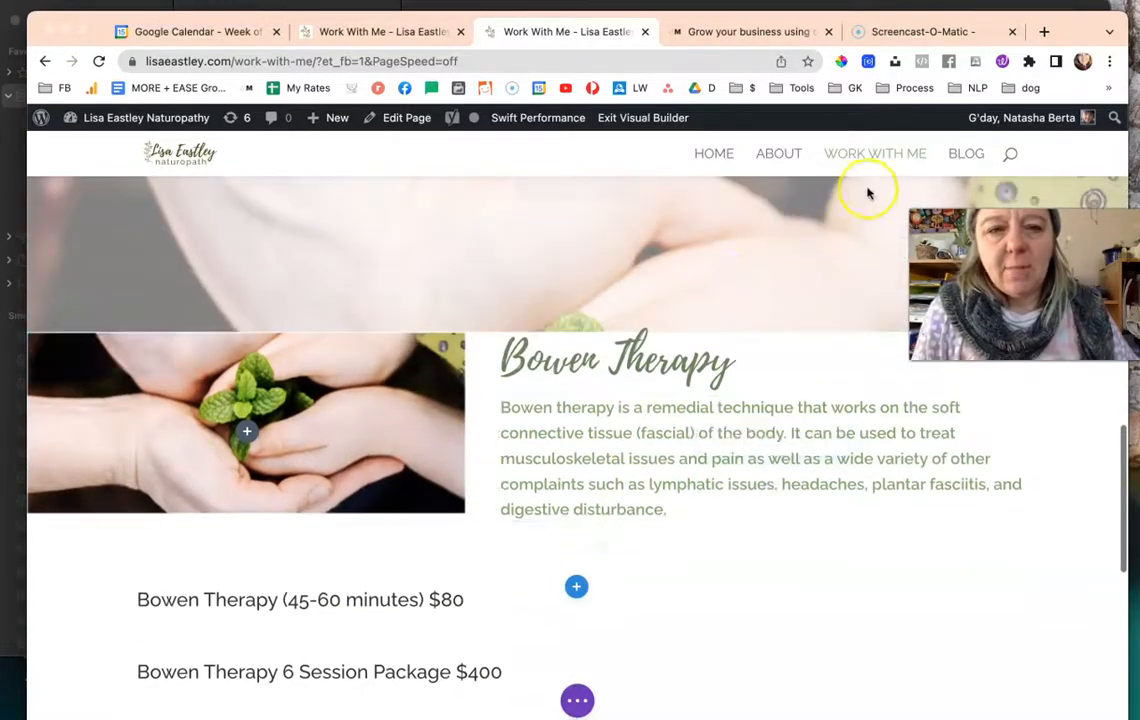
mouse_move(570, 378)
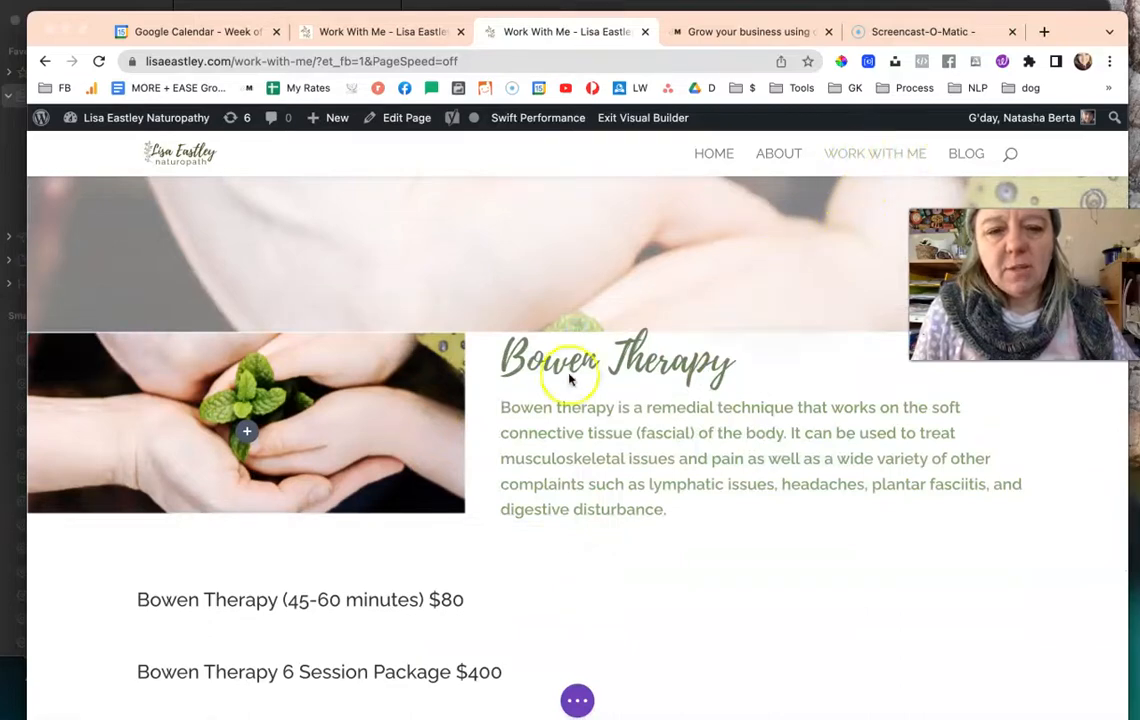
scroll("up", 3)
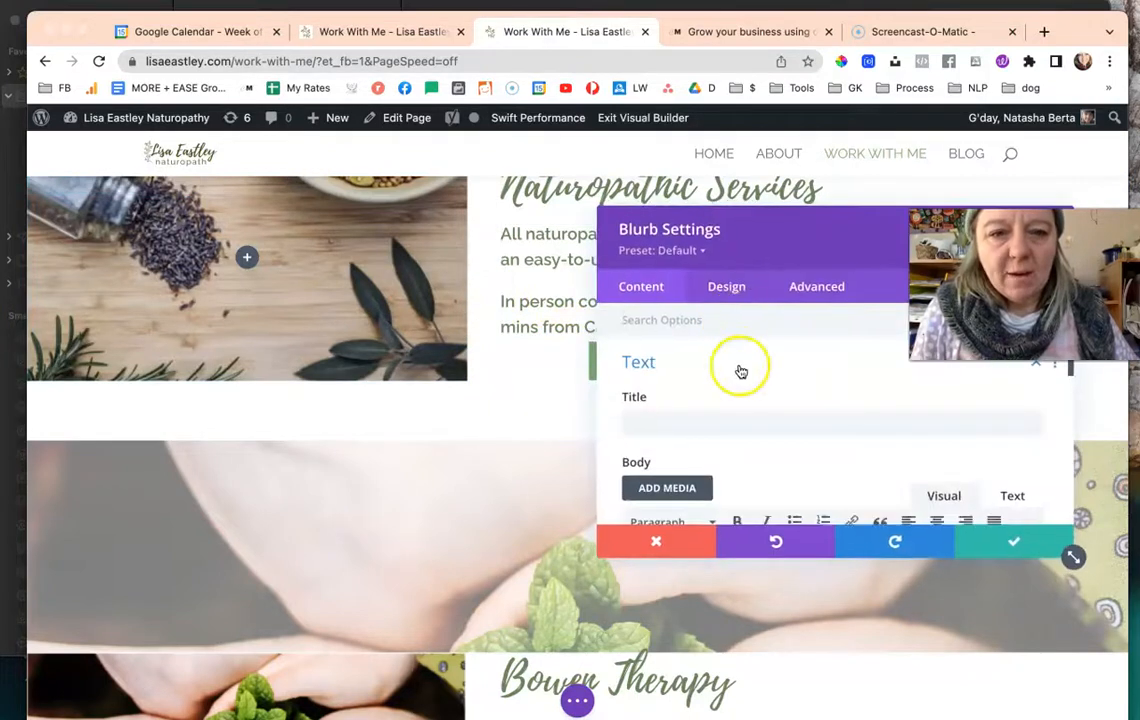
- In Design > Spacing, drag the blurb's bottom padding to 18px
left_click(726, 286)
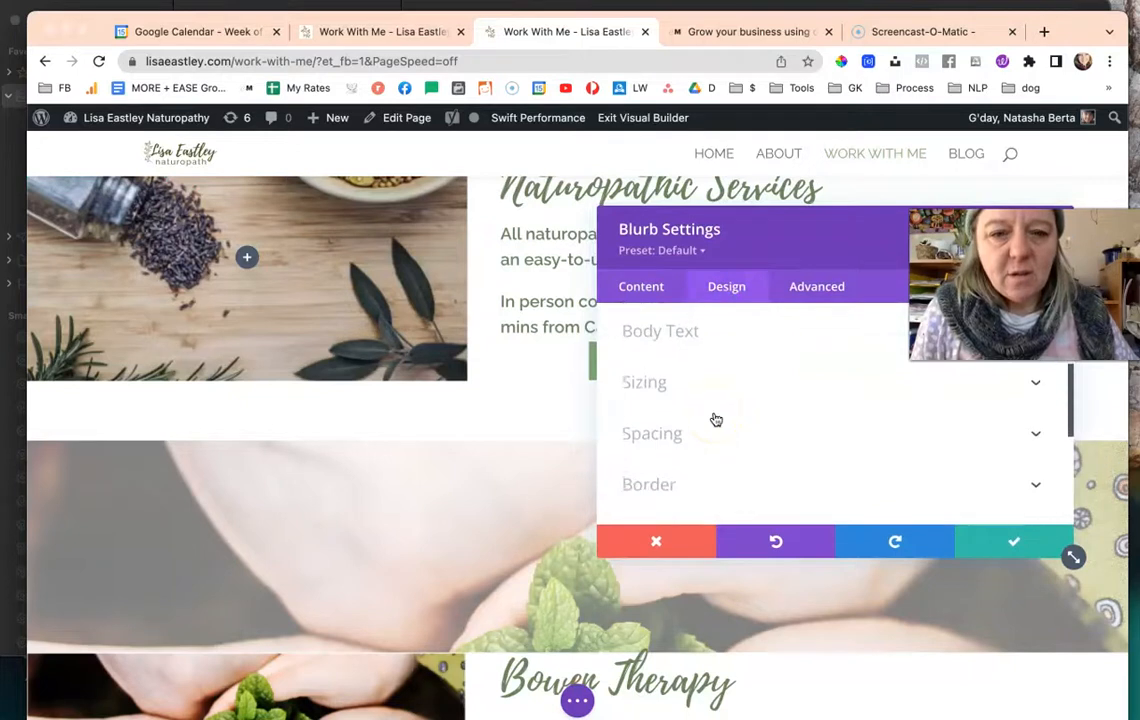
left_click(652, 432)
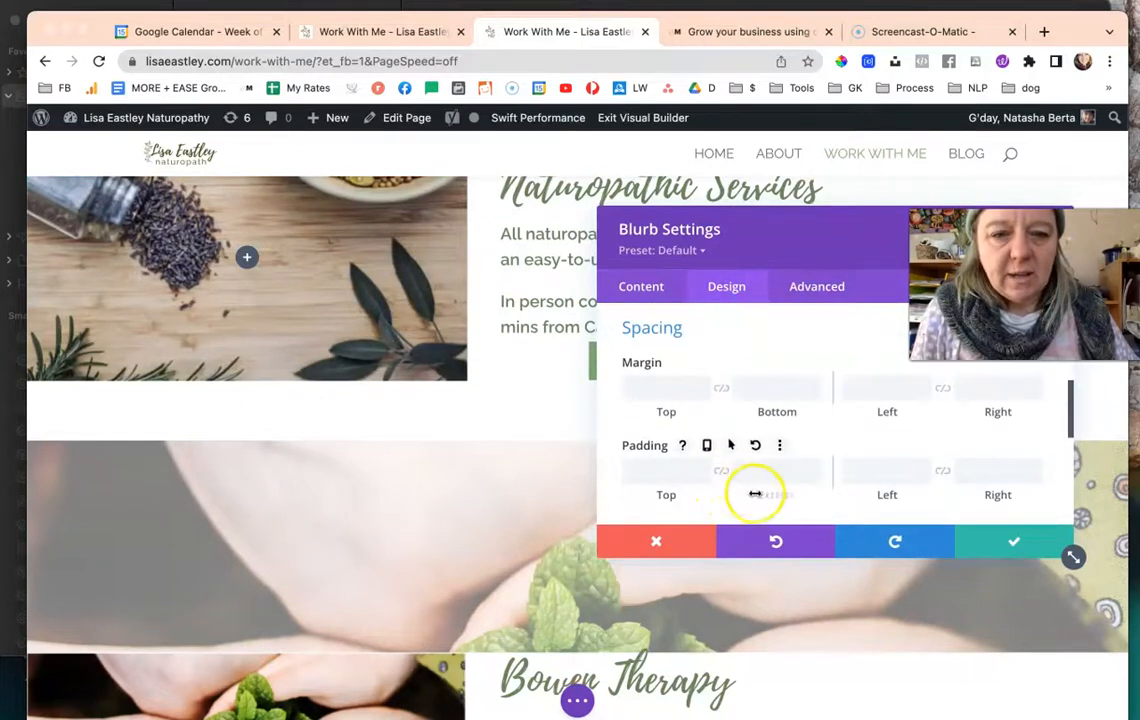
left_click_drag(754, 494, 816, 500)
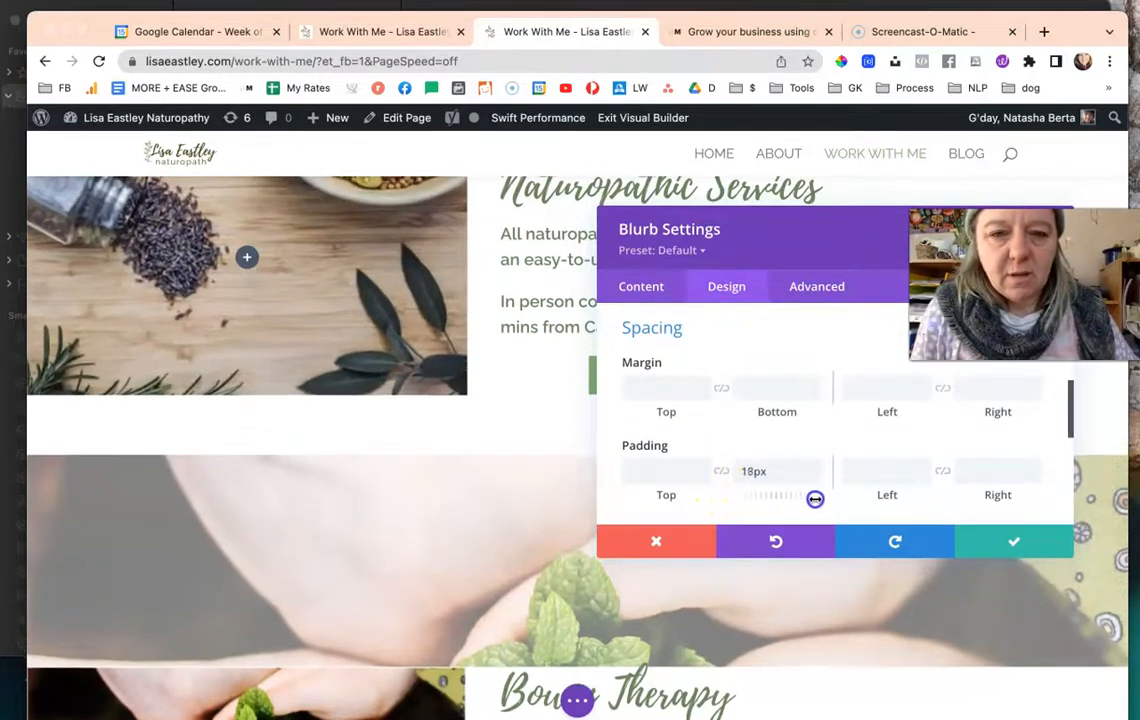
left_click_drag(816, 498, 824, 502)
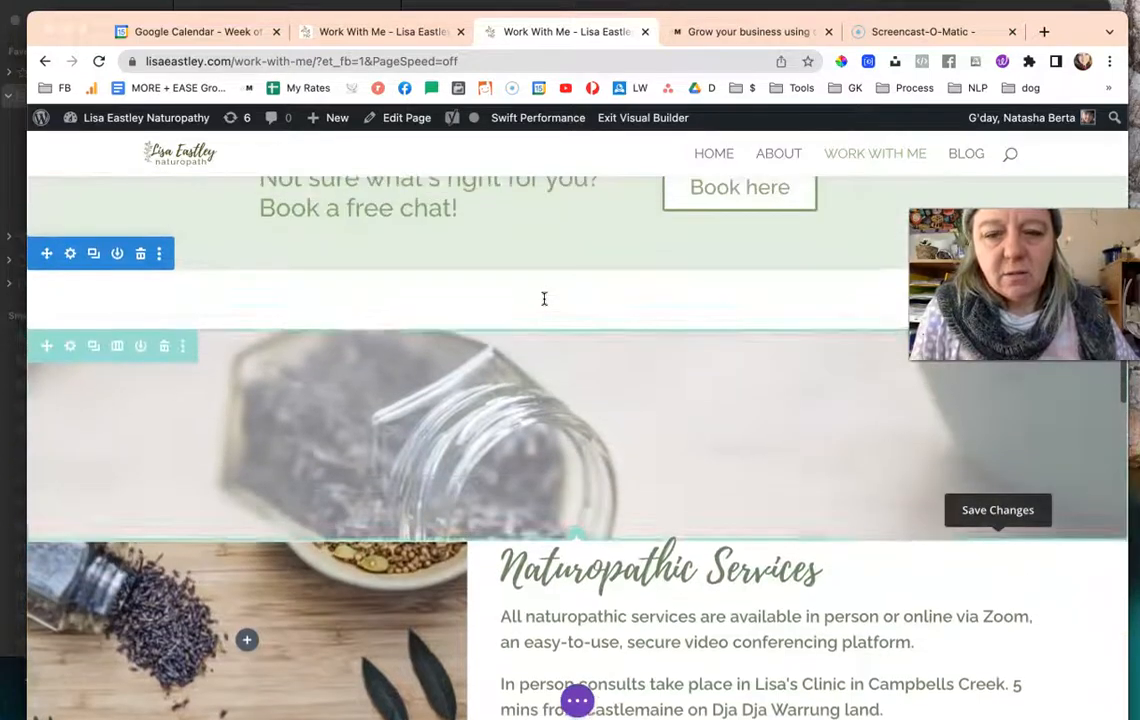
scroll("down", 3)
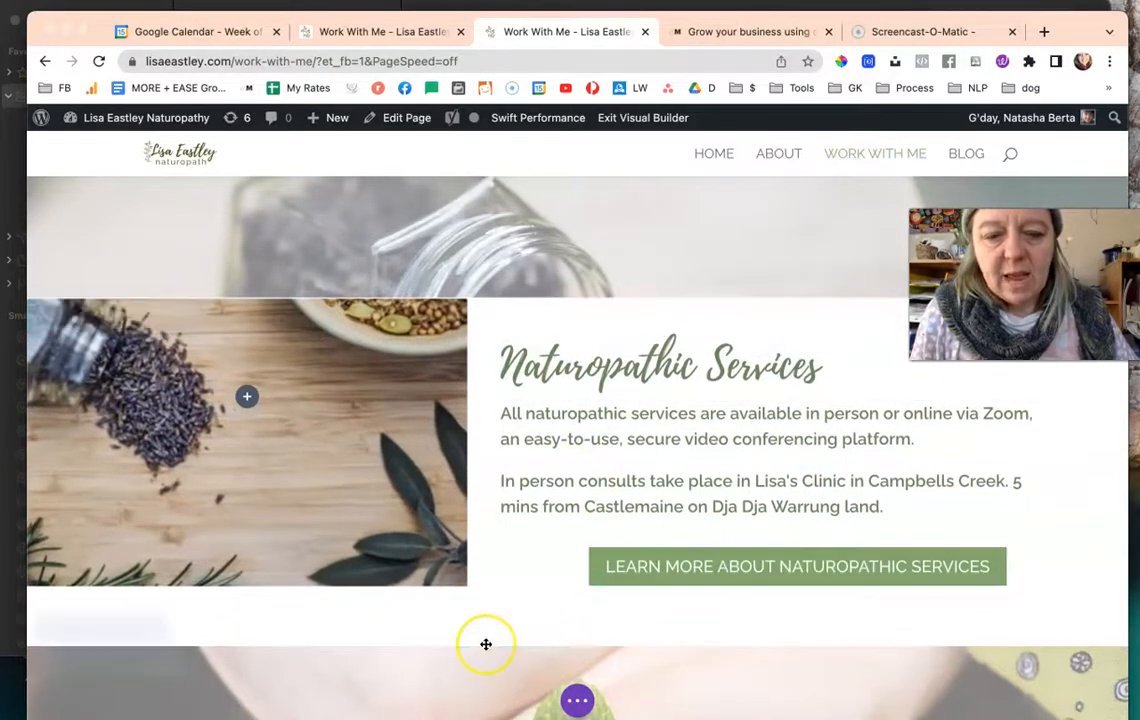
scroll("down", 3)
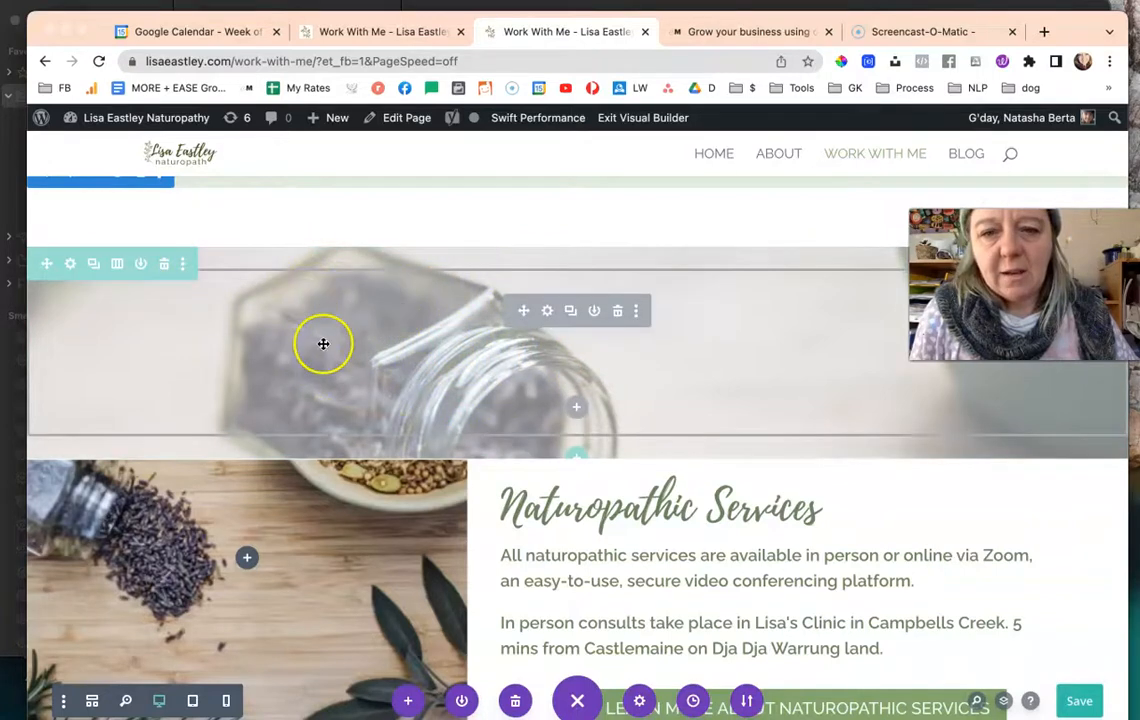
scroll("down", 3)
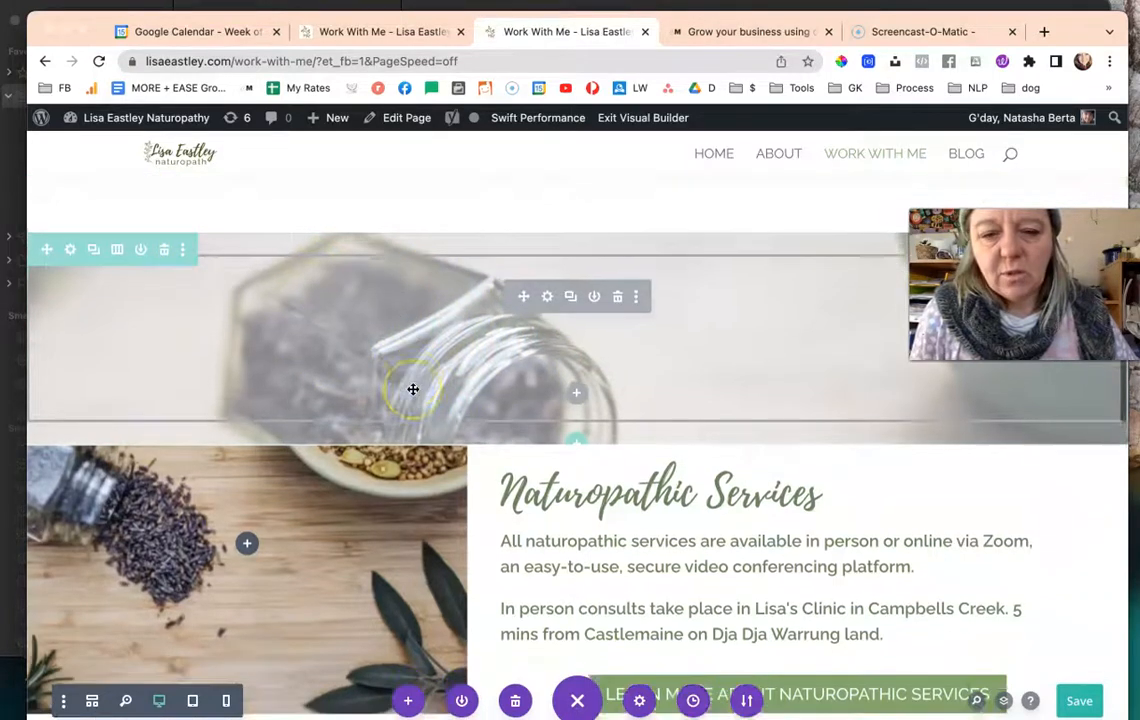
scroll("down", 3)
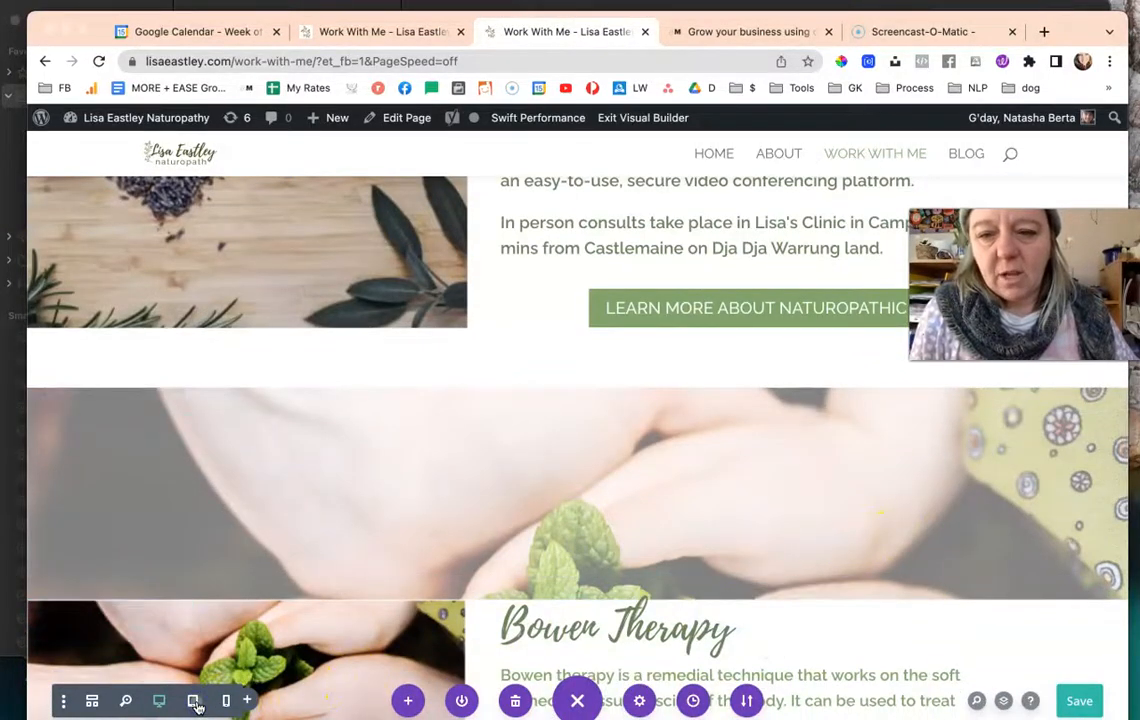
- Preview the Naturopathic Services section at tablet width, then at phone width with image stacked above text
left_click(192, 700)
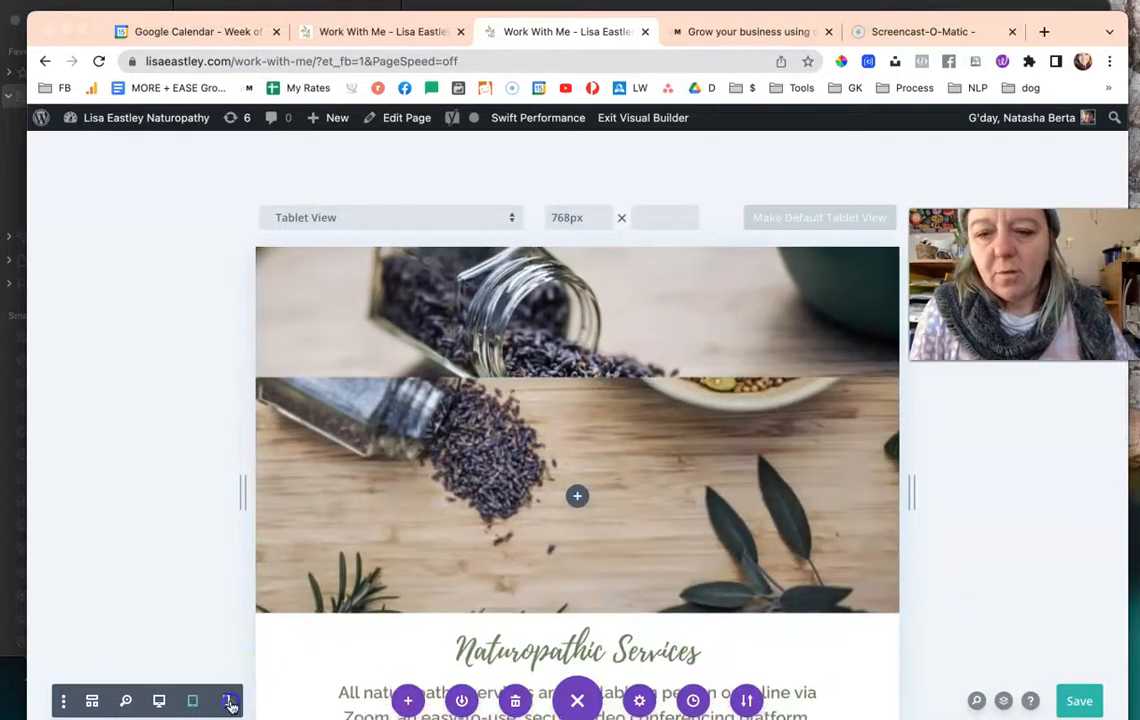
left_click(226, 700)
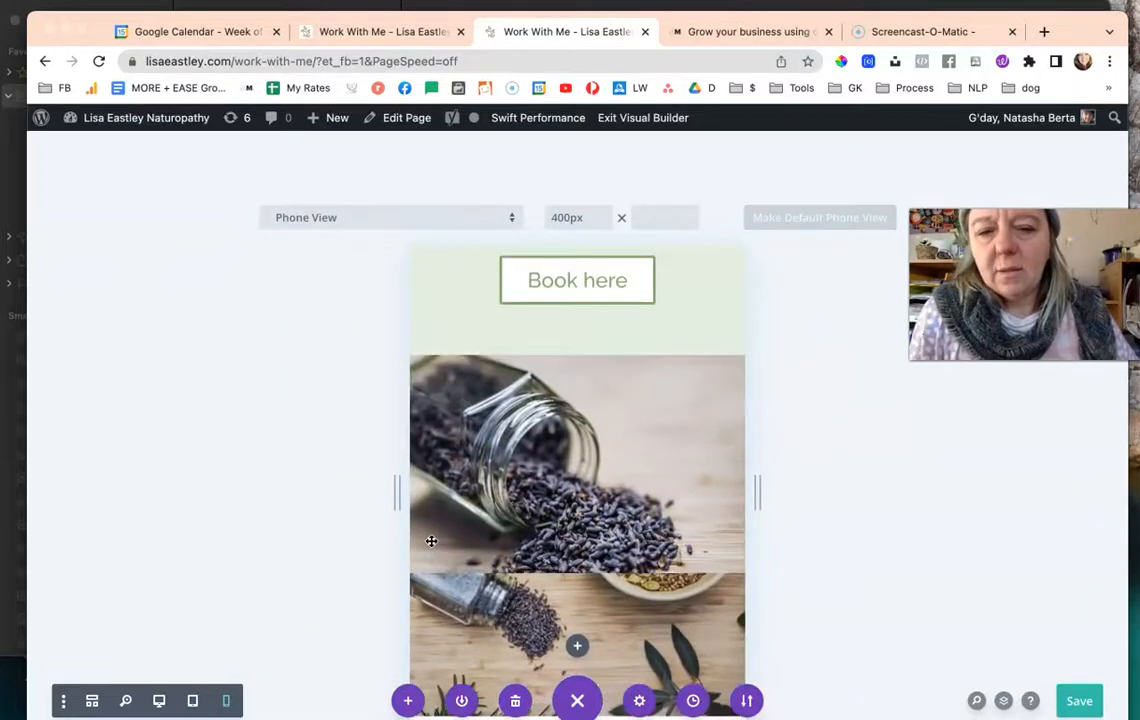
scroll("down", 3)
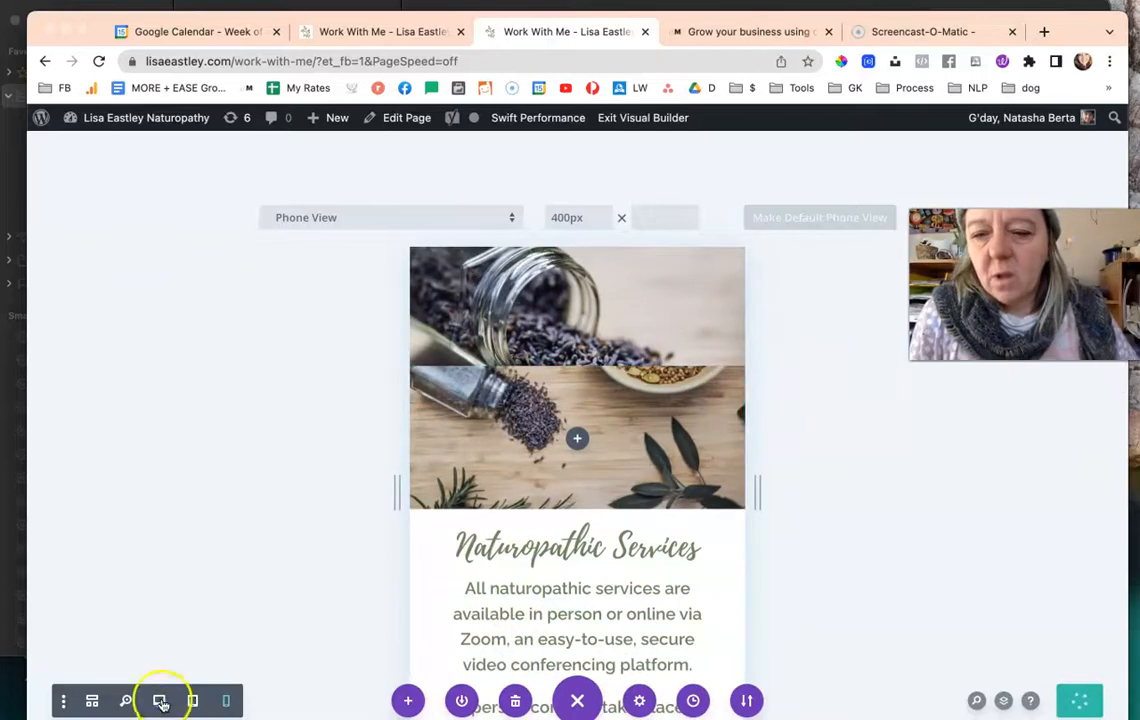
- Return the builder to the desktop-width preview of the Work With Me page
left_click(160, 700)
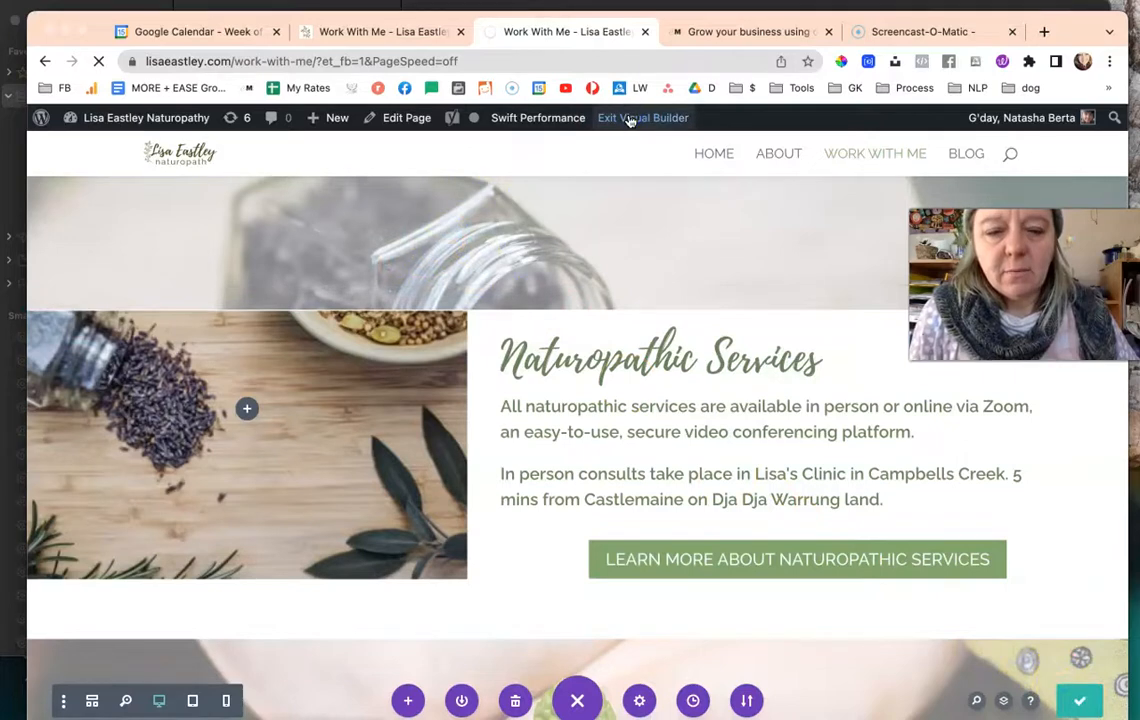
- Exit the Visual Builder and view the new Naturopathic Services section on the live Work With Me page
left_click(642, 116)
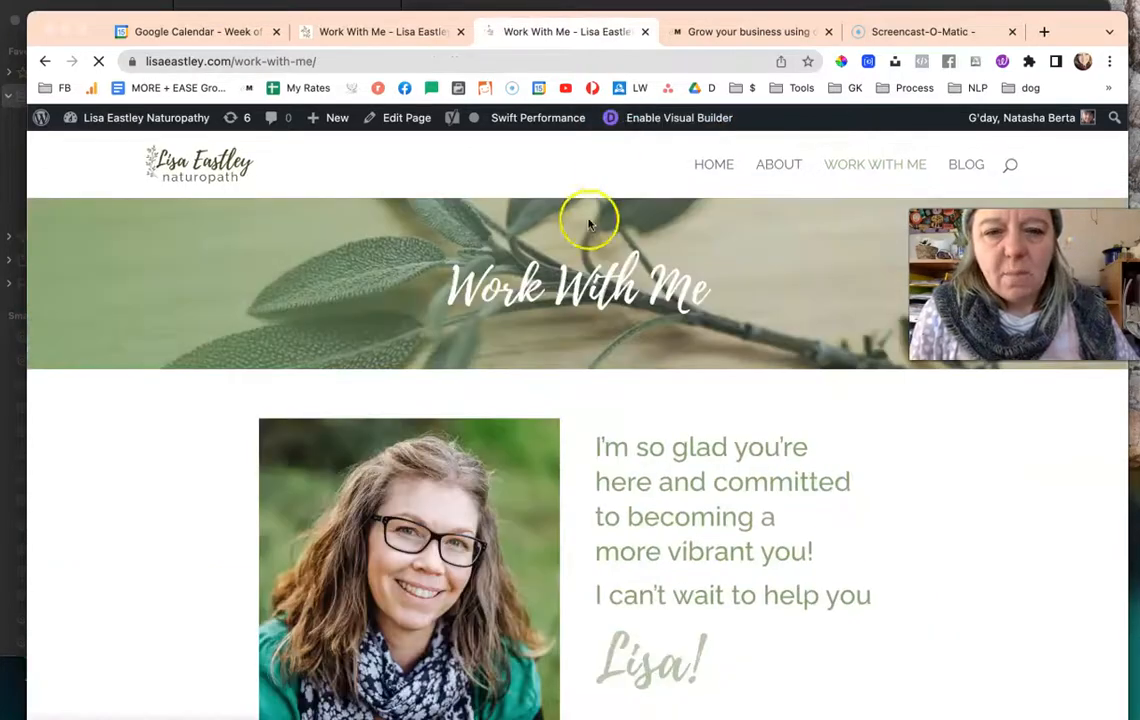
scroll("down", 3)
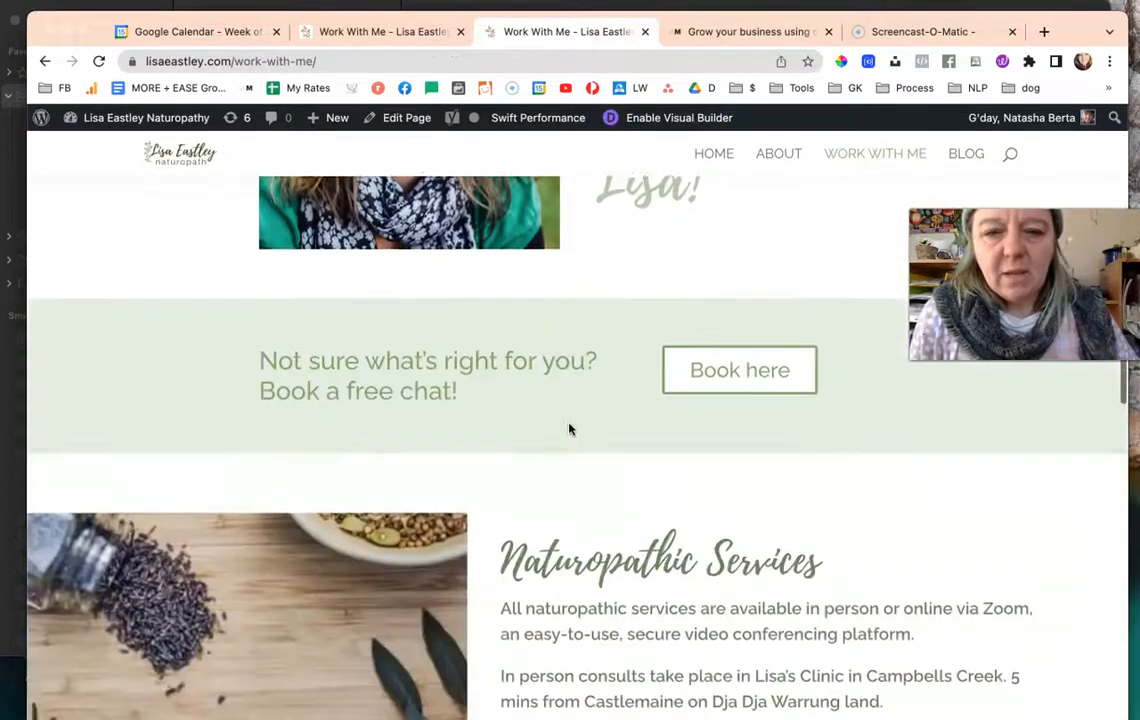
scroll("down", 3)
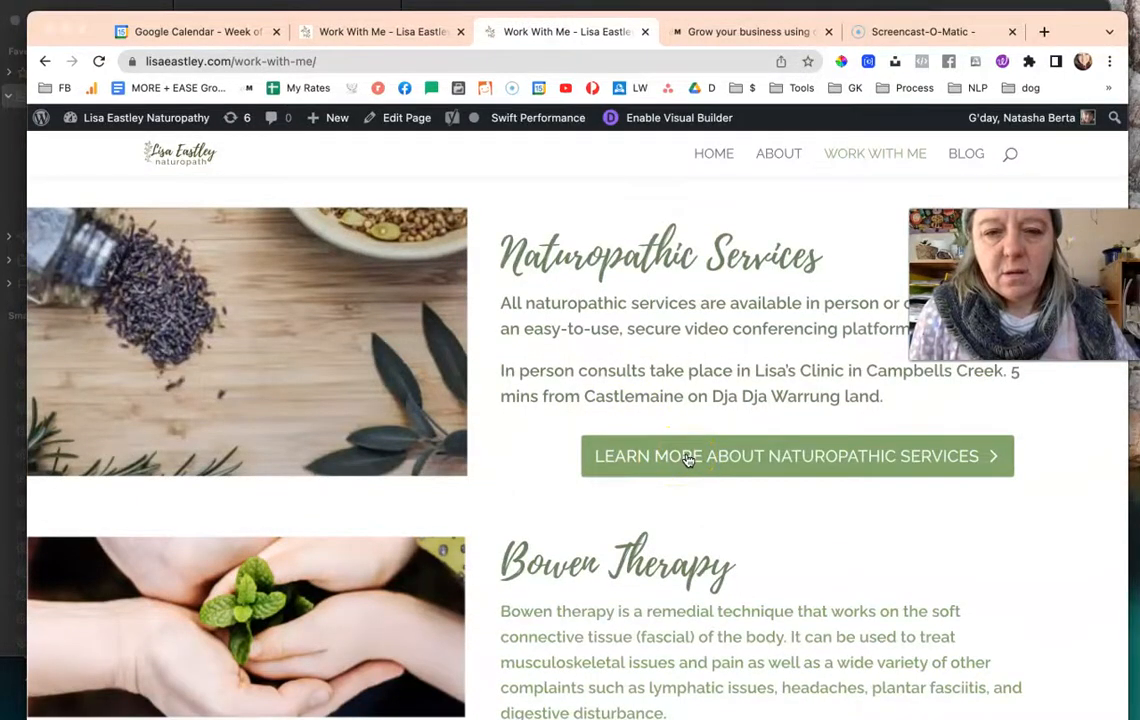
- Follow the LEARN MORE ABOUT NATUROPATHIC SERVICES button and review the services page it opens
left_click(796, 456)
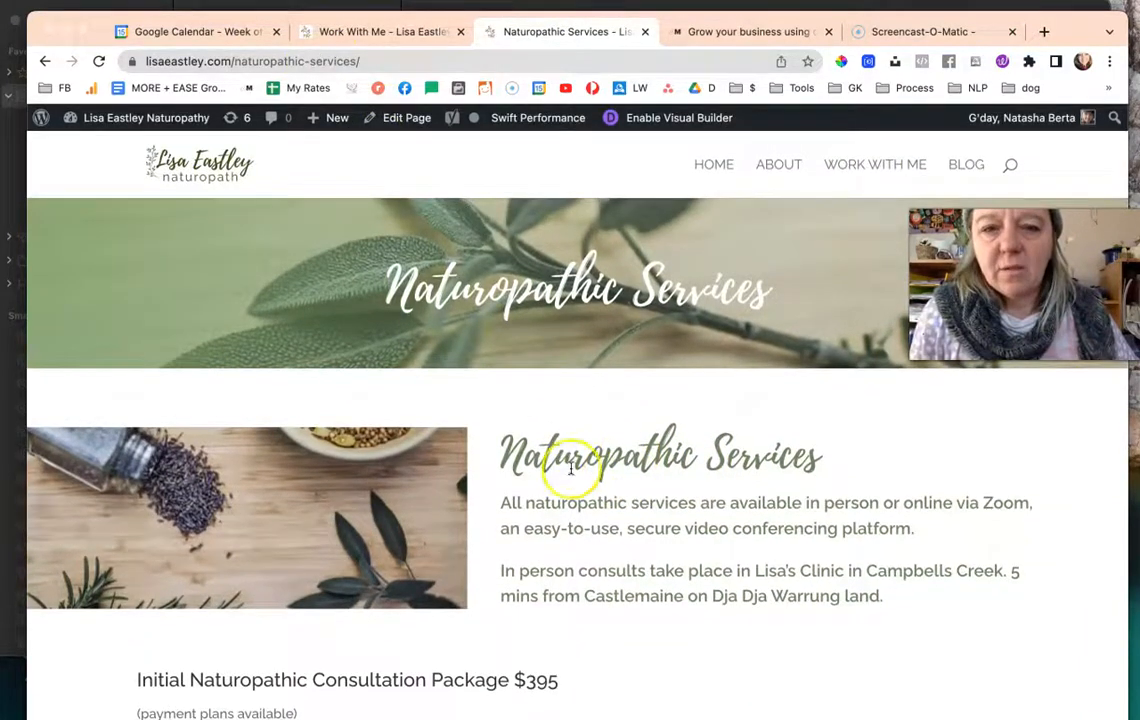
scroll("down", 3)
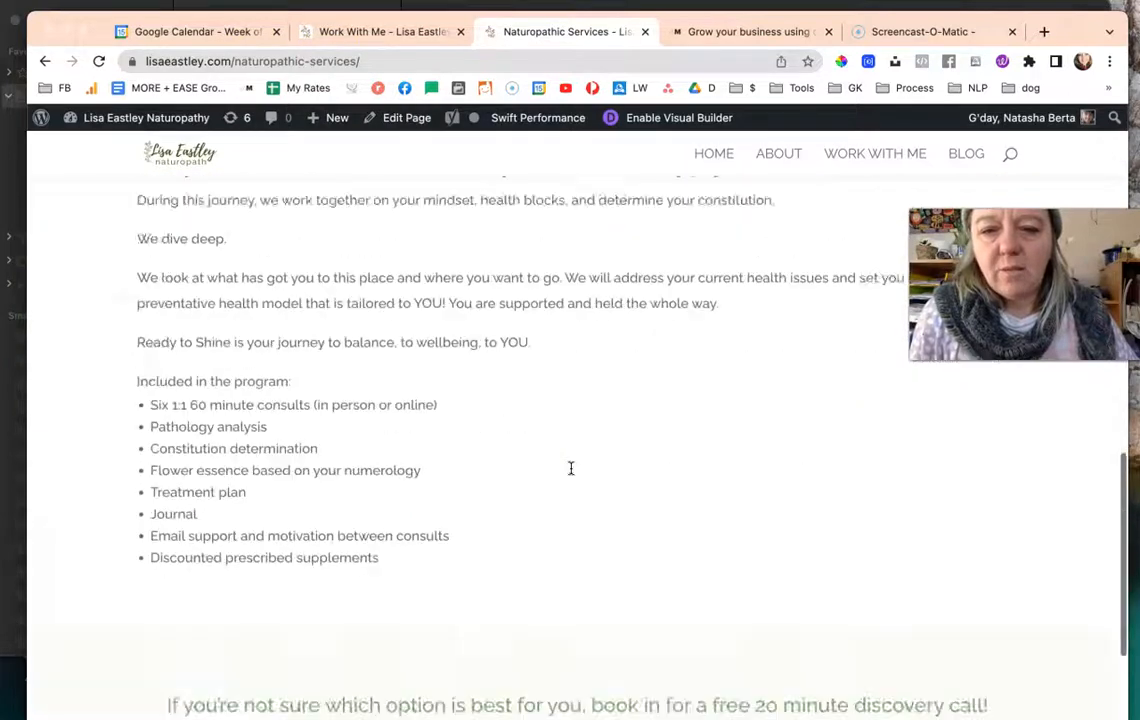
scroll("up", 3)
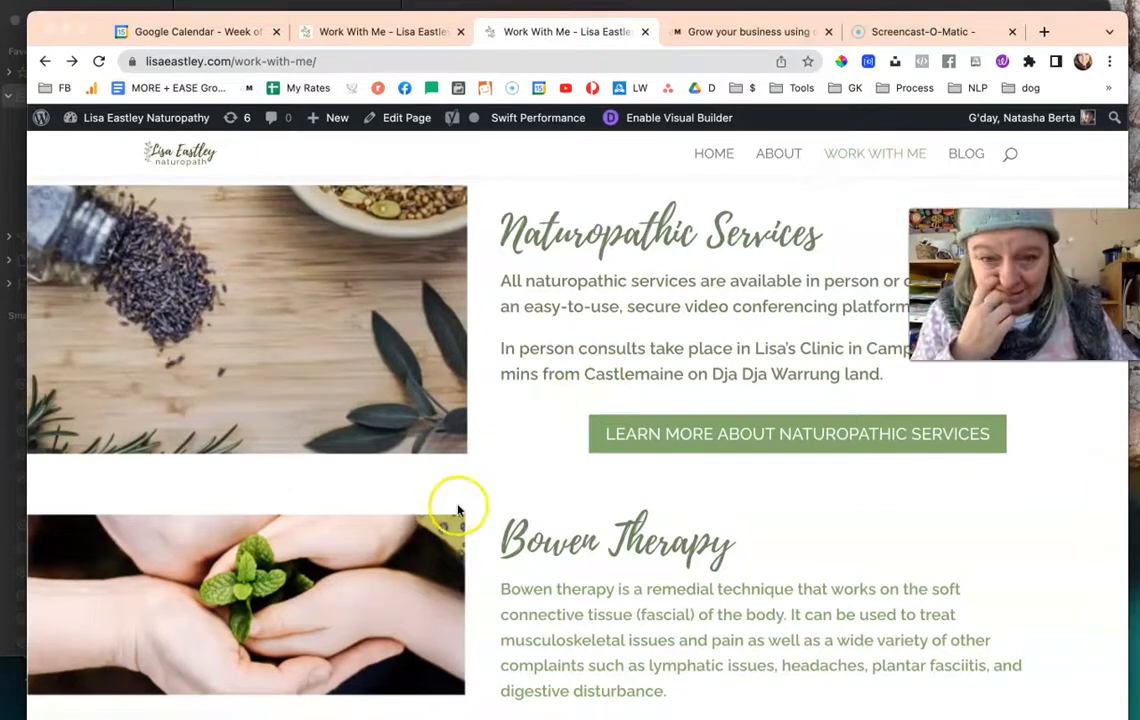
scroll("down", 3)
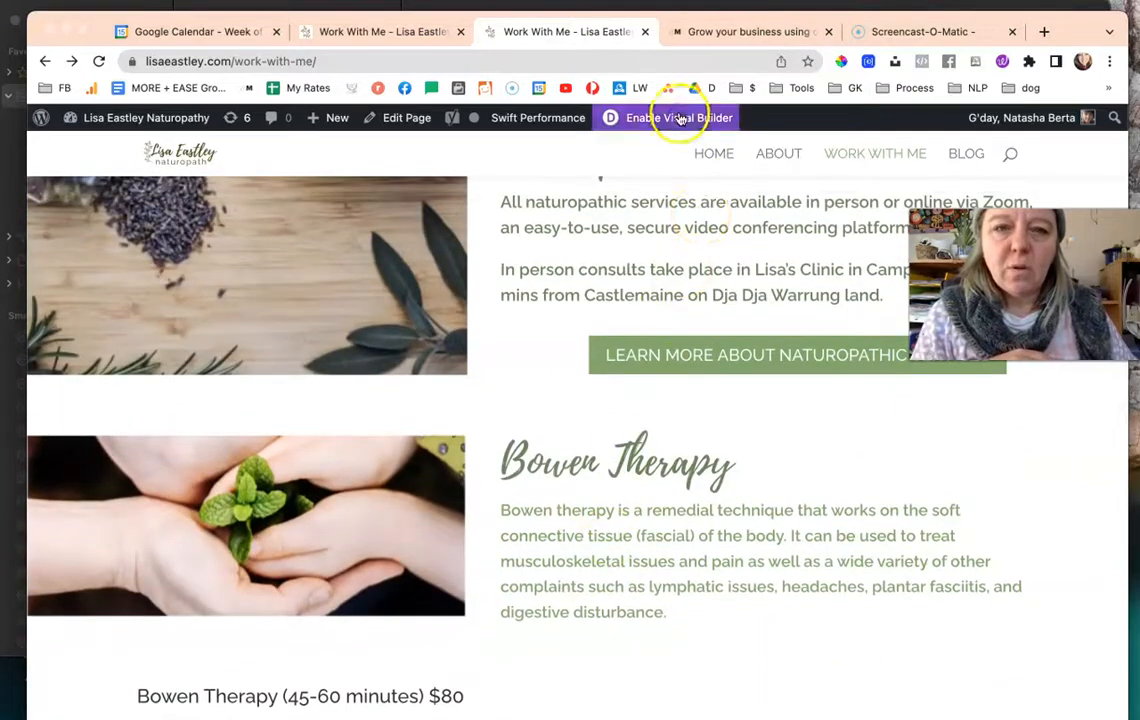
- Re-enable the Visual Builder on Work With Me and move down to the Bowen Therapy row
left_click(680, 116)
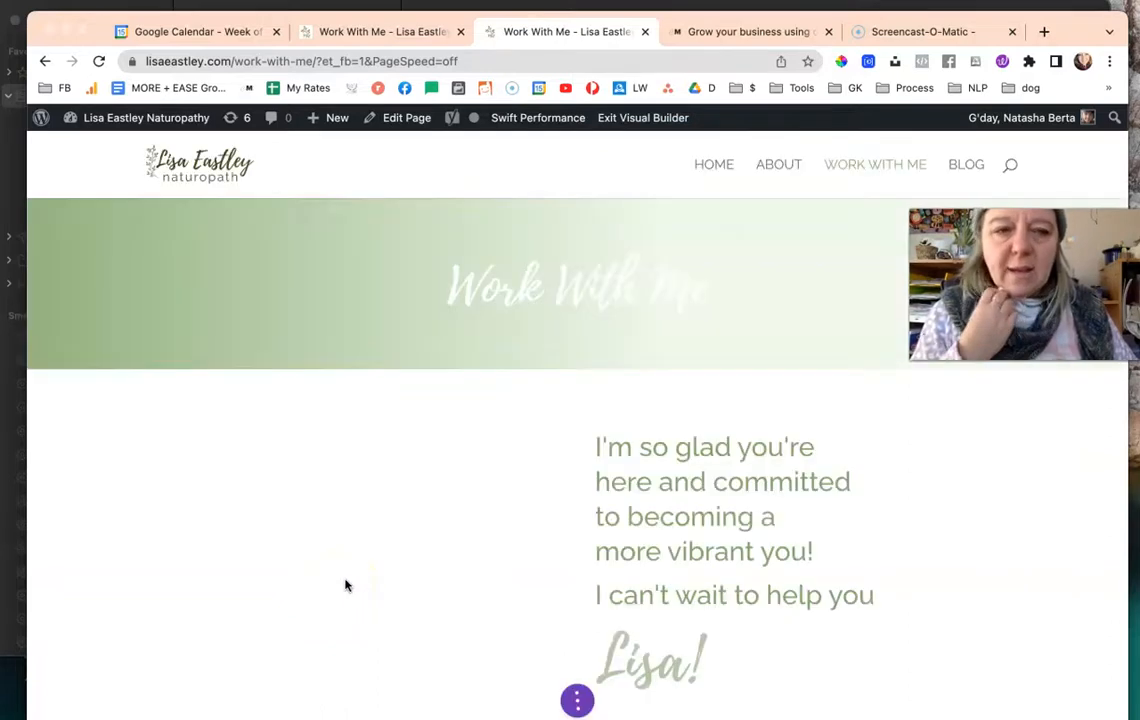
scroll("down", 3)
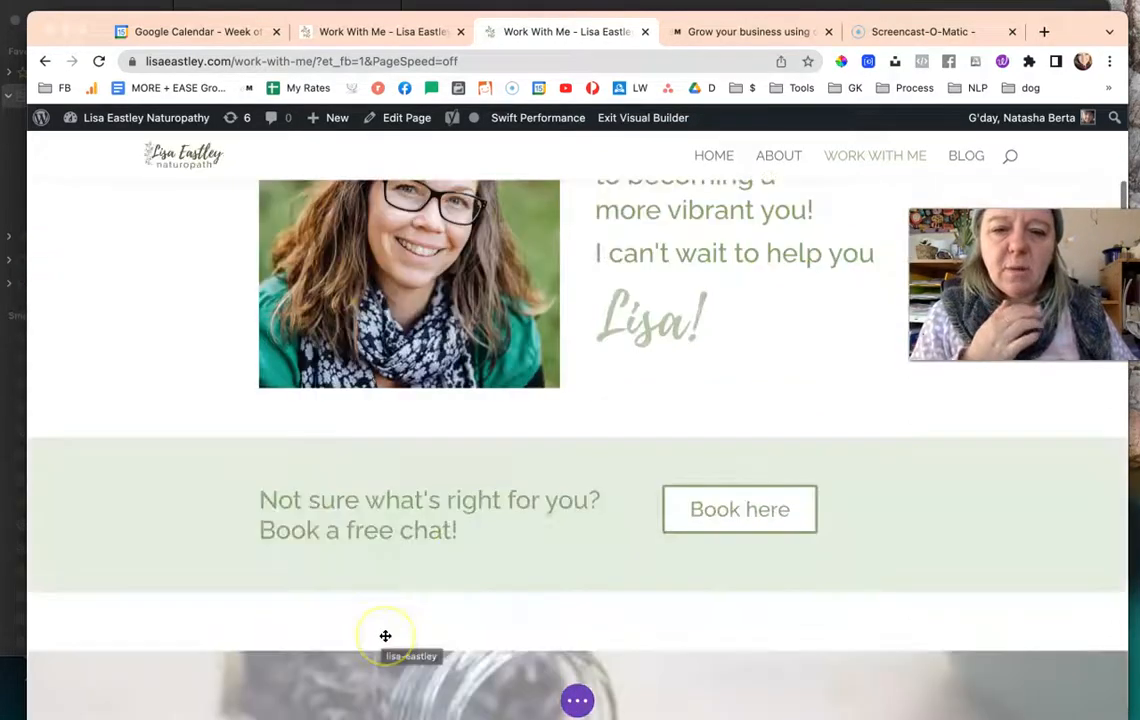
scroll("down", 3)
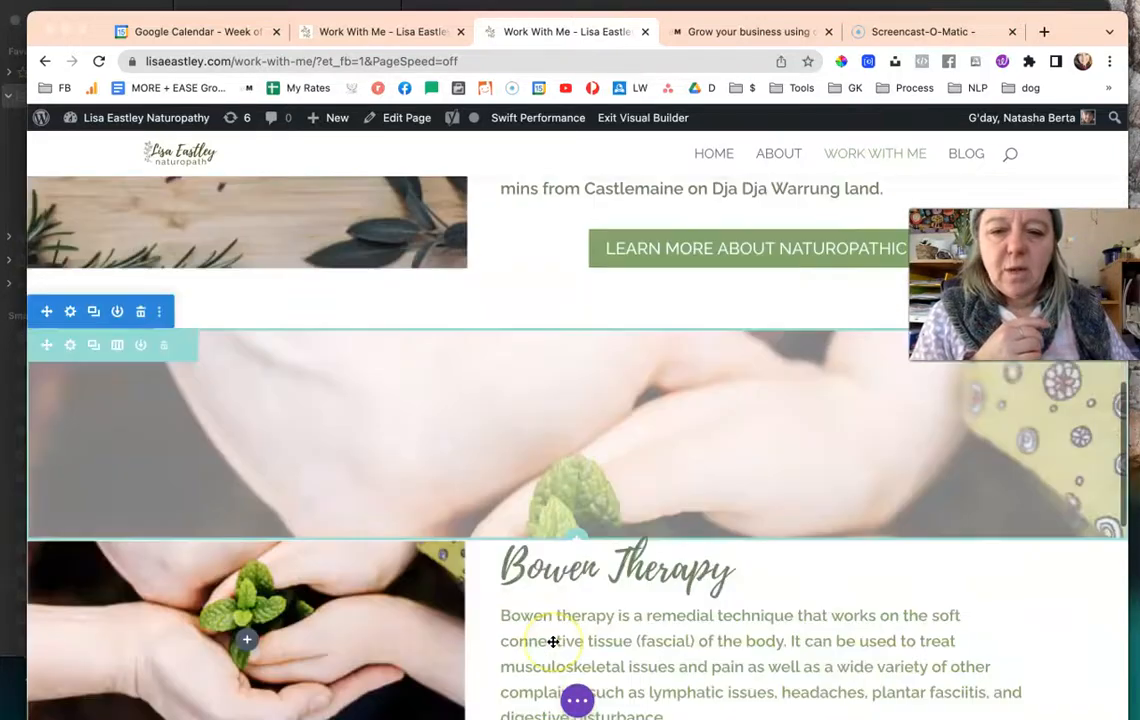
scroll("down", 3)
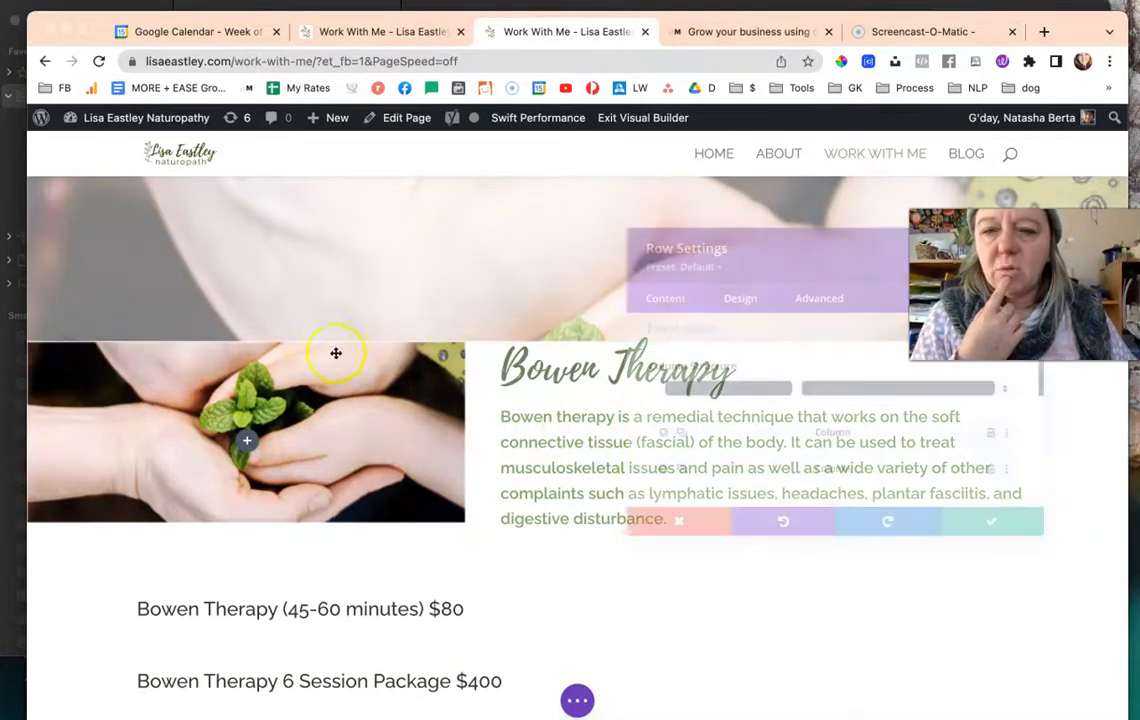
- Give the Bowen Therapy row a top padding of 59px in its Design > Spacing settings
left_click(726, 286)
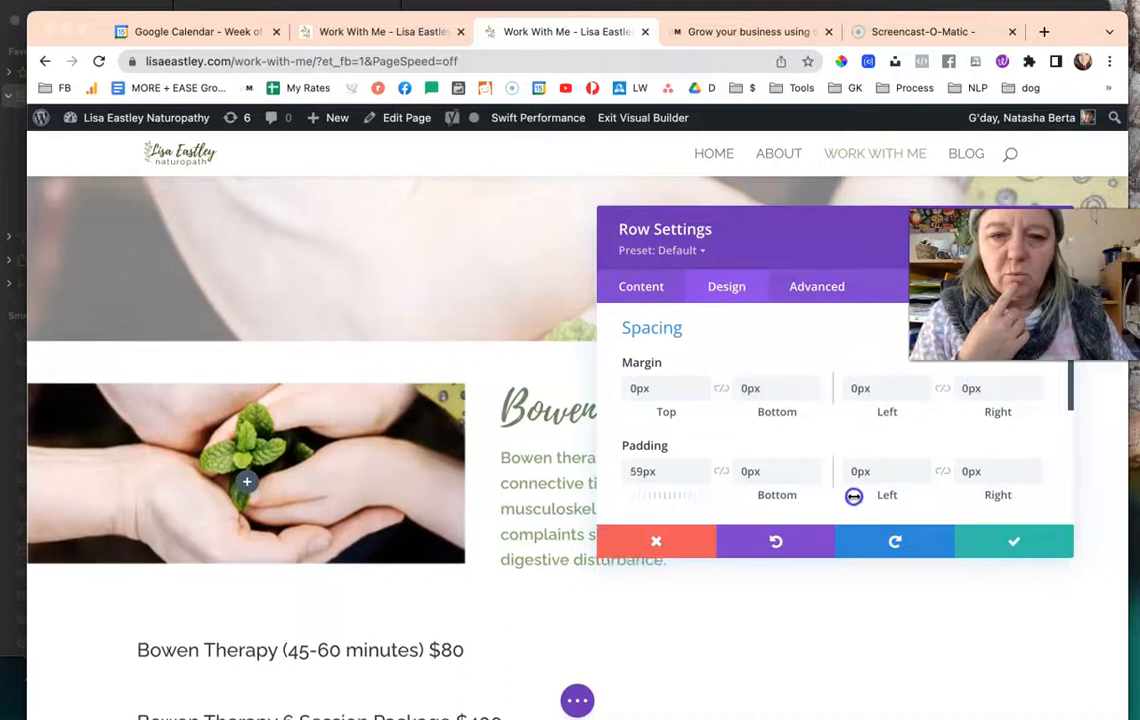
left_click(1012, 540)
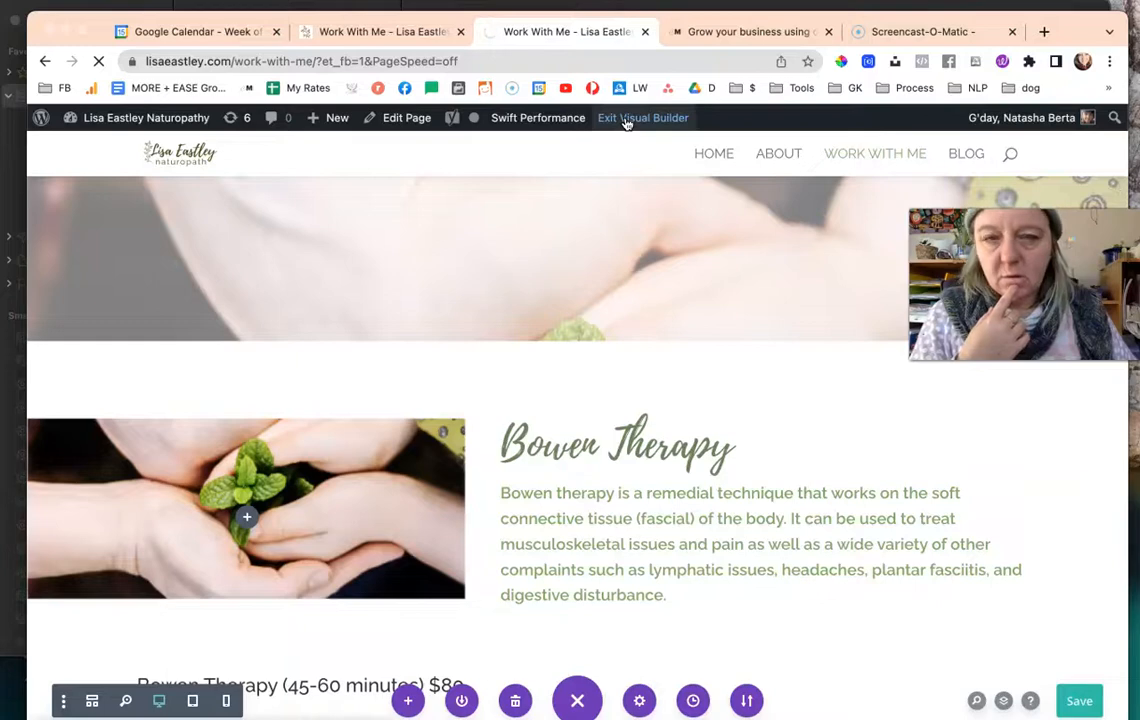
- Exit the Visual Builder and review the live page's extra space above the Bowen Therapy section
left_click(644, 116)
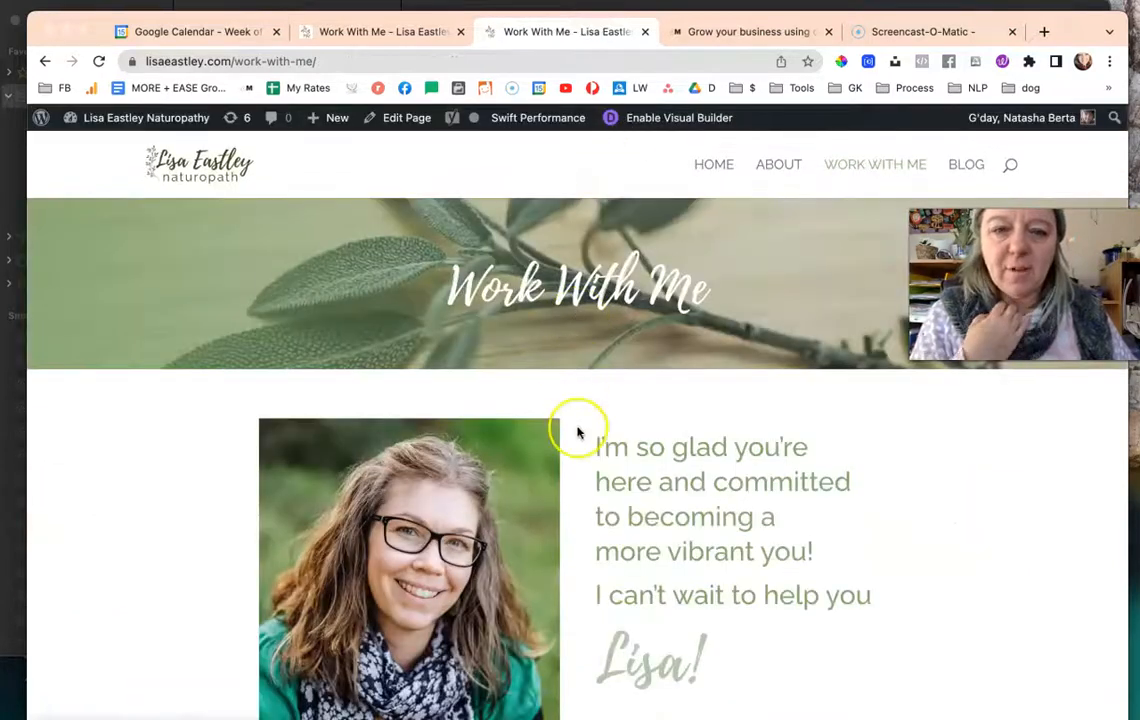
scroll("down", 3)
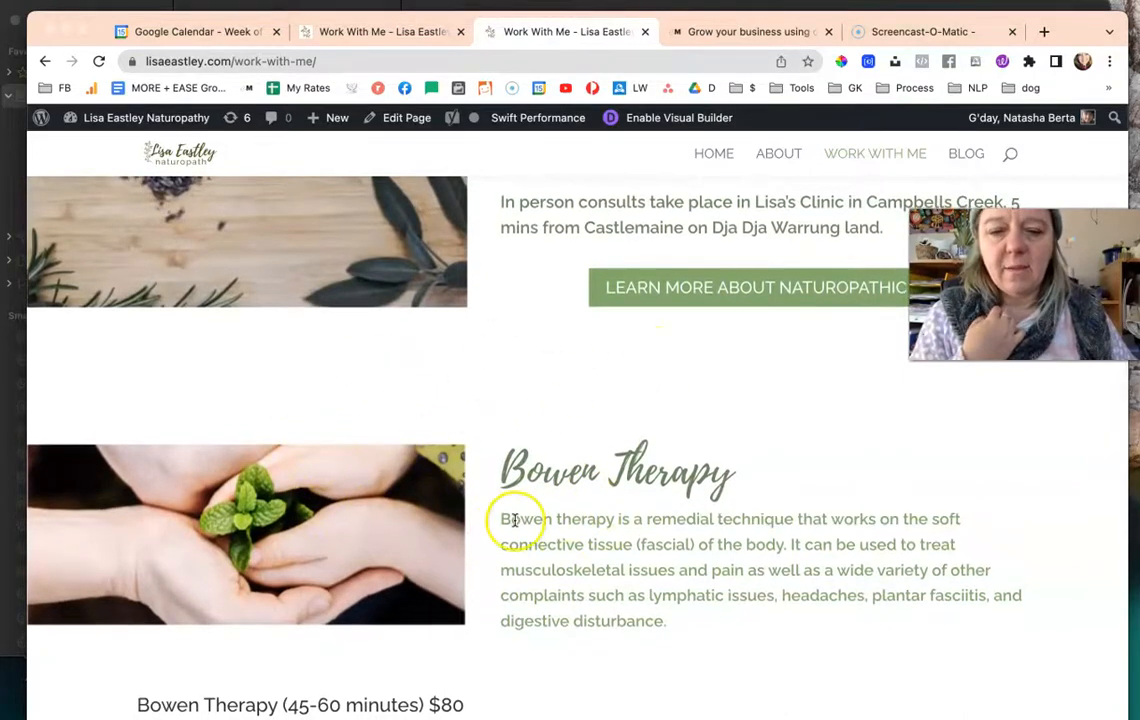
scroll("down", 3)
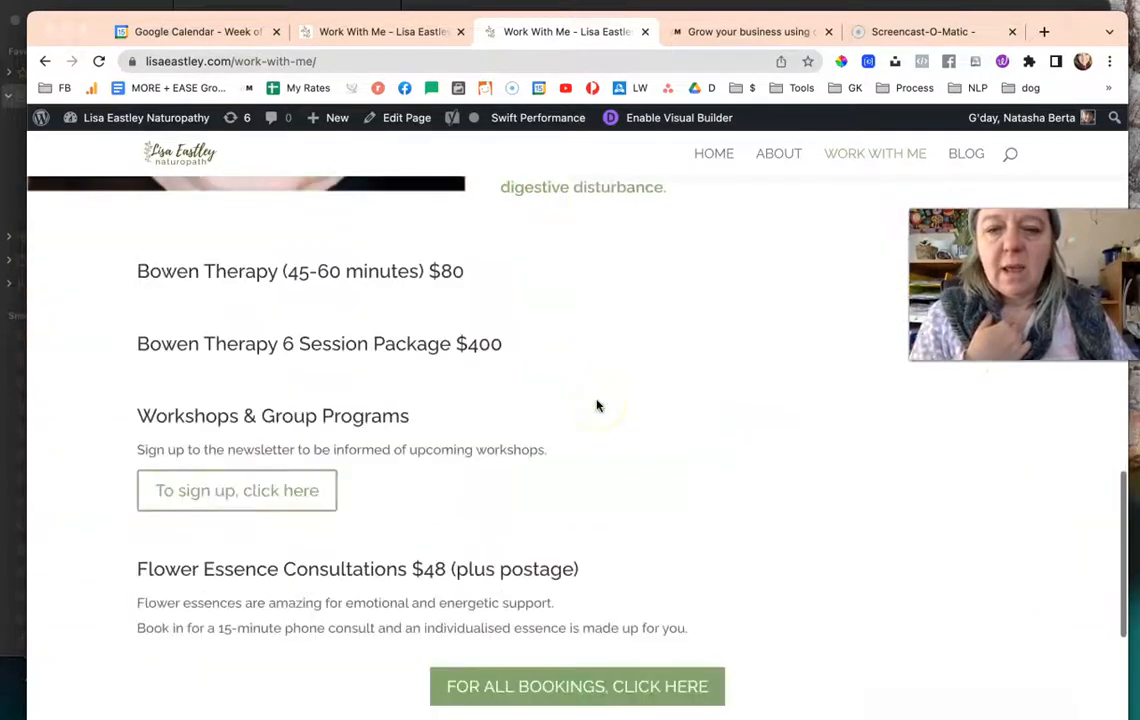
scroll("up", 3)
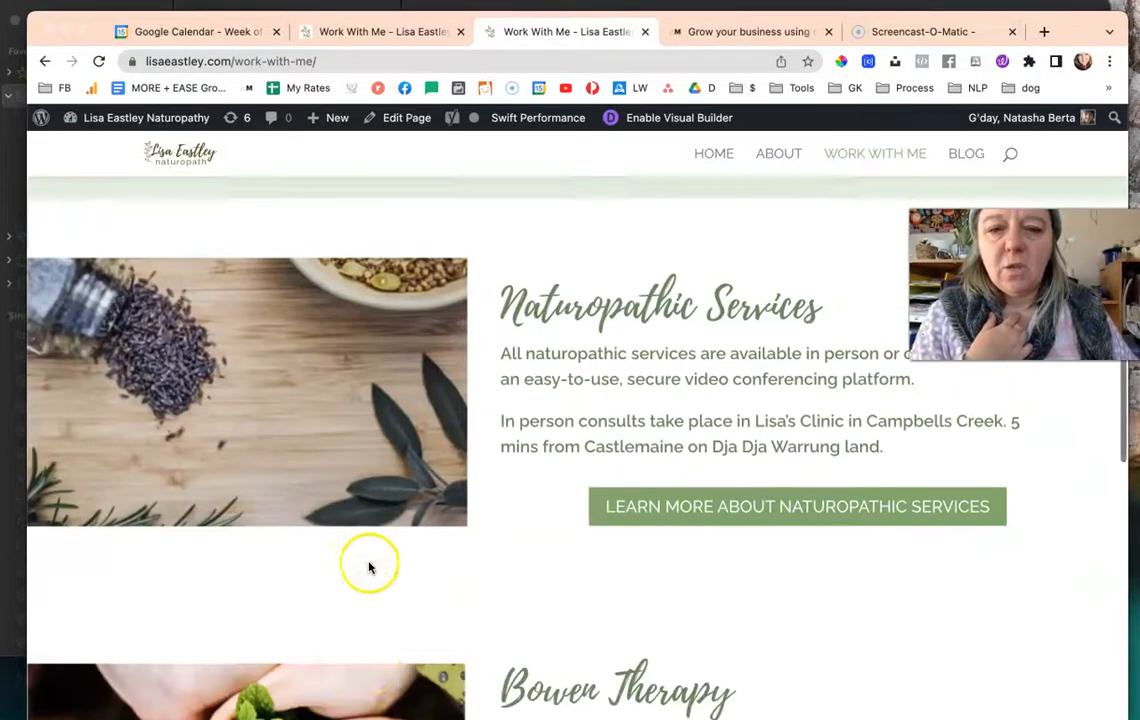
scroll("down", 3)
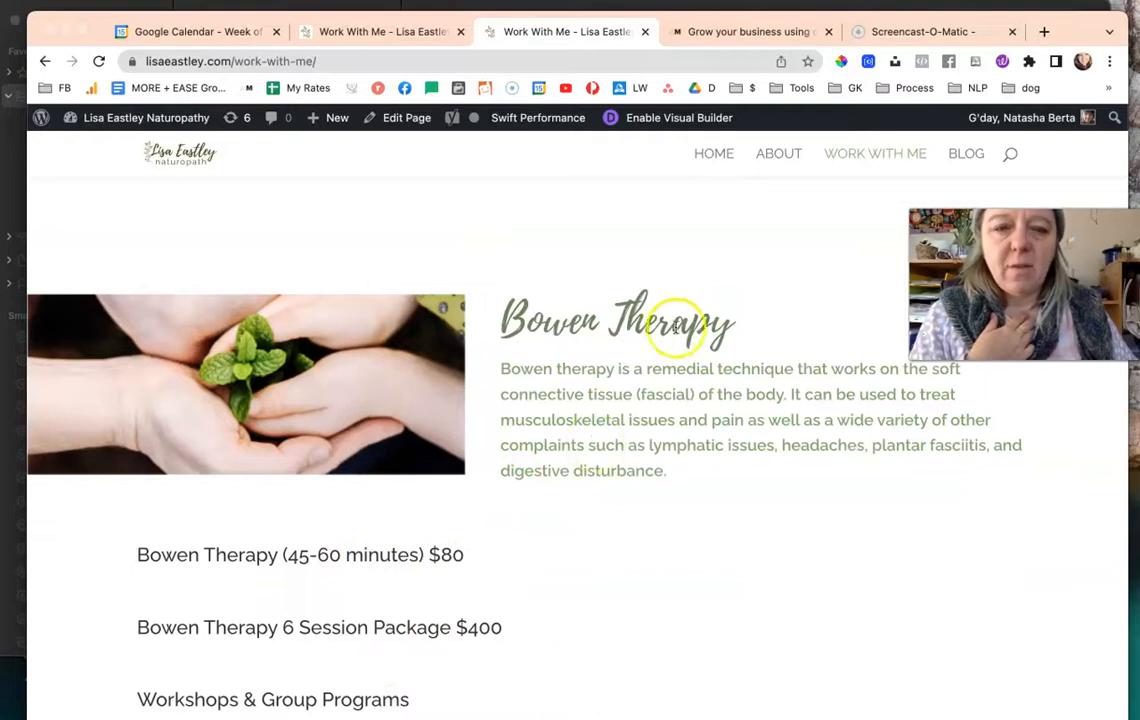
mouse_move(192, 232)
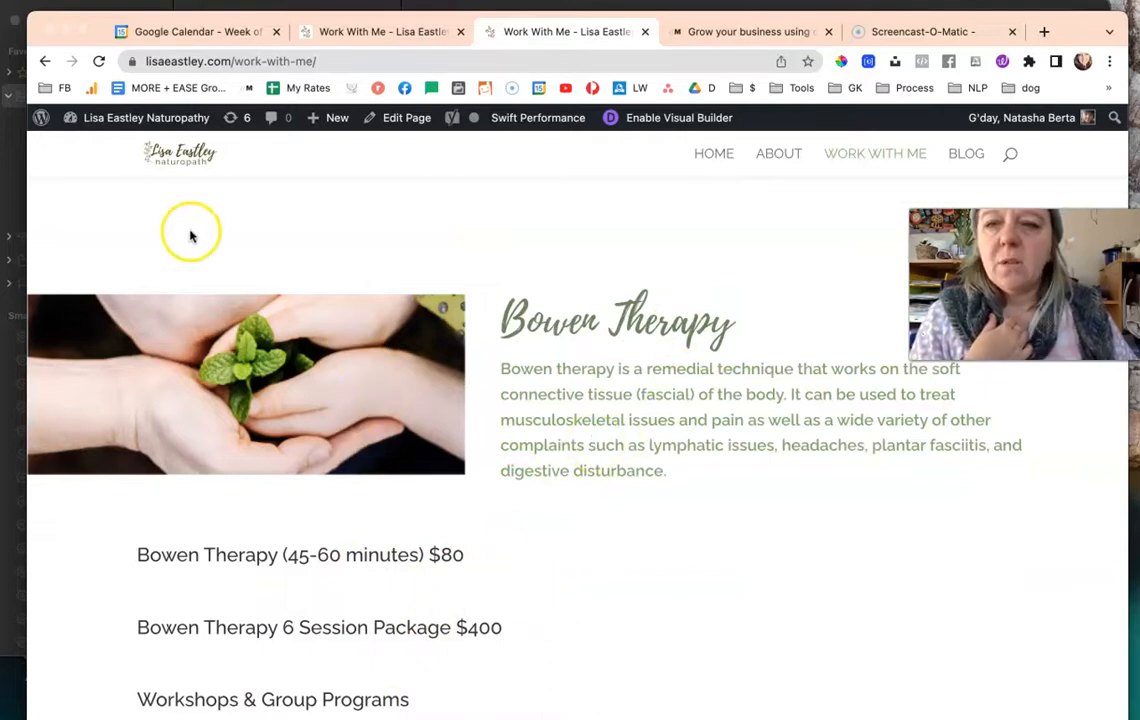
mouse_move(876, 152)
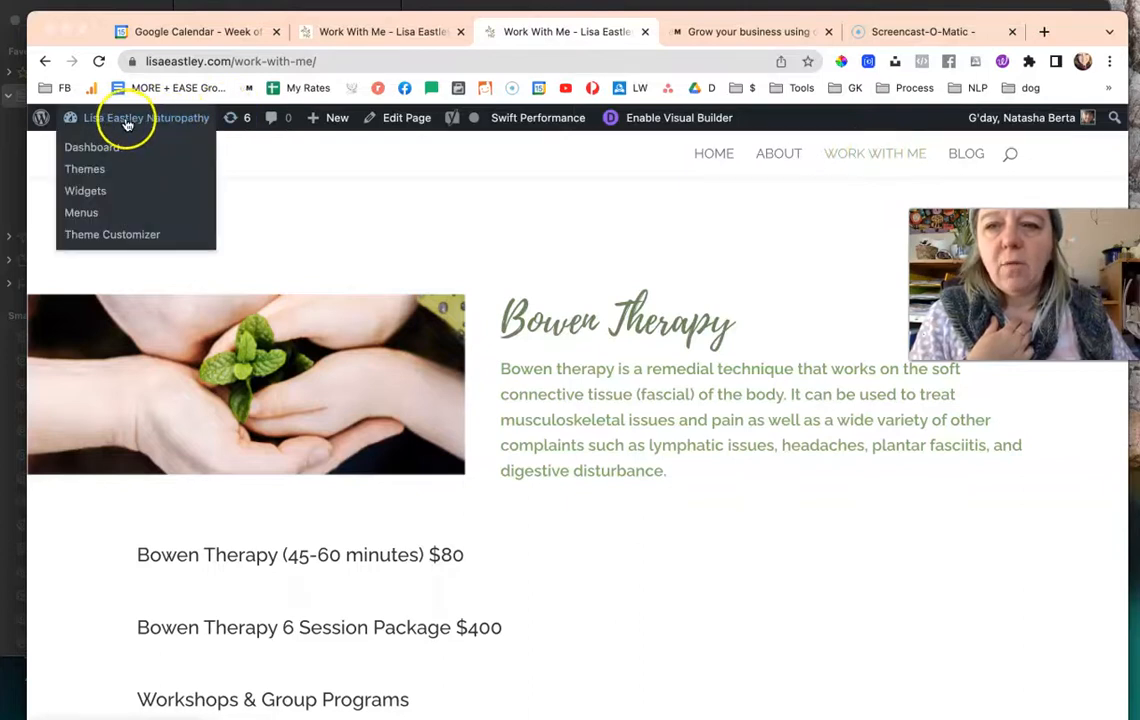
mouse_move(110, 238)
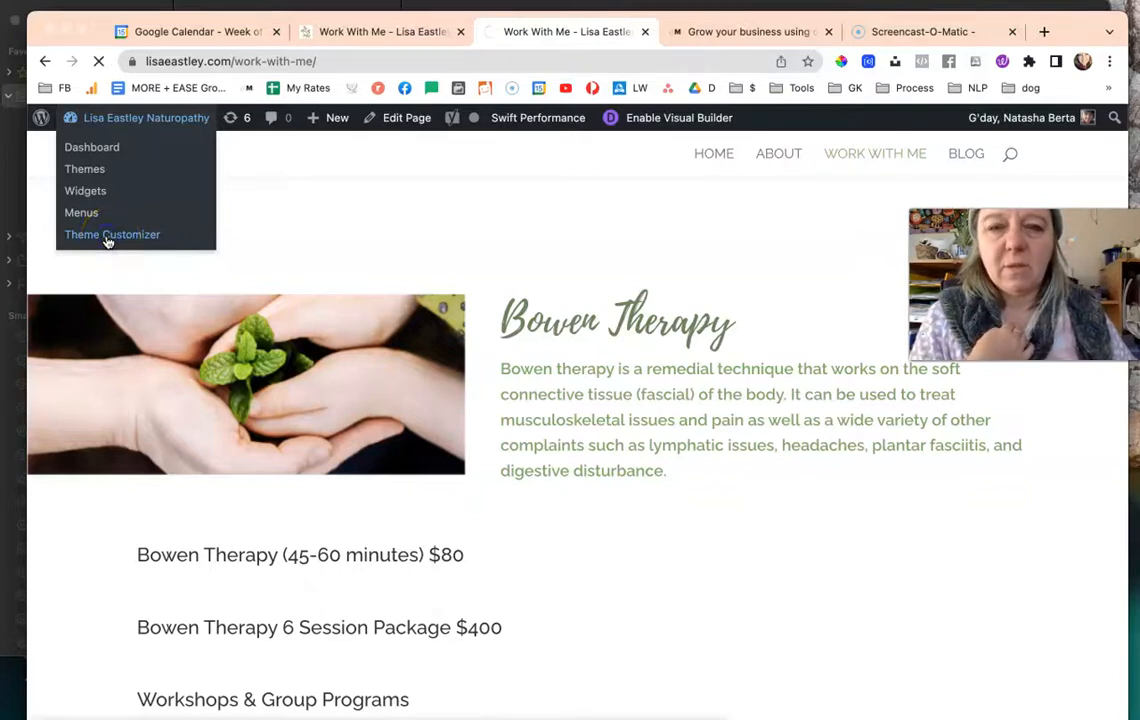
- Open the Theme Customizer for the Lisa Eastley Naturopathy site from the admin bar
left_click(112, 234)
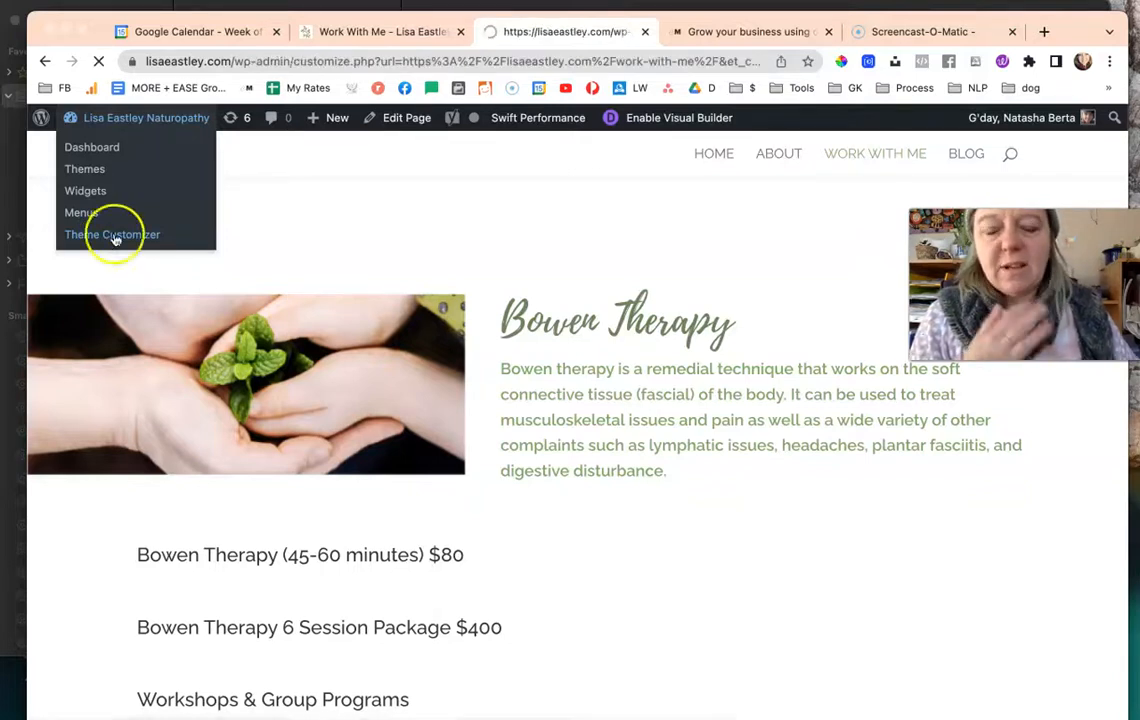
left_click(112, 234)
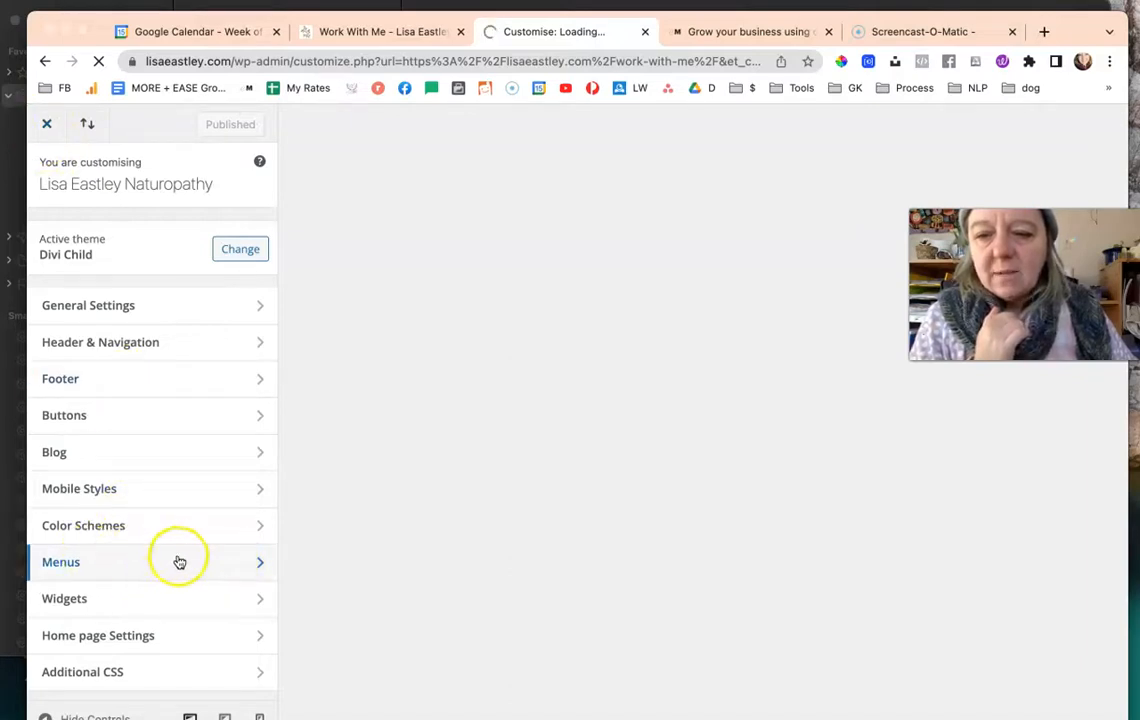
- Open the main-menu in Menus and start adding items, glancing at another site's dropdown for reference
left_click(60, 560)
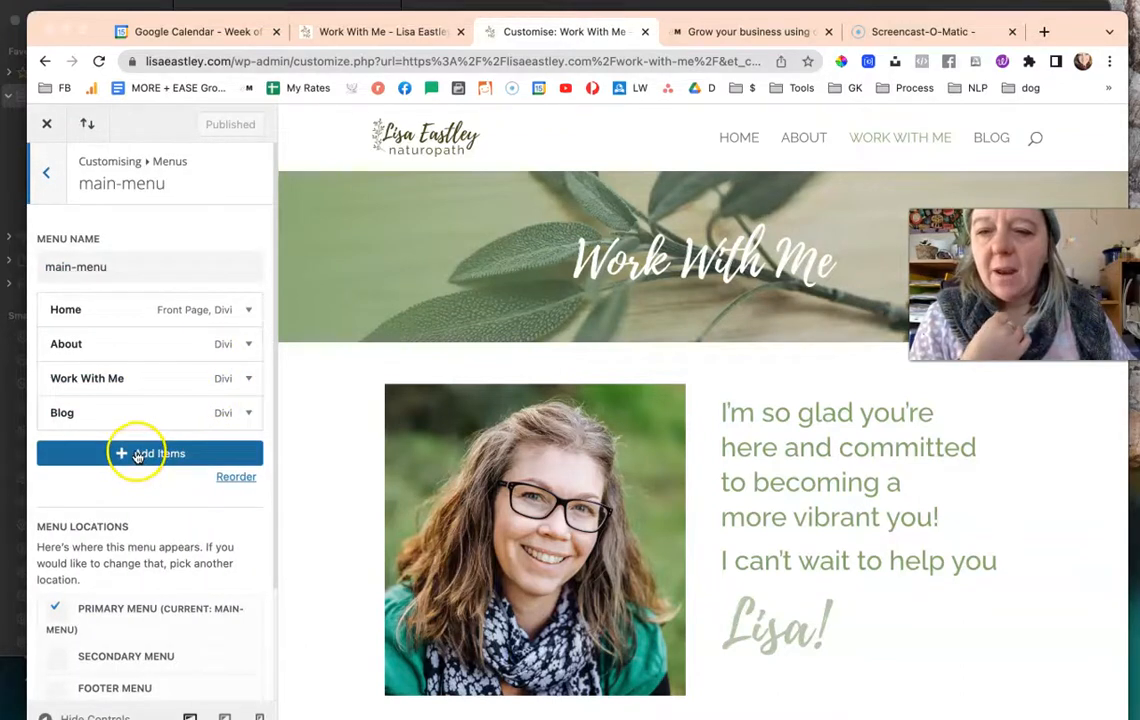
left_click(148, 452)
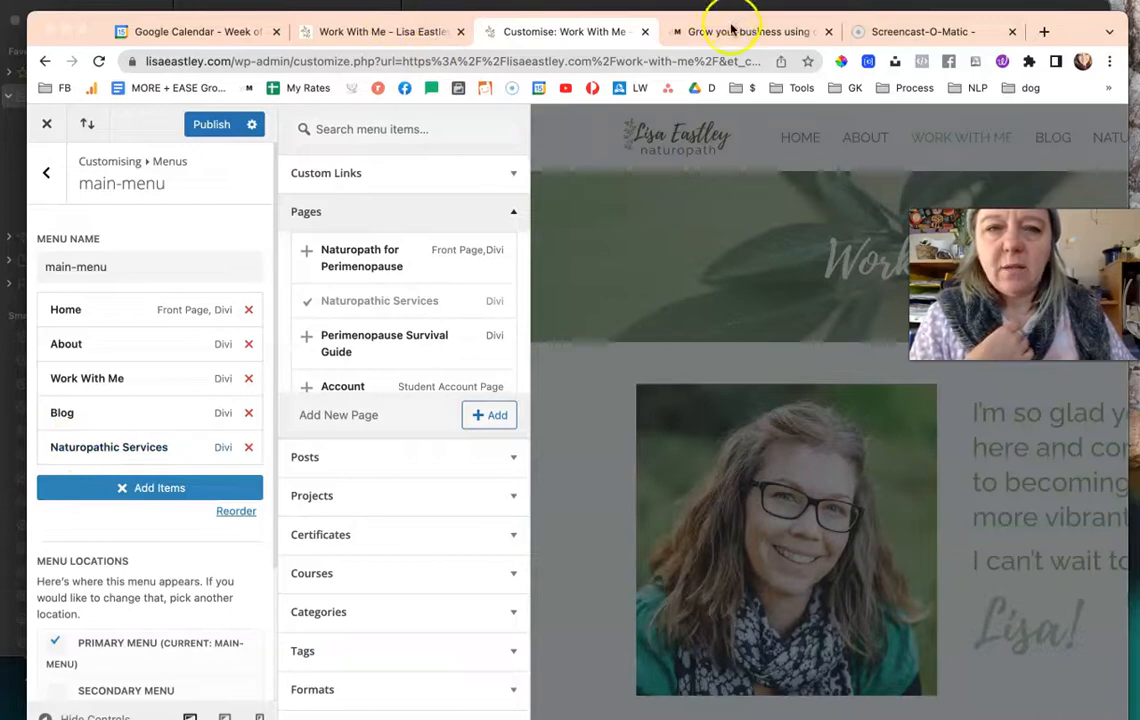
left_click(744, 32)
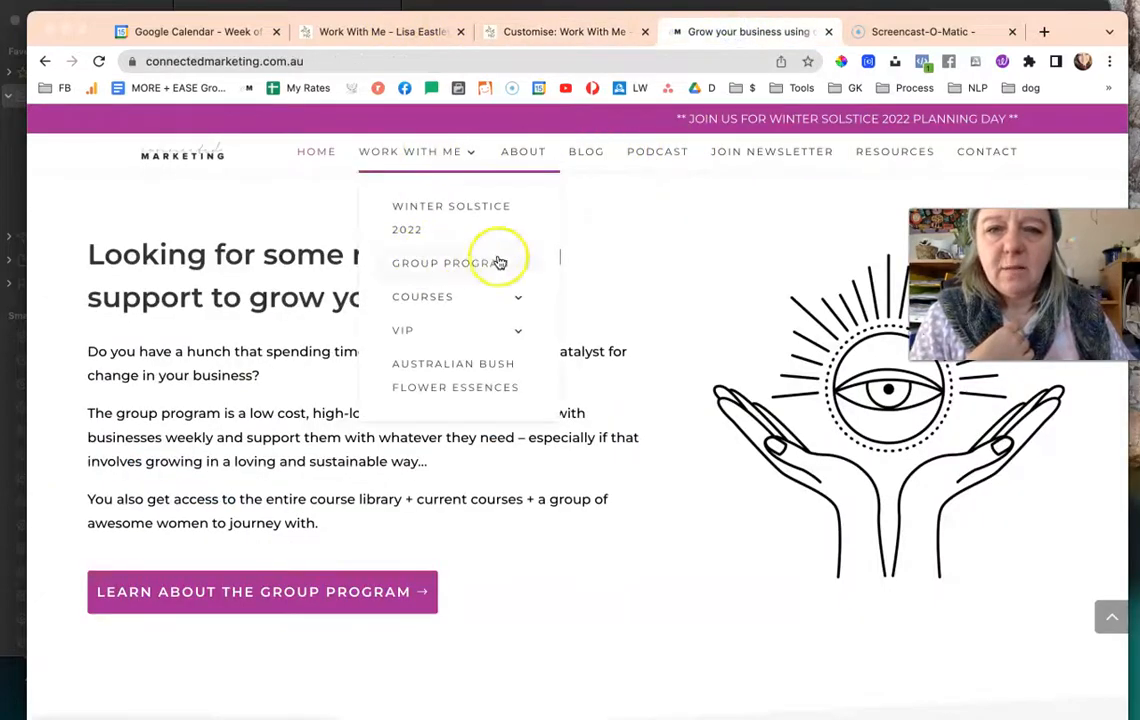
left_click(564, 32)
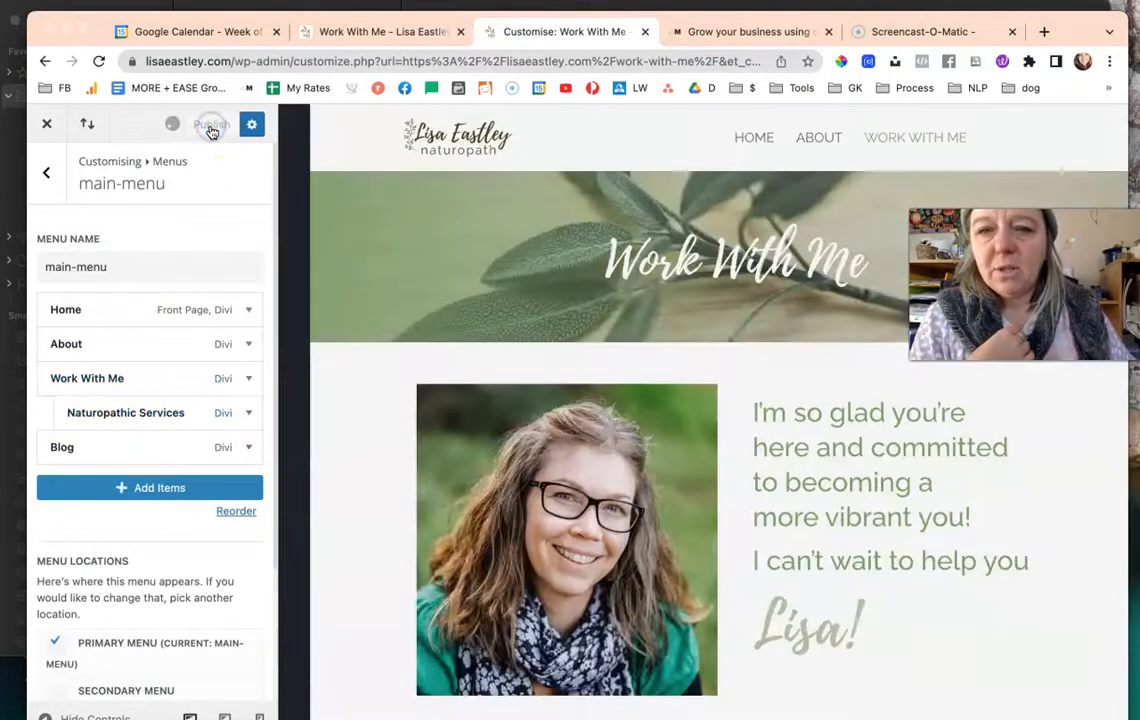
- Nest Naturopathic Services as a sub-item under Work With Me and dismiss the unsaved-changes warning
left_click(210, 124)
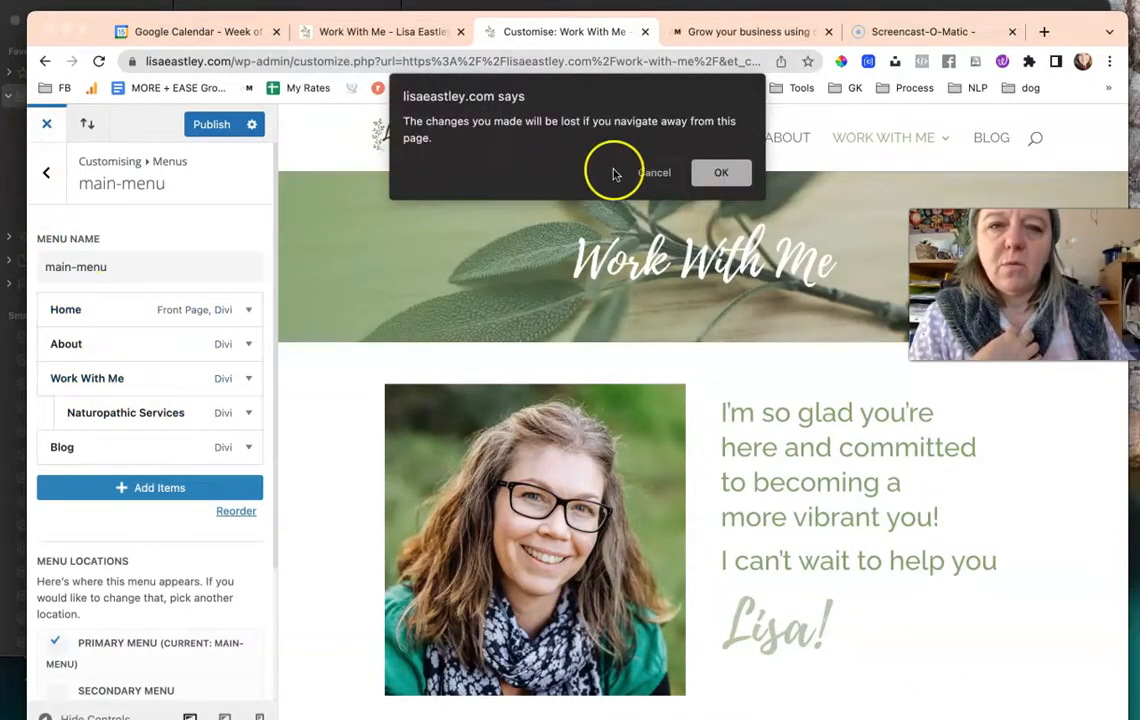
left_click(720, 172)
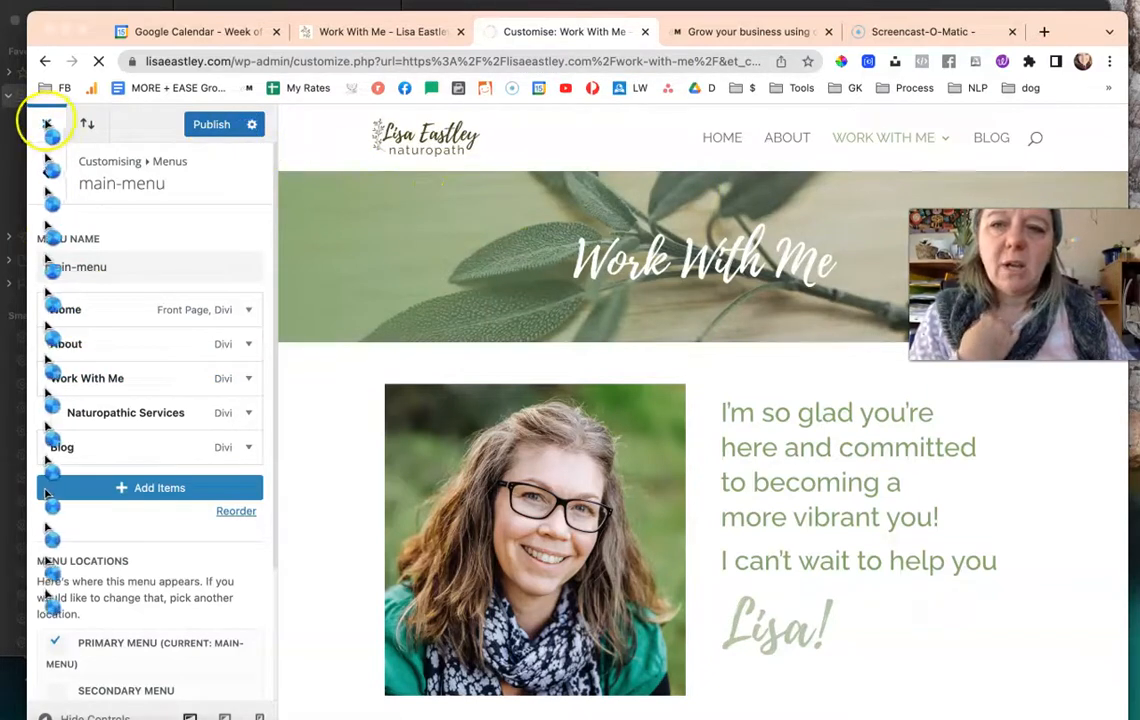
- Close the Customizer and confirm the Work With Me dropdown now lists Naturopathic Services on the live page
left_click(46, 124)
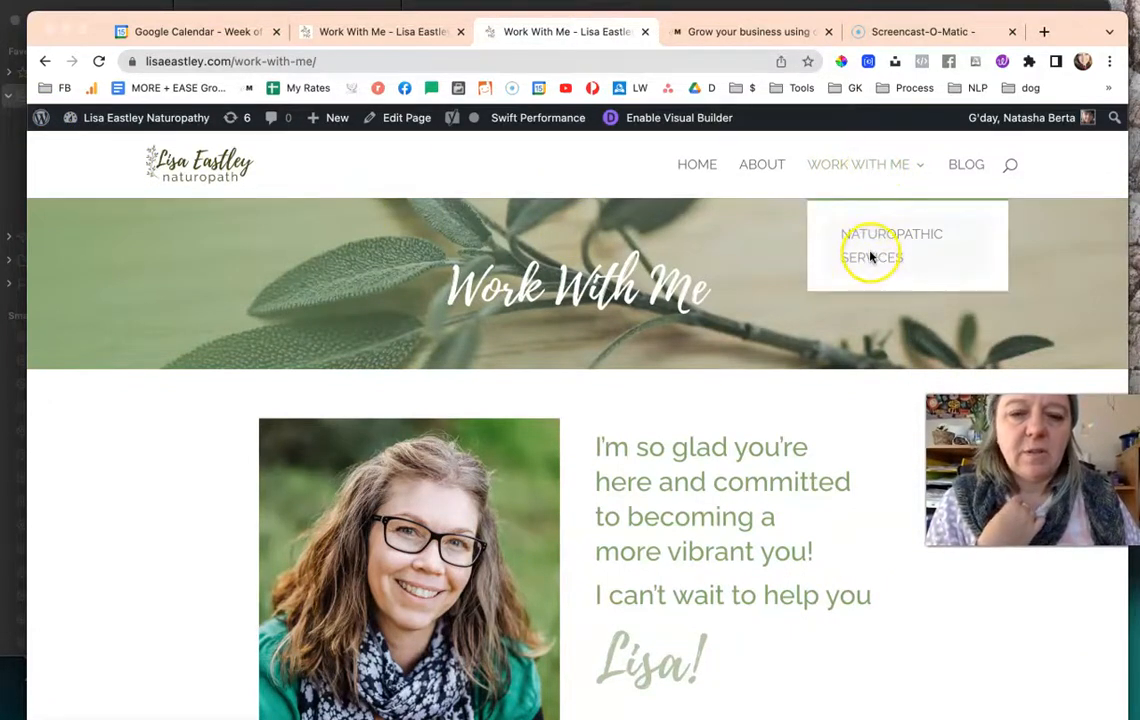
scroll("down", 3)
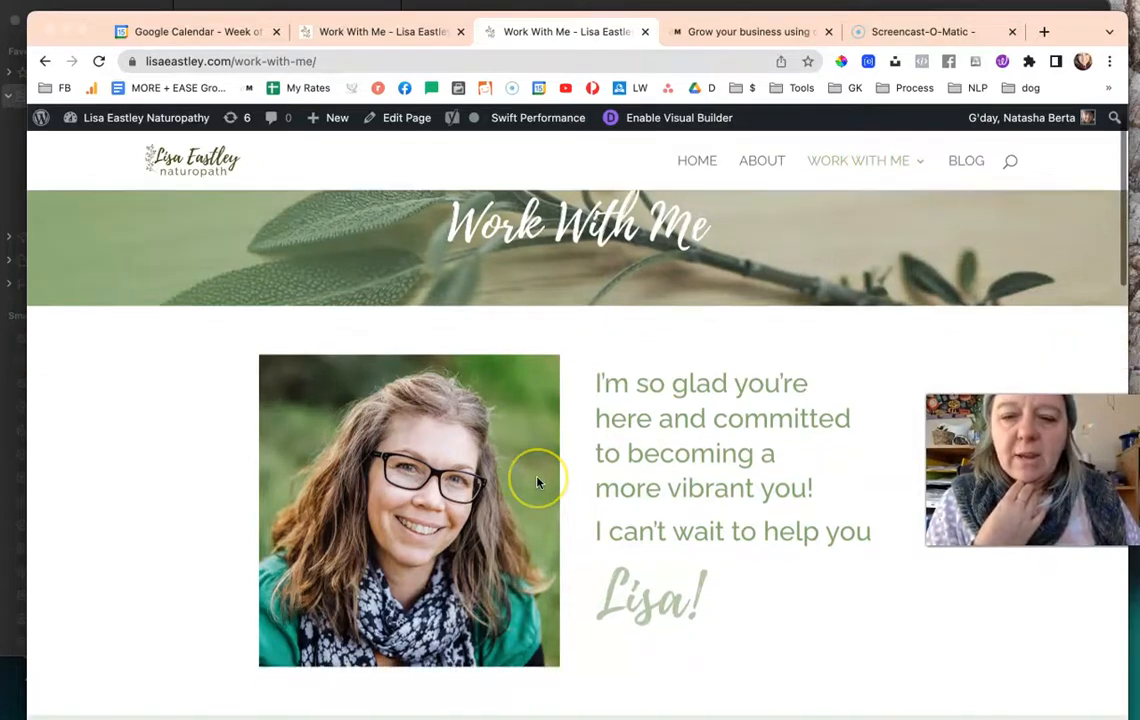
scroll("down", 3)
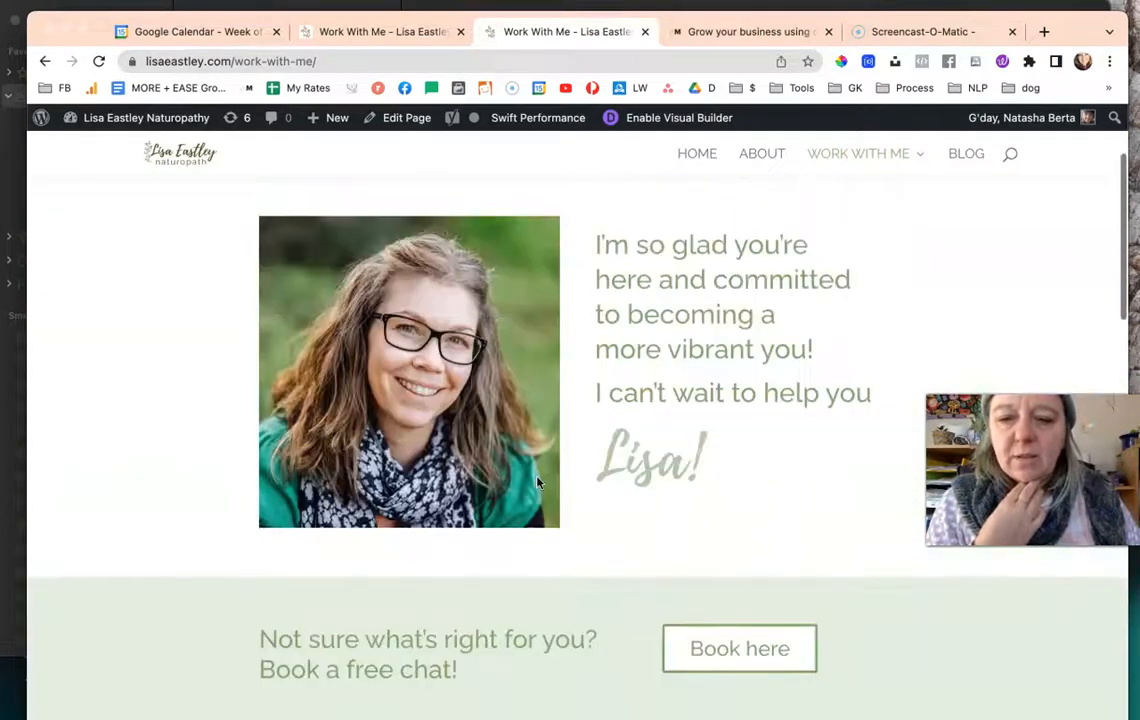
scroll("down", 3)
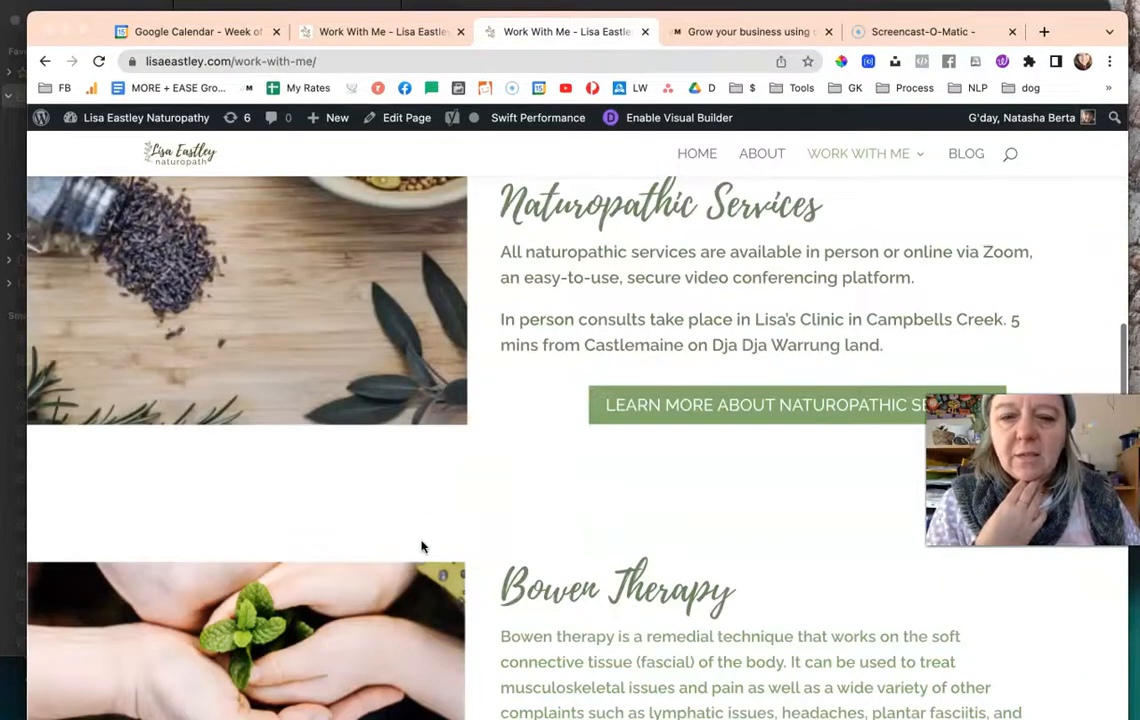
scroll("down", 3)
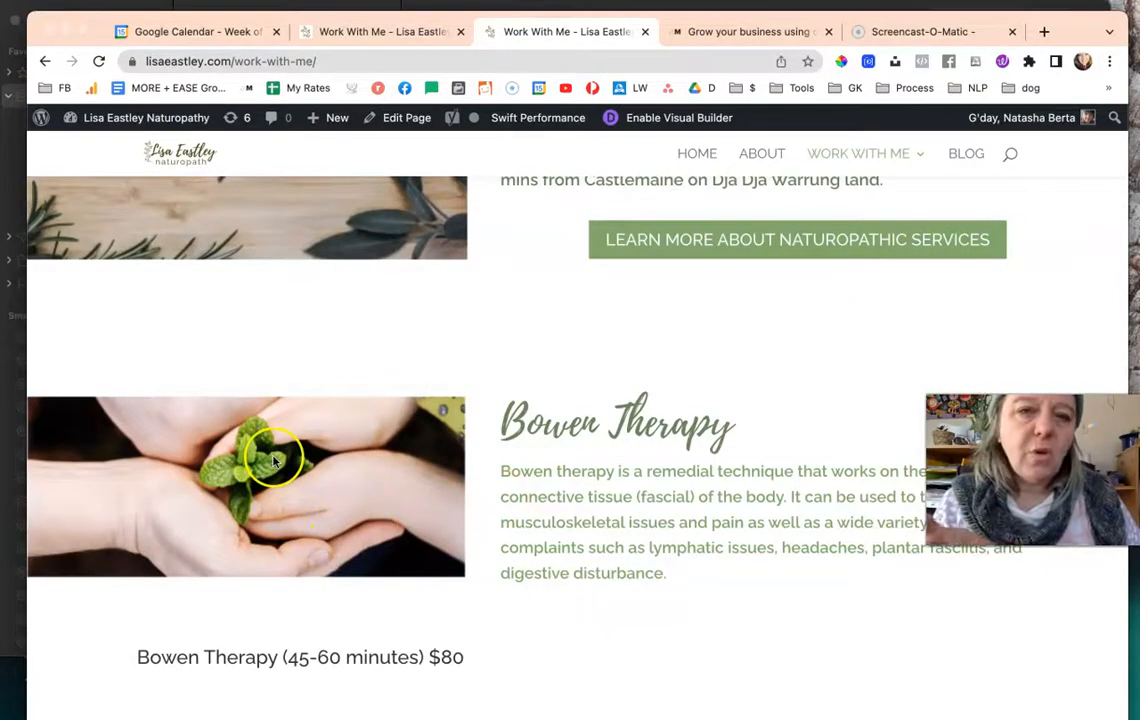
scroll("up", 3)
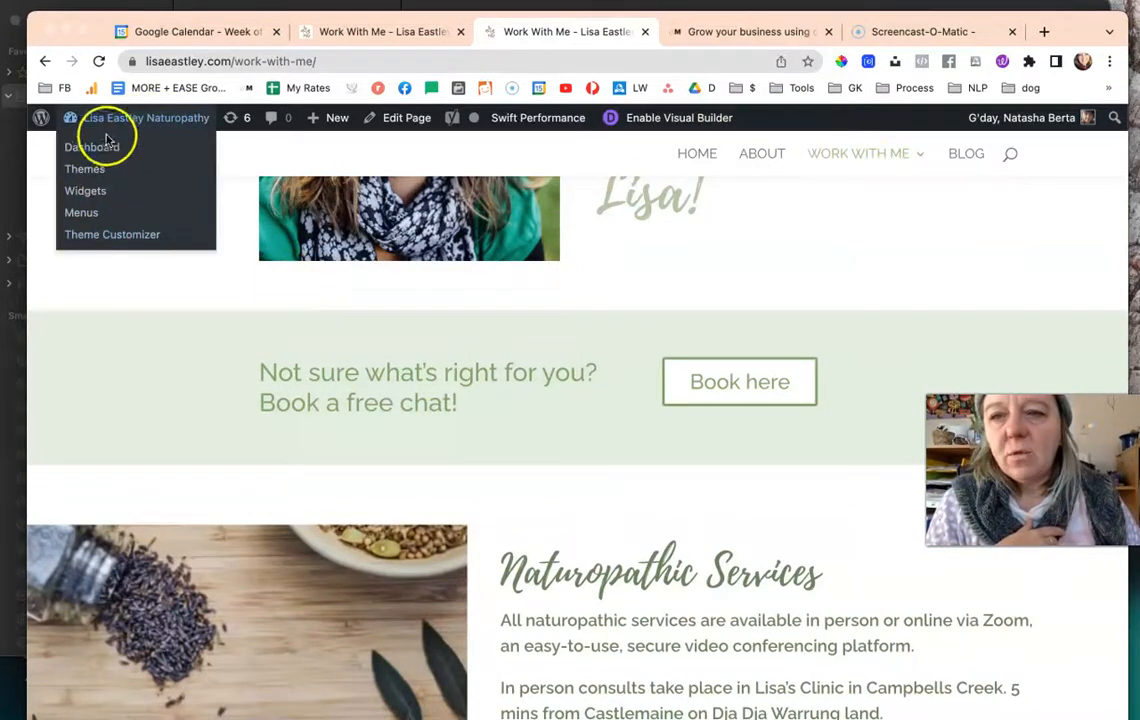
- Go to the dashboard and open Appearance > Menus to check the main menu structure
left_click(92, 148)
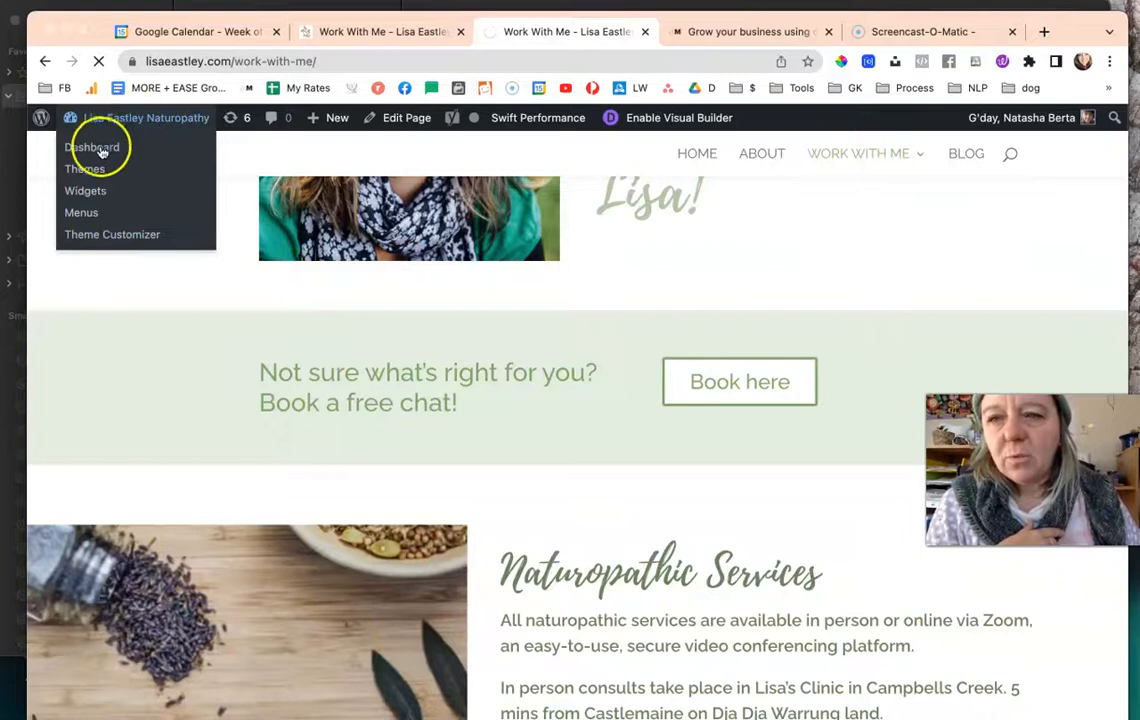
left_click(92, 148)
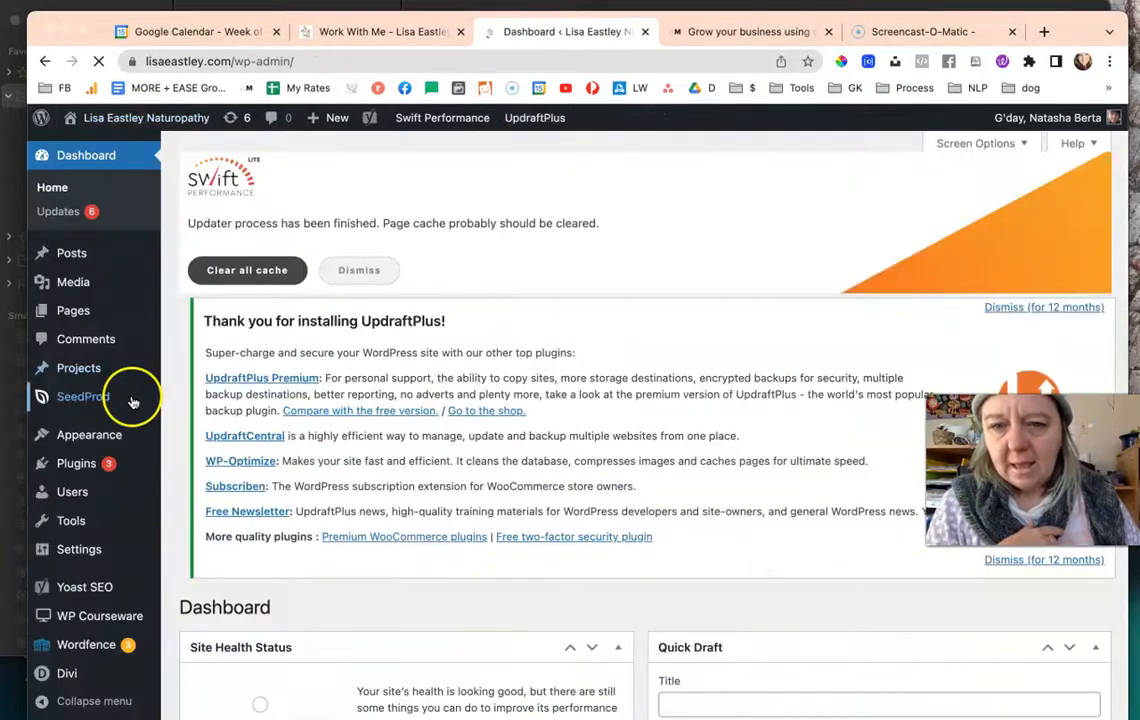
left_click(90, 434)
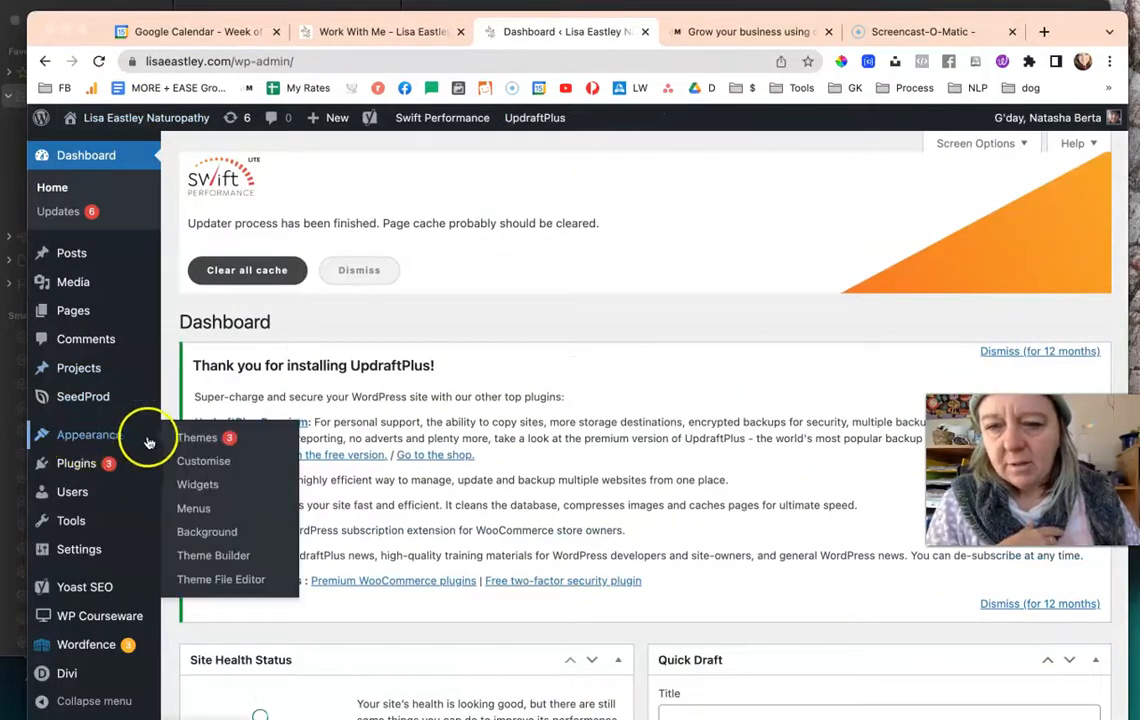
mouse_move(204, 460)
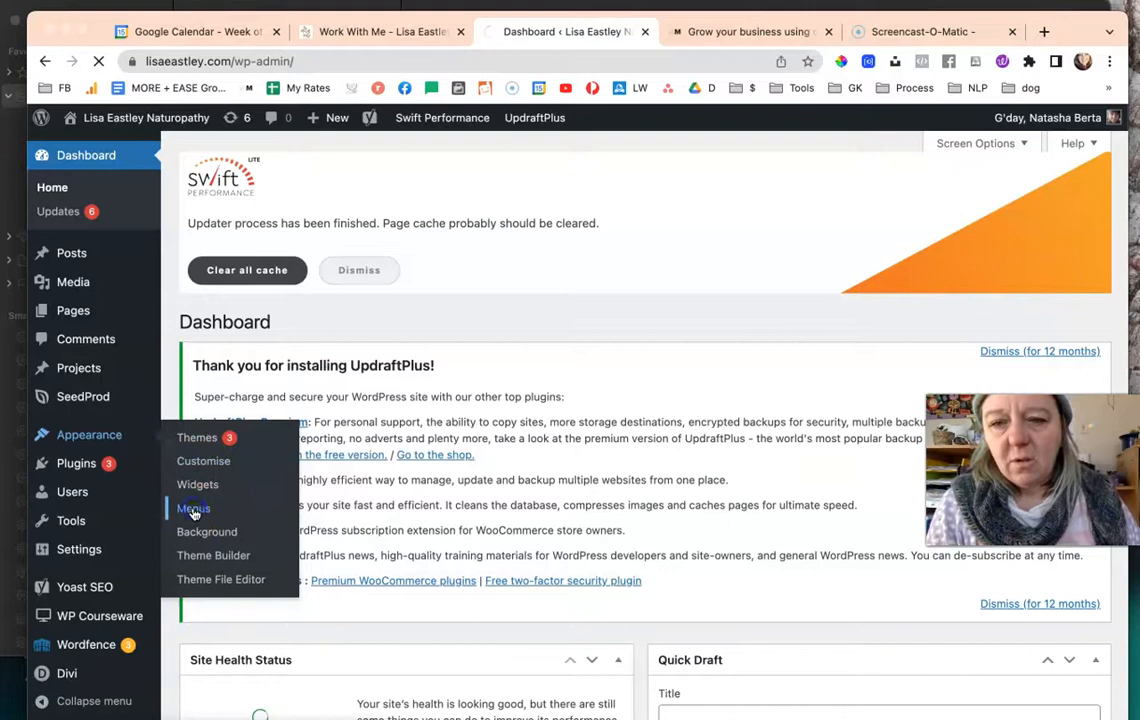
left_click(192, 508)
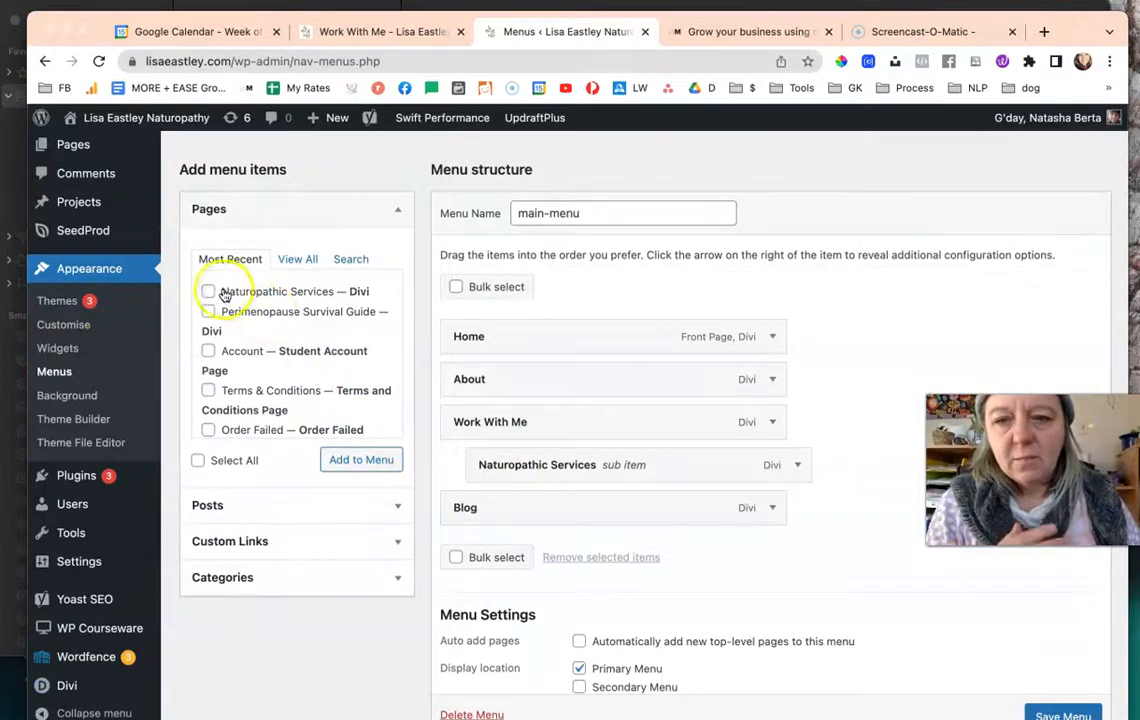
- Add Naturopathic Services to the menu, see it already nested under Work With Me, and leave without saving
left_click(208, 292)
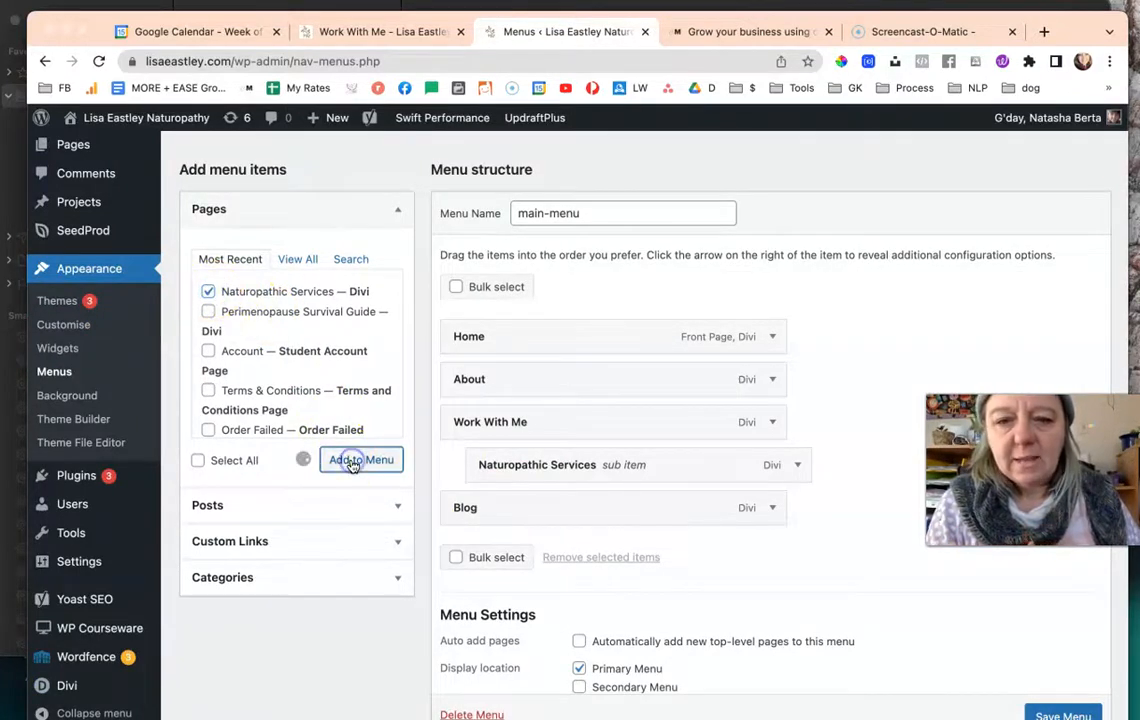
left_click(360, 458)
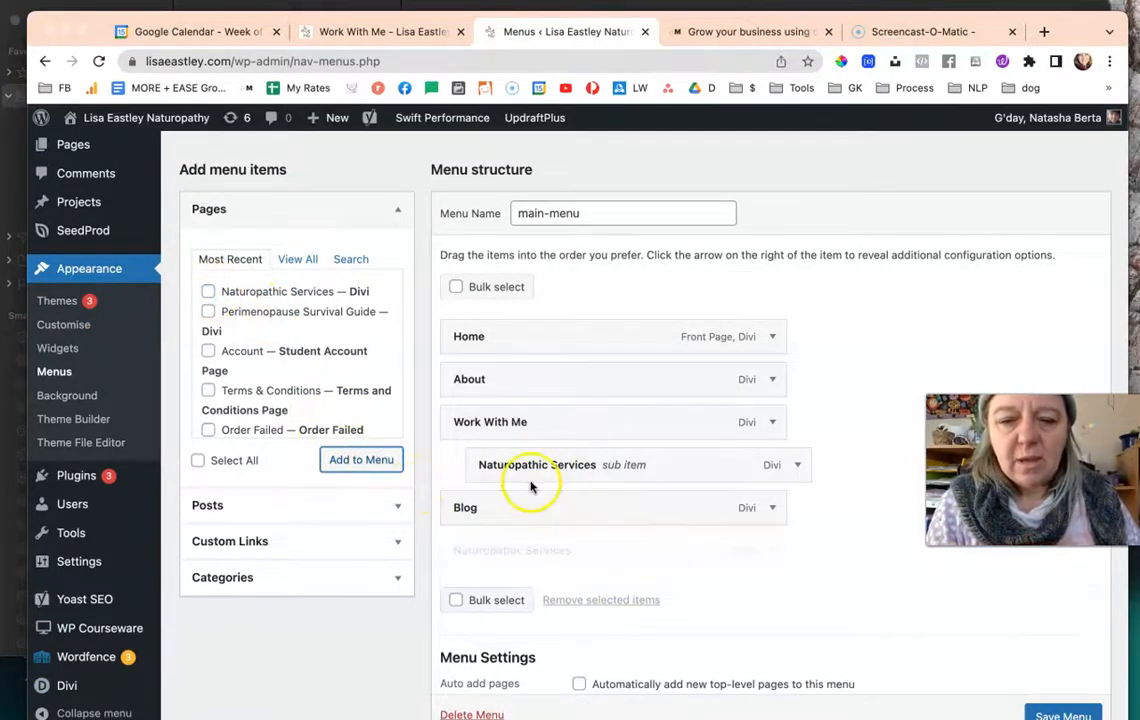
left_click_drag(536, 464, 536, 550)
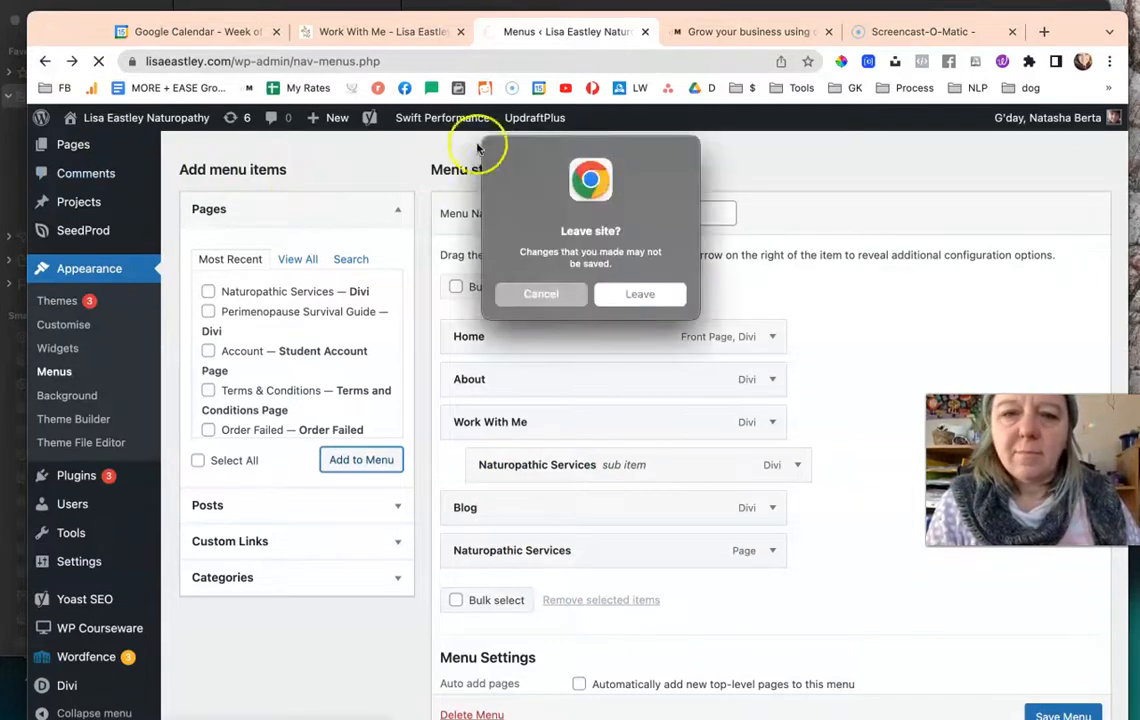
left_click(640, 292)
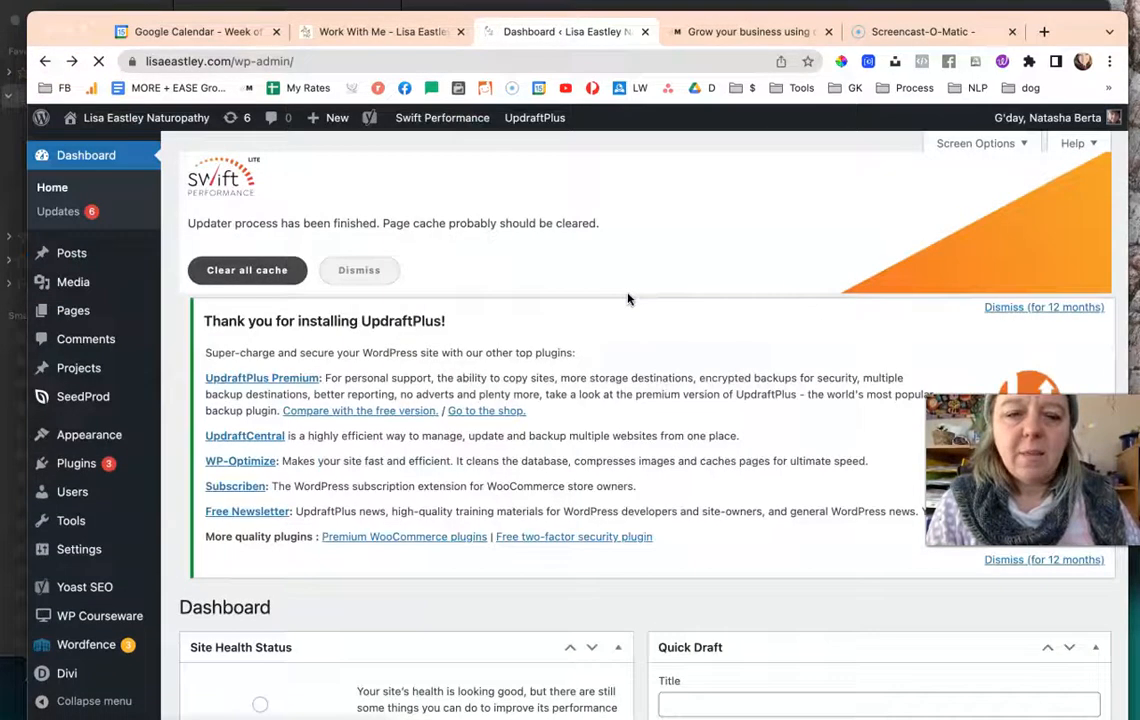